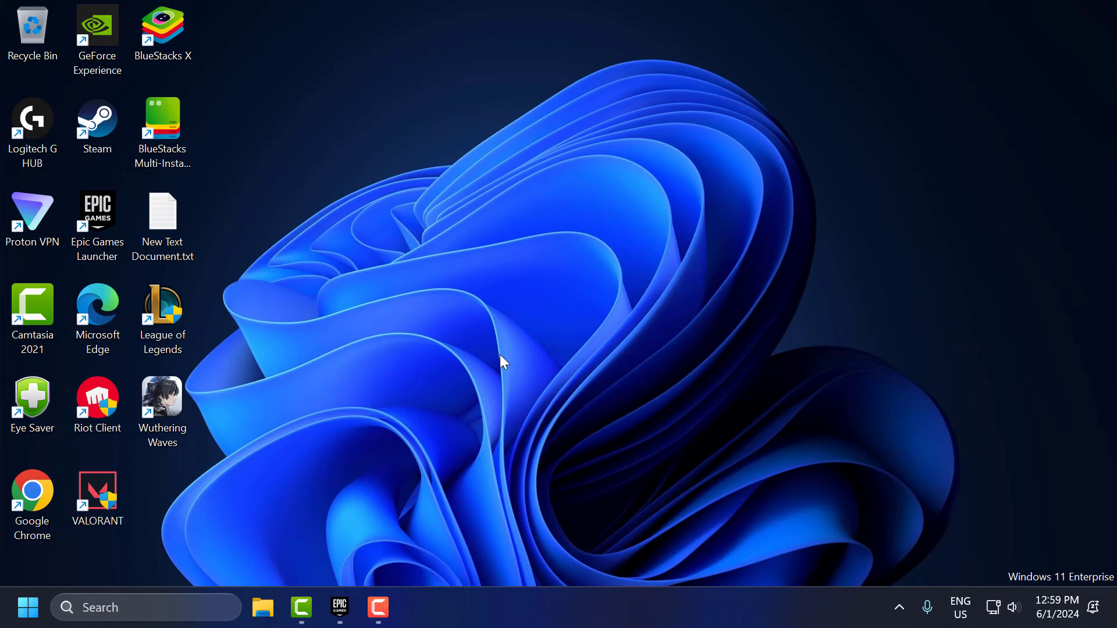
mouse_move(477, 360)
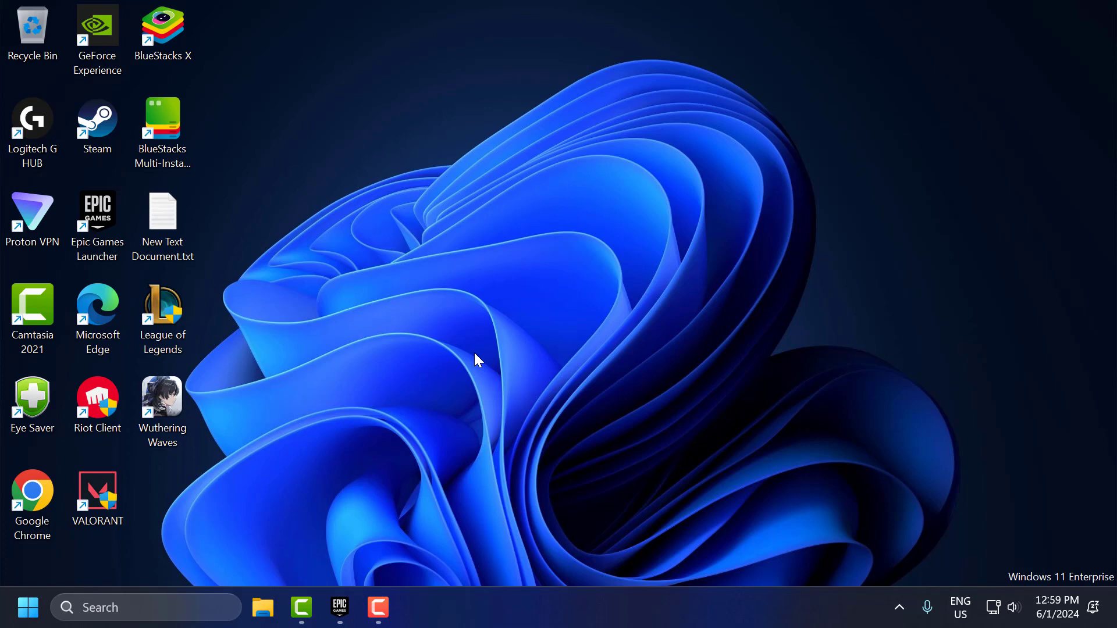
mouse_move(469, 365)
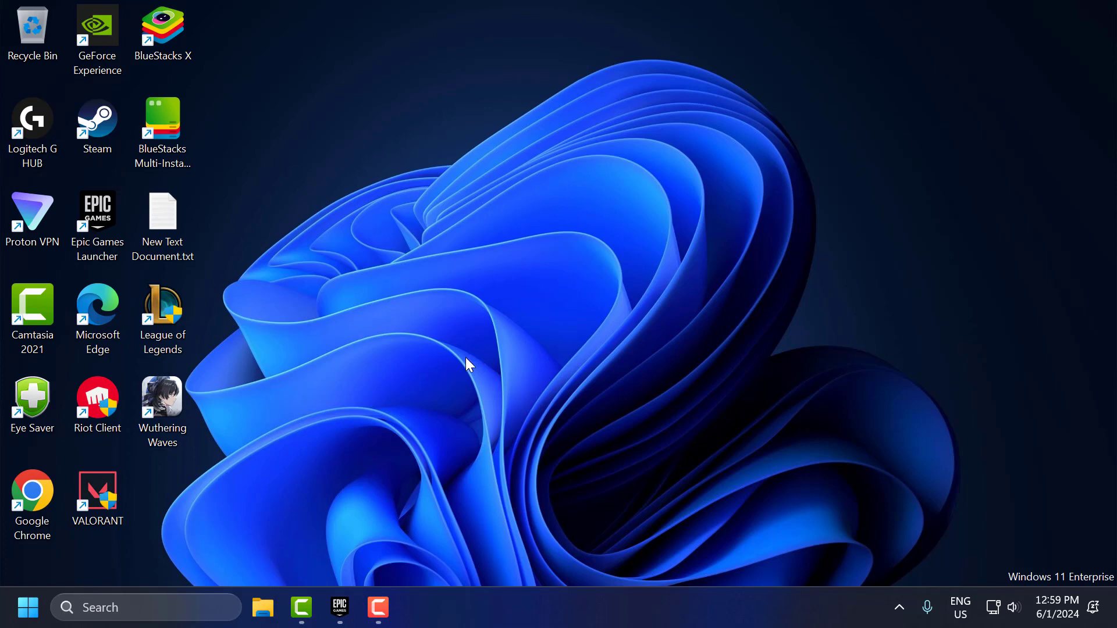
mouse_move(481, 376)
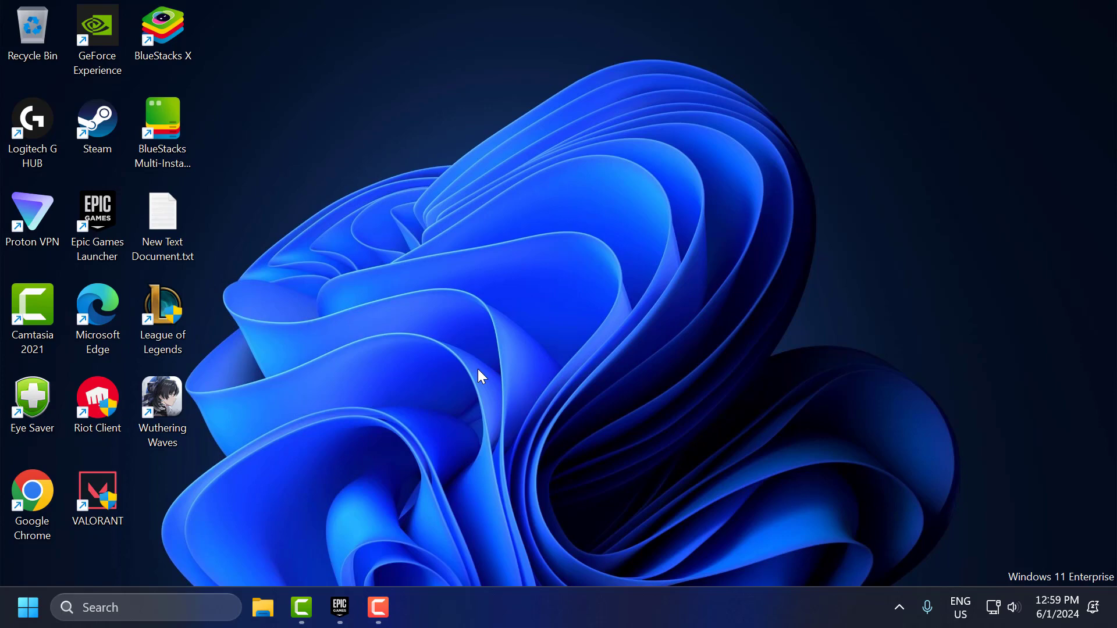
mouse_move(540, 447)
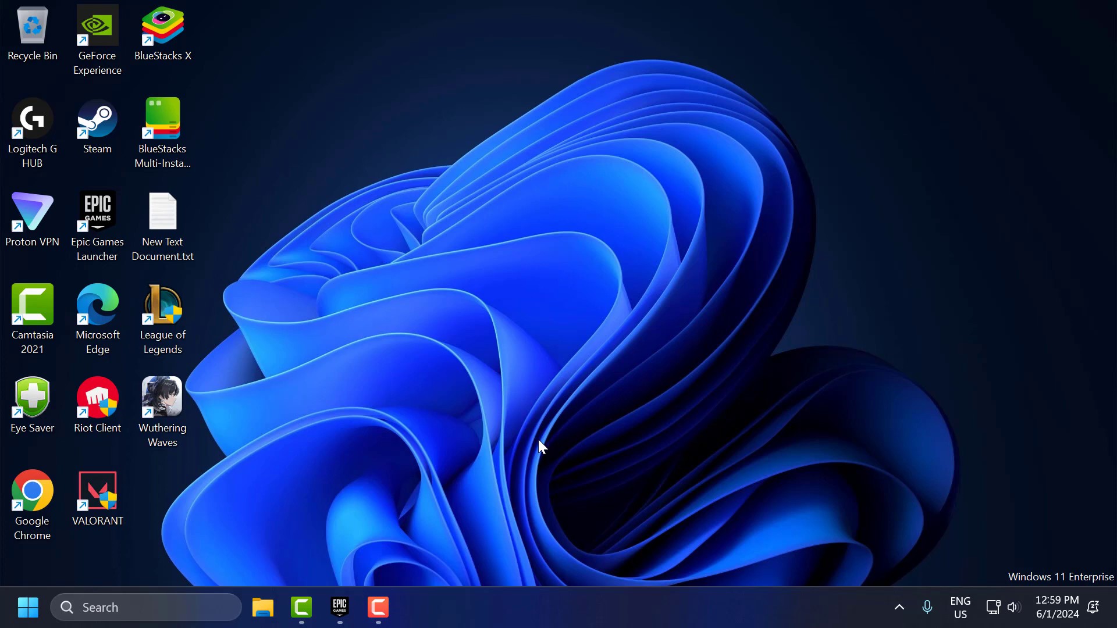
mouse_move(235, 567)
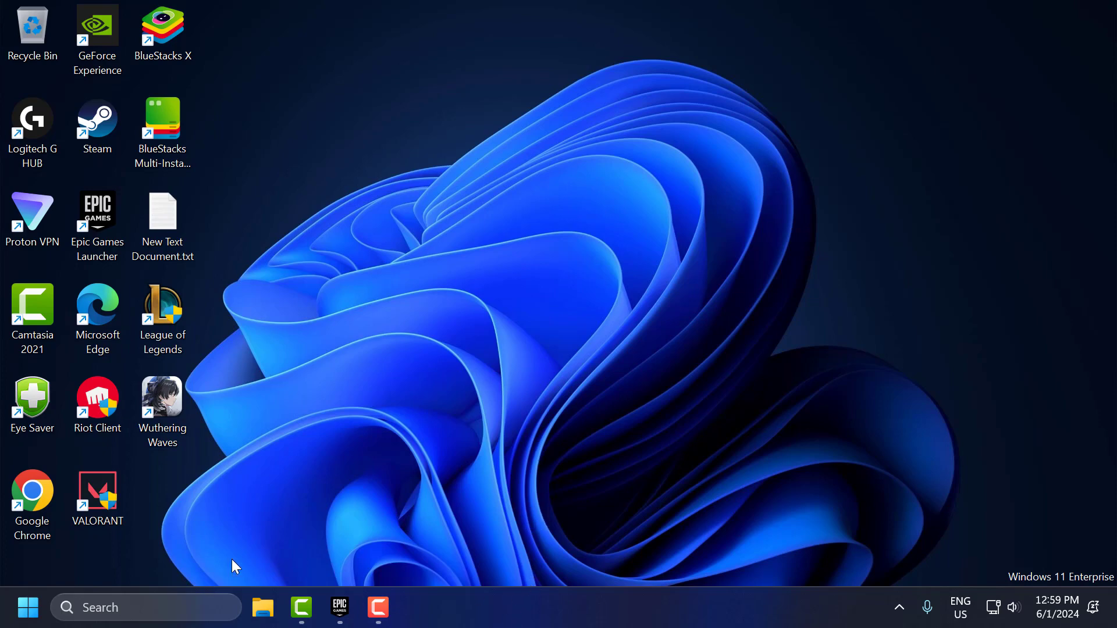
mouse_move(616, 547)
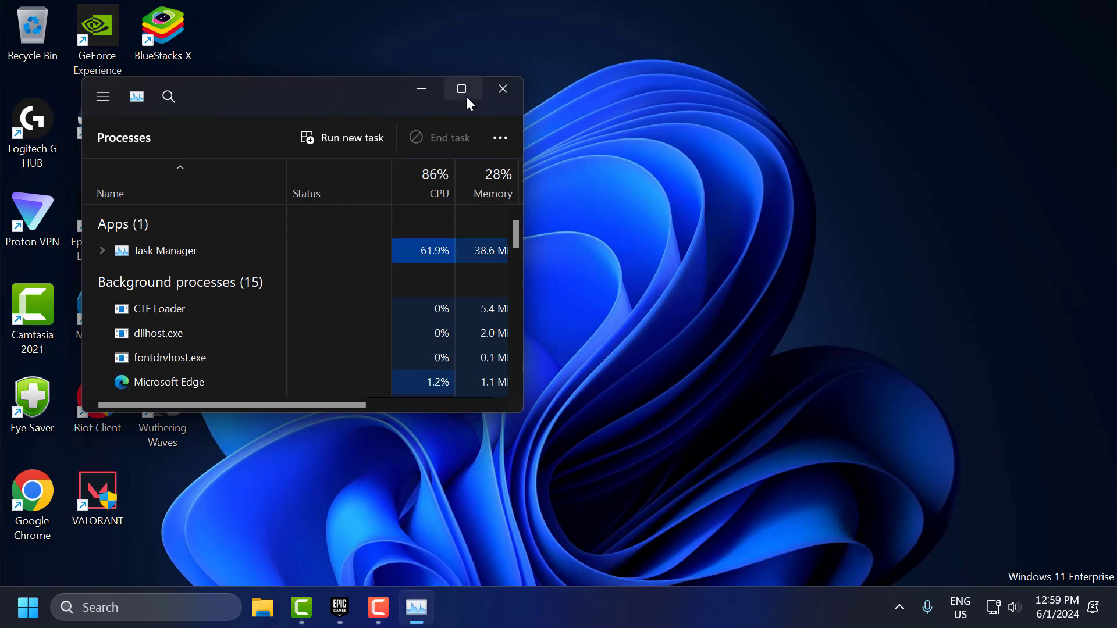
- Launch Wuthering Waves from the Epic Games library and open its in-game settings
left_click(462, 89)
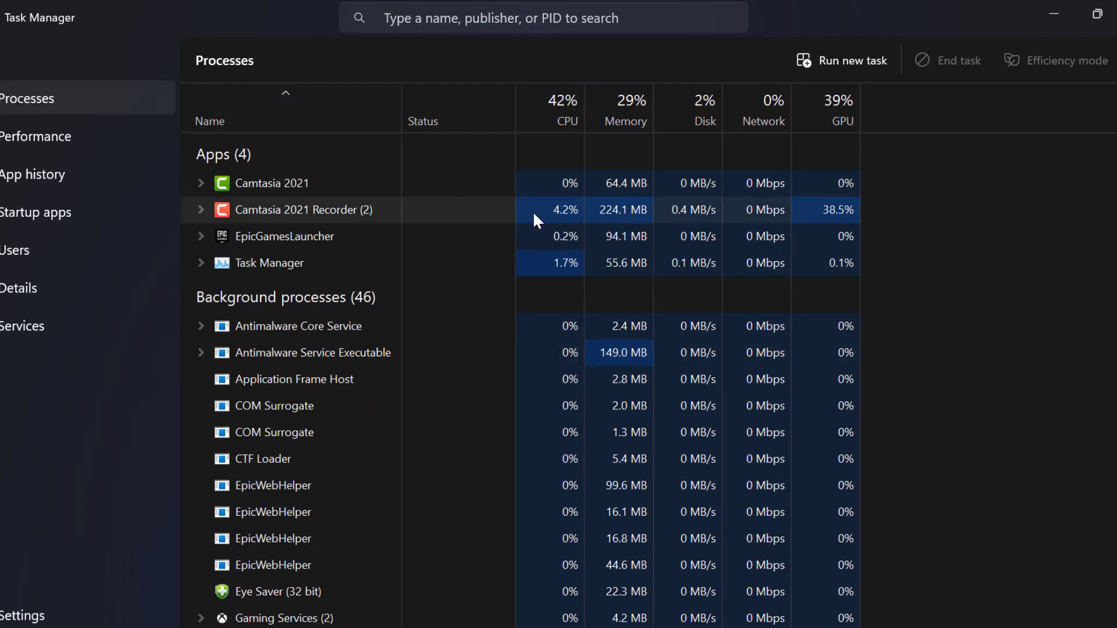
mouse_move(583, 214)
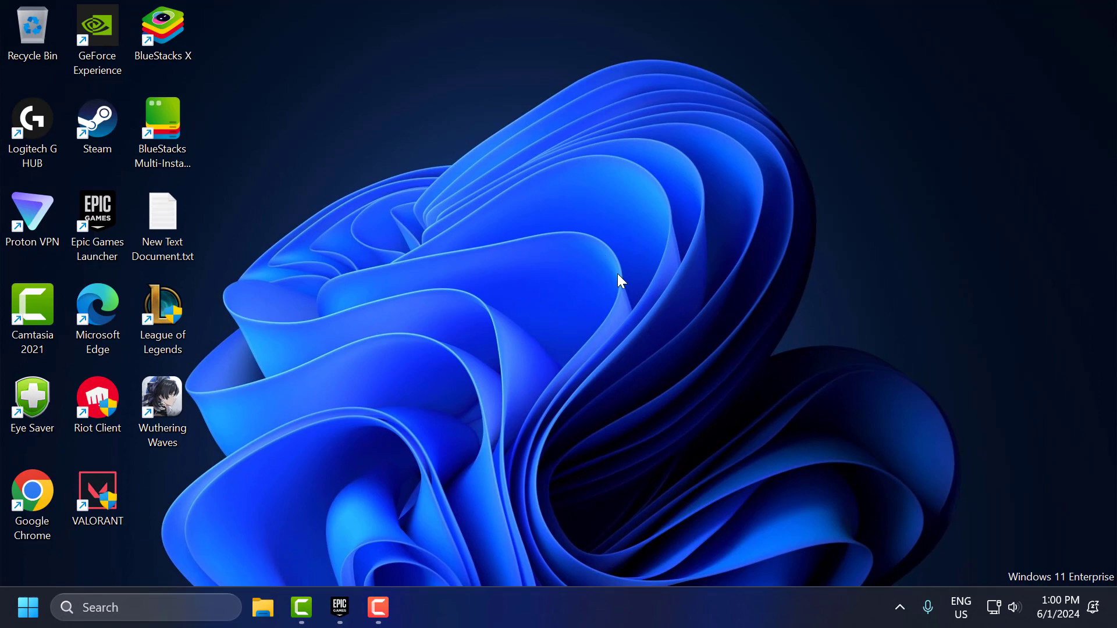
mouse_move(510, 372)
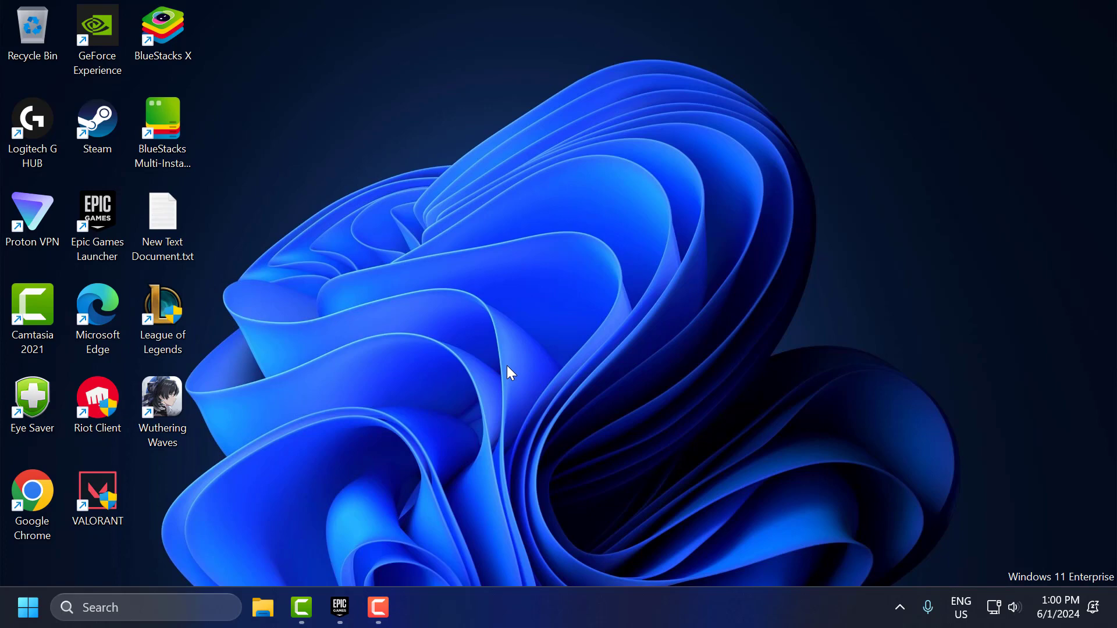
mouse_move(404, 577)
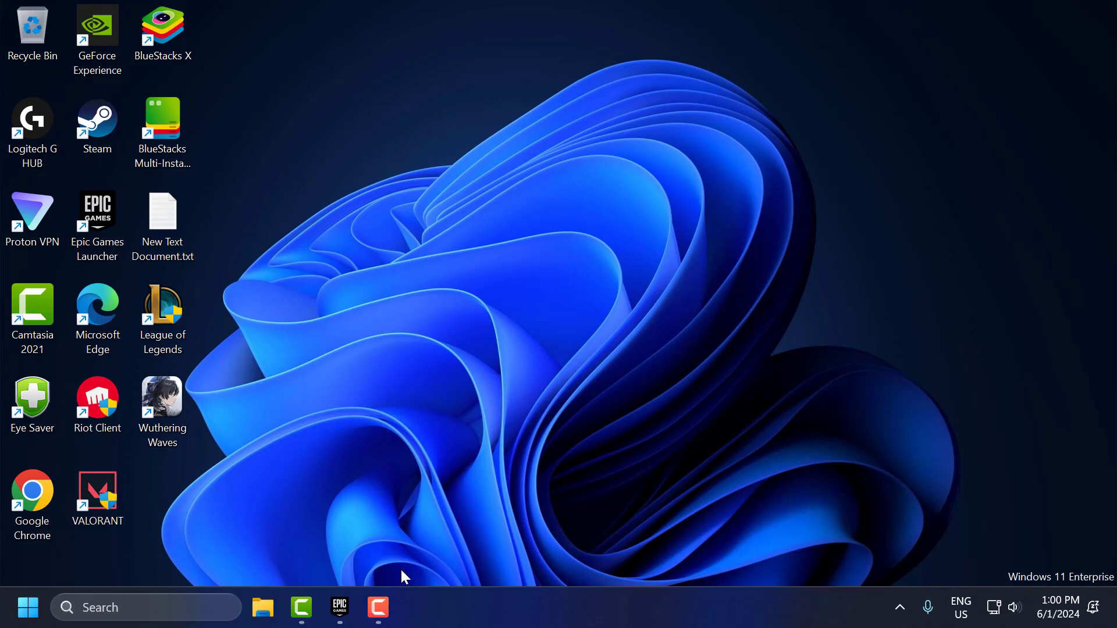
mouse_move(376, 555)
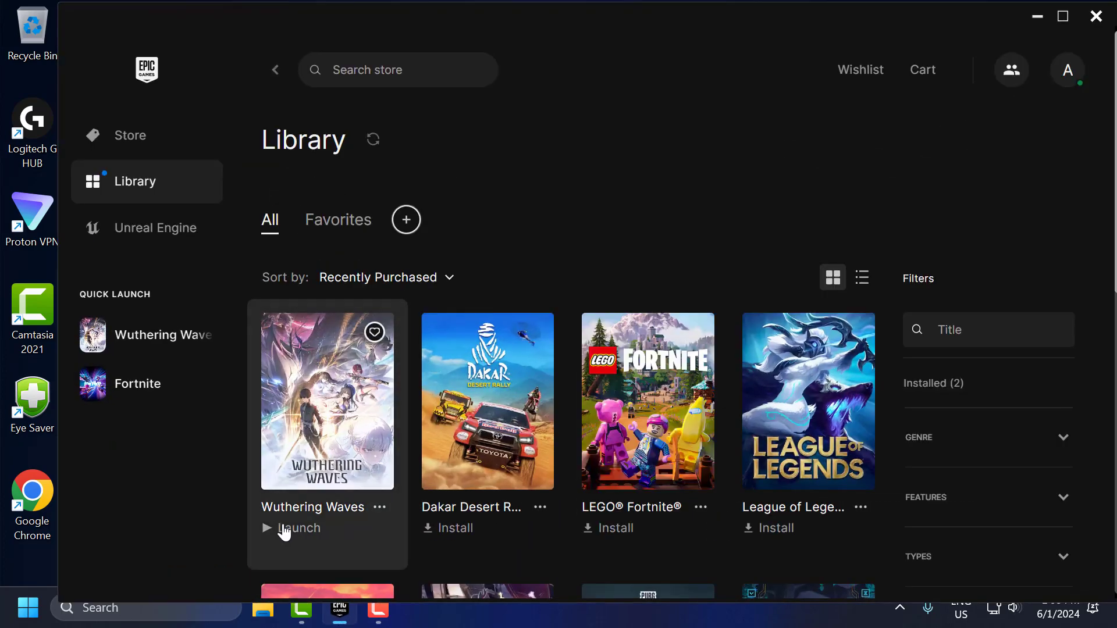
left_click(299, 528)
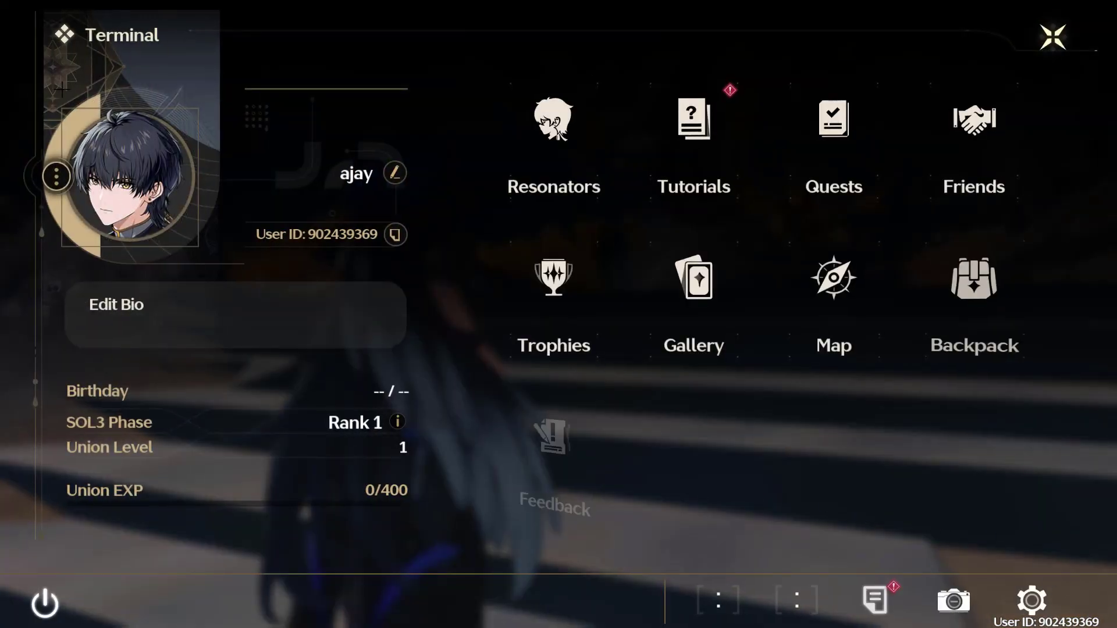
left_click(1030, 601)
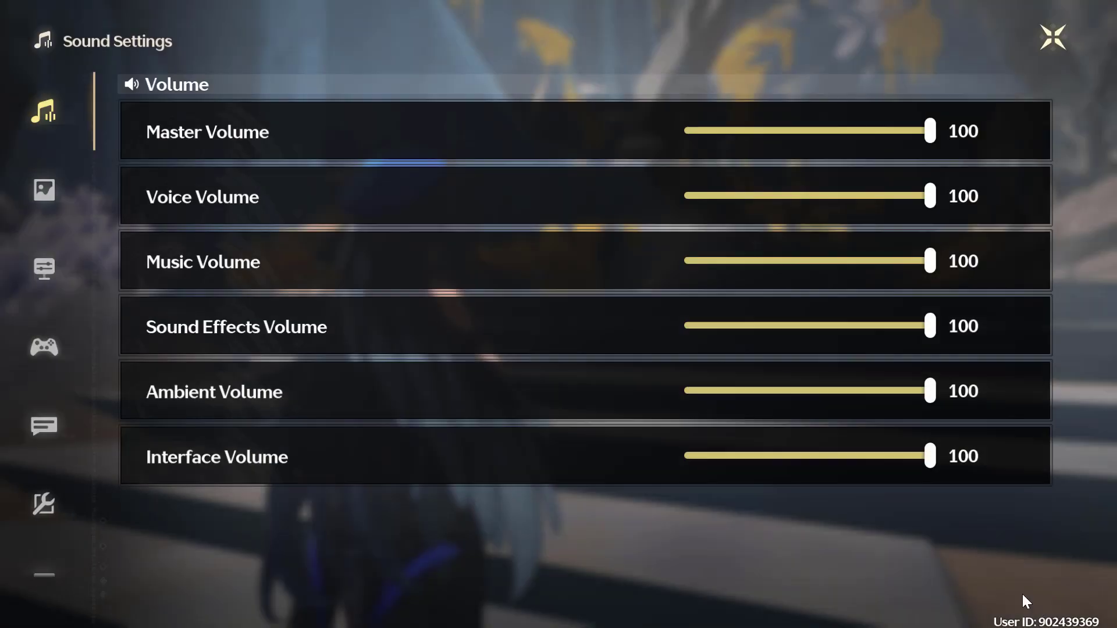
mouse_move(43, 191)
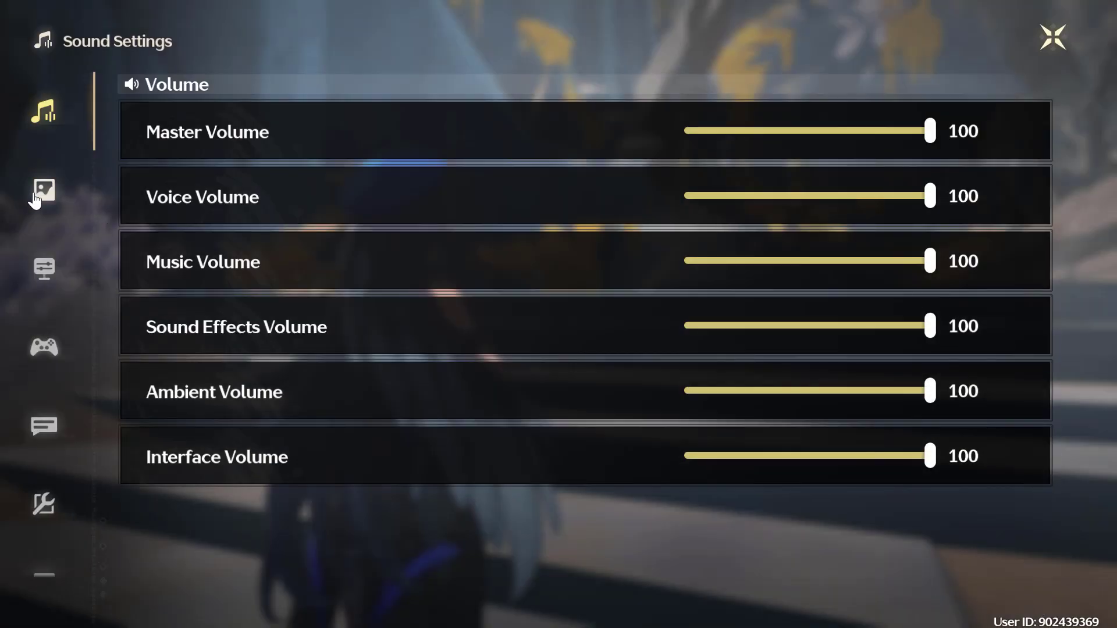
- Review Graphic Settings with low effects, LOD bias and fog, lighting, blur, AA, V-Sync off, then exit
left_click(43, 189)
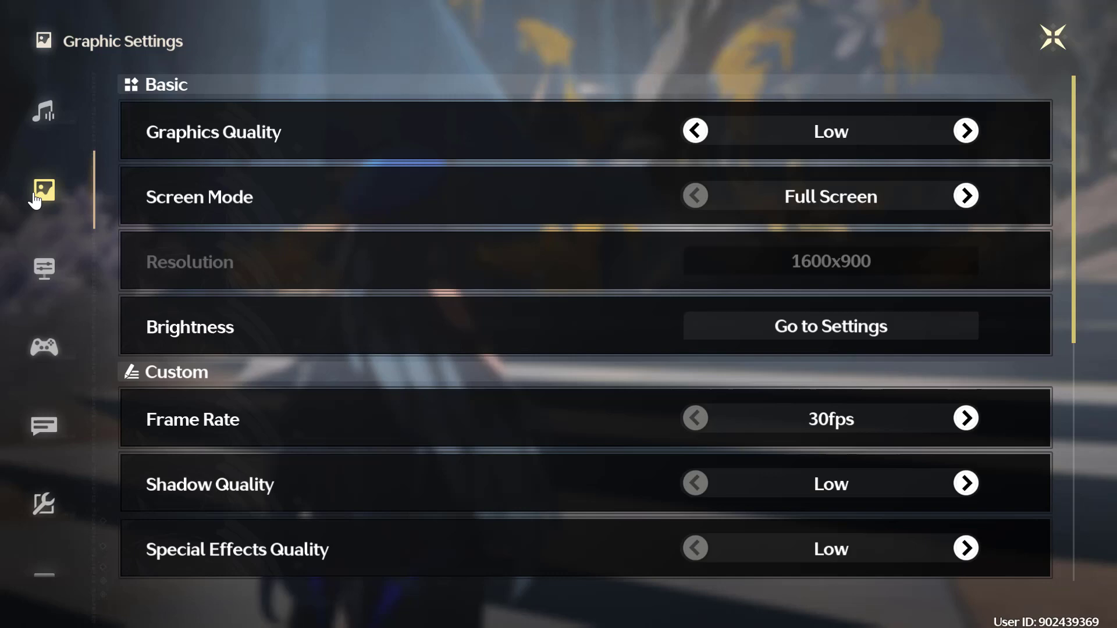
mouse_move(550, 317)
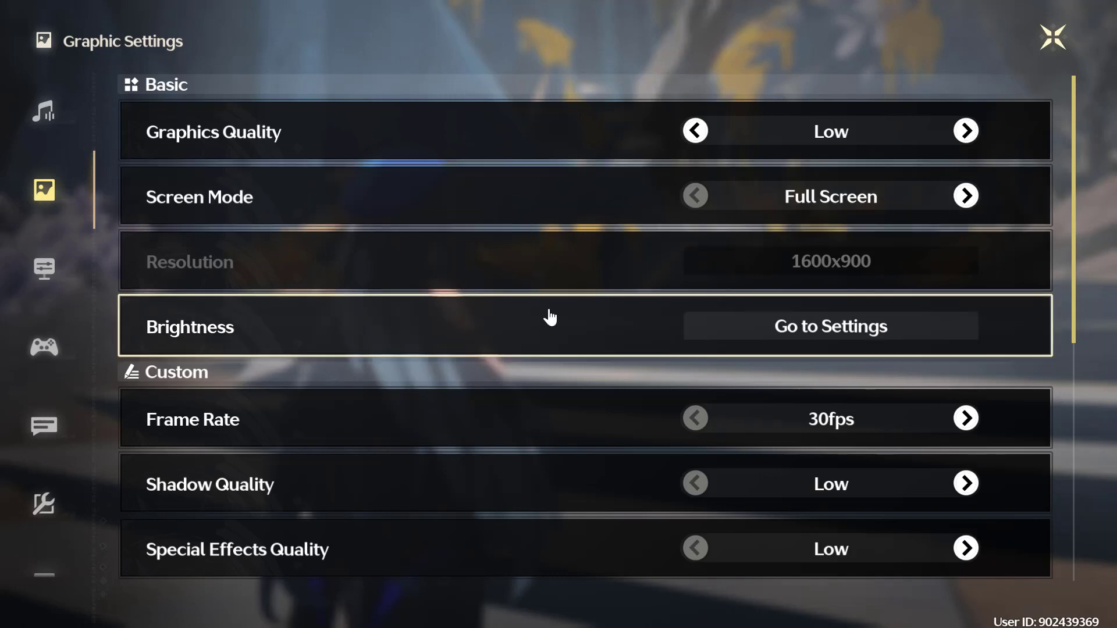
mouse_move(524, 305)
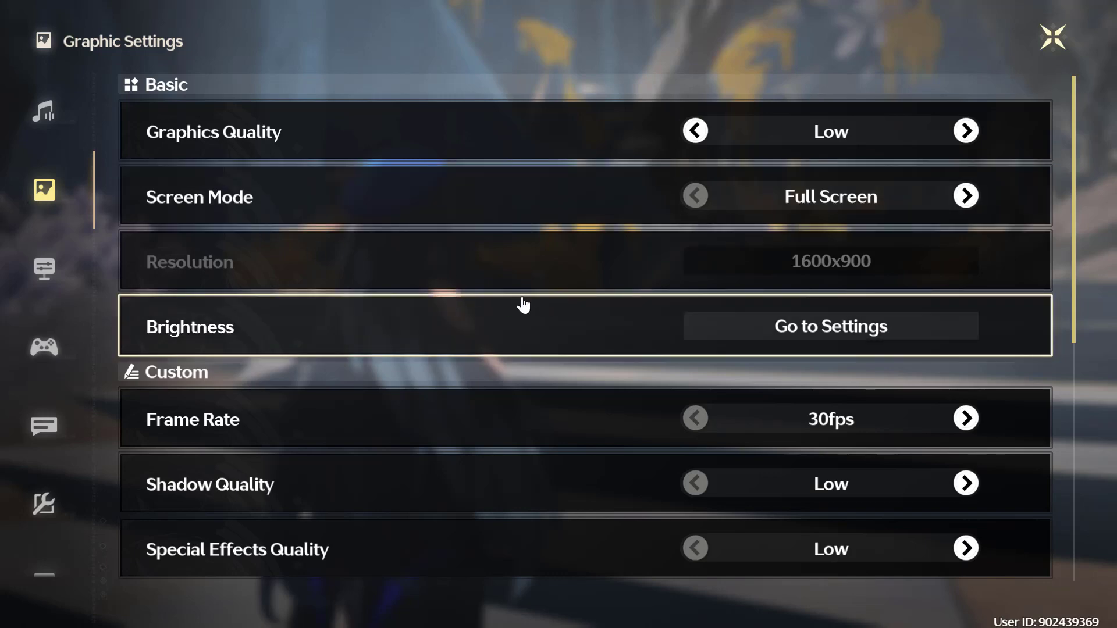
mouse_move(637, 150)
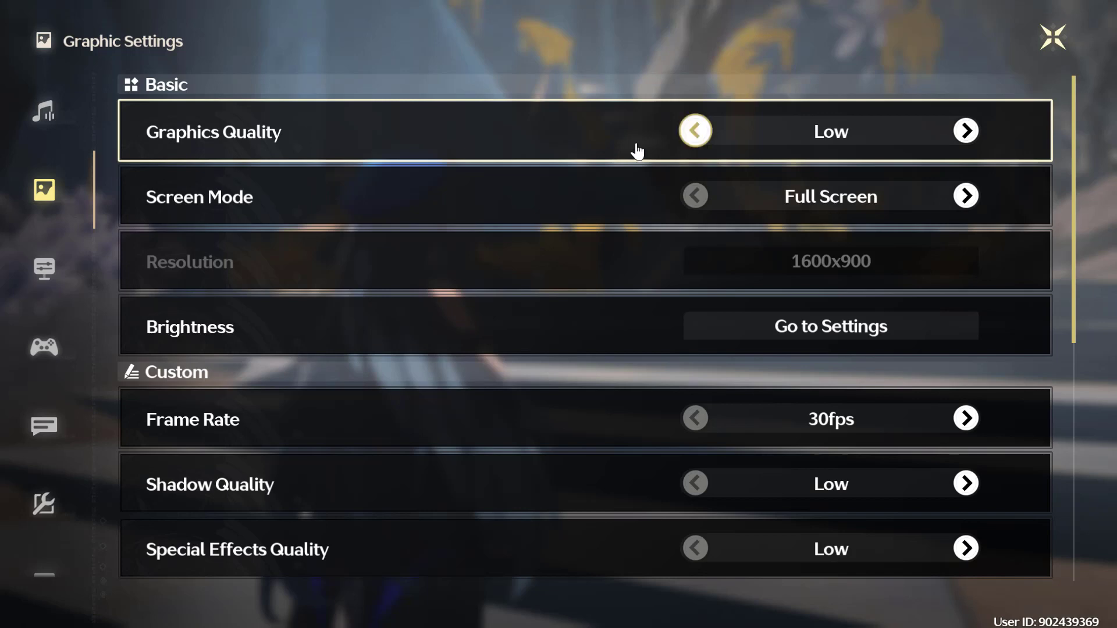
mouse_move(643, 284)
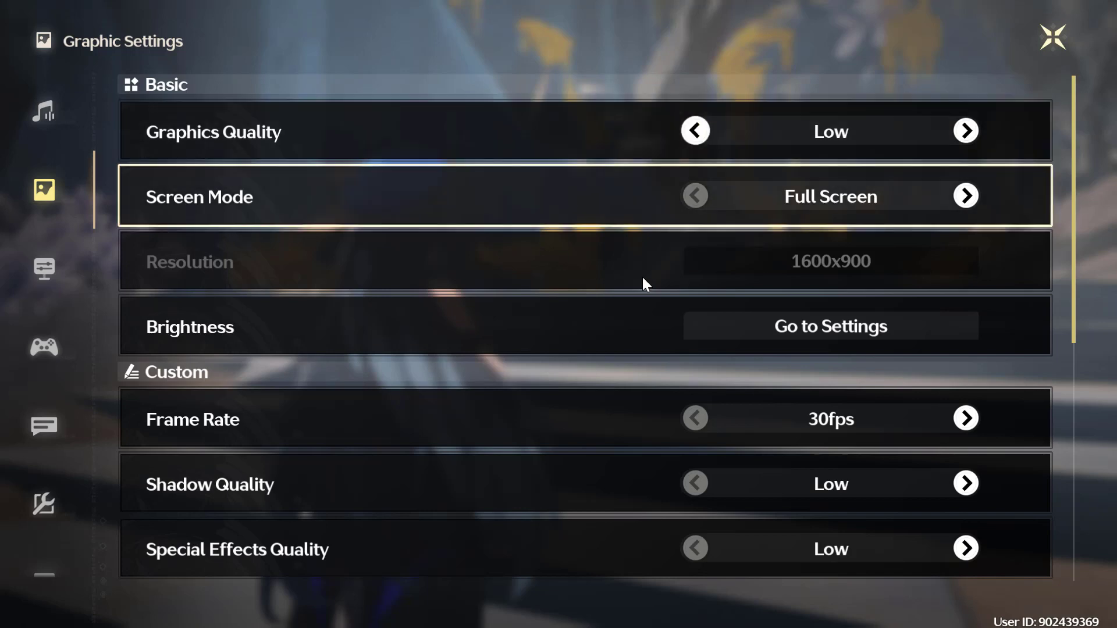
scroll("down", 3)
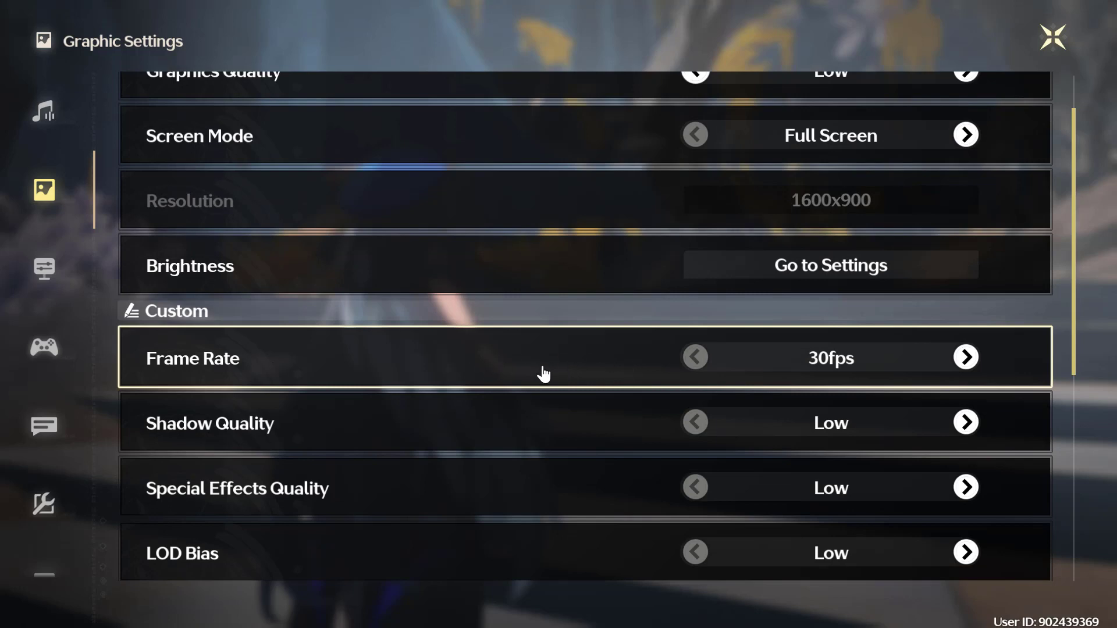
scroll("down", 3)
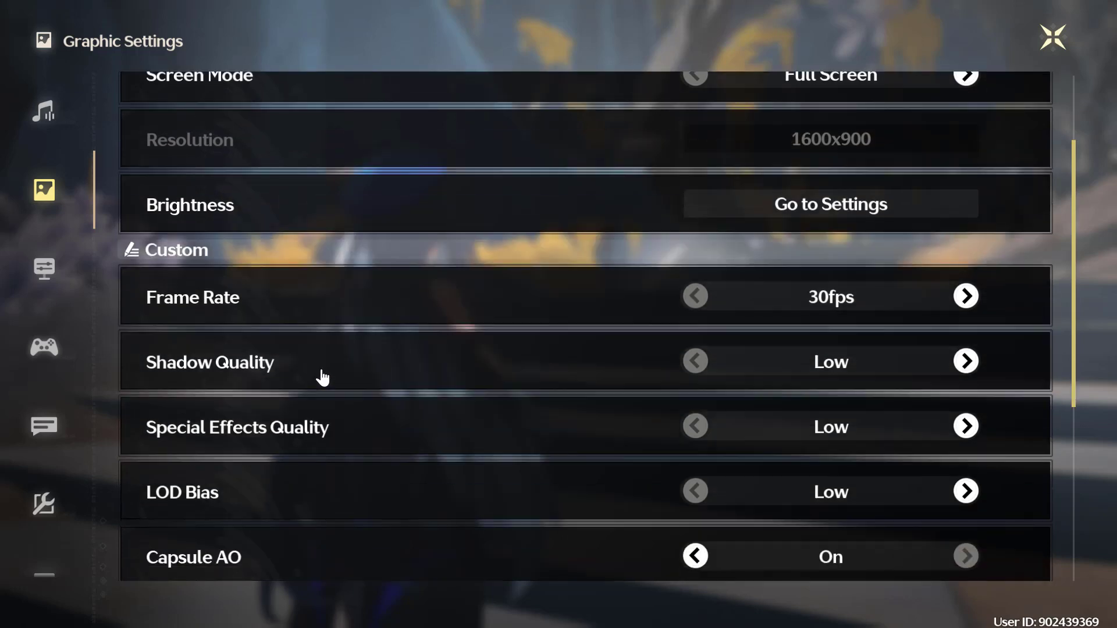
scroll("down", 3)
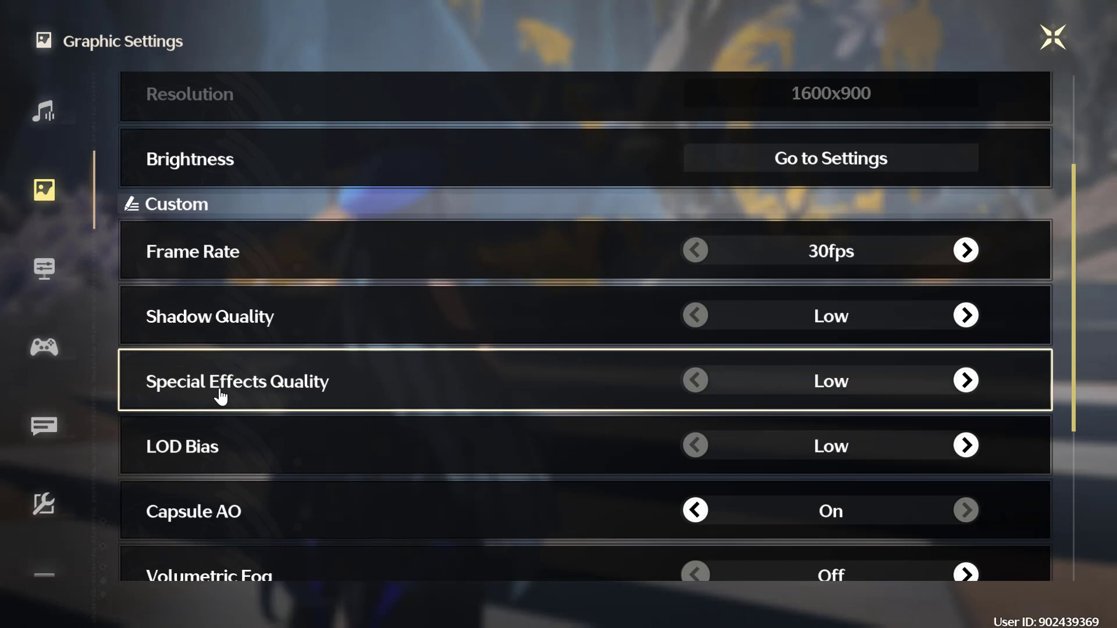
mouse_move(636, 388)
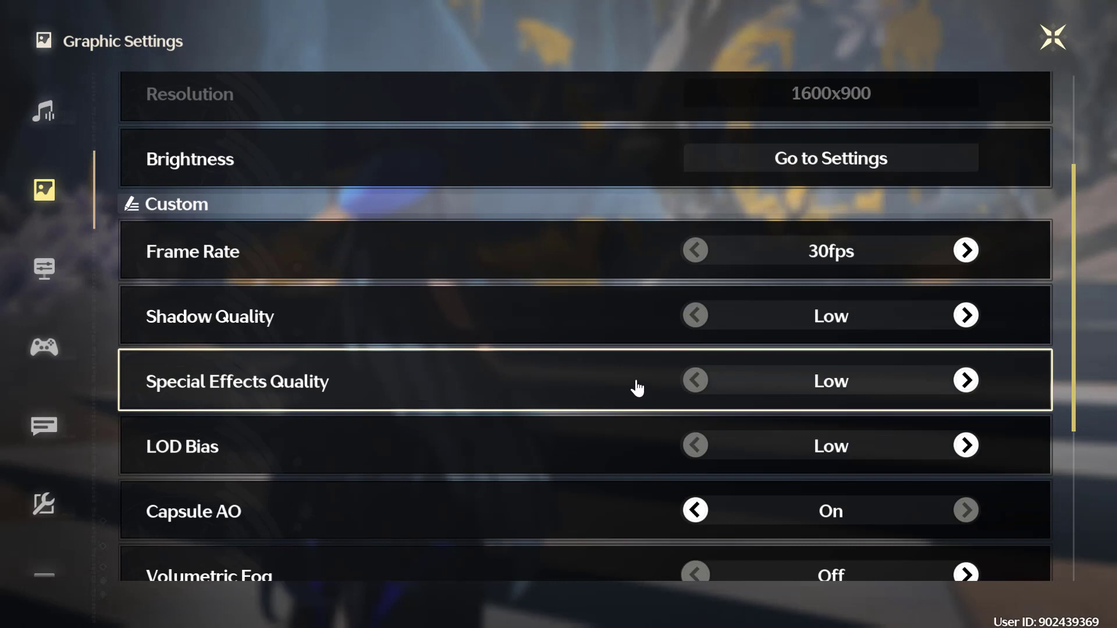
scroll("down", 3)
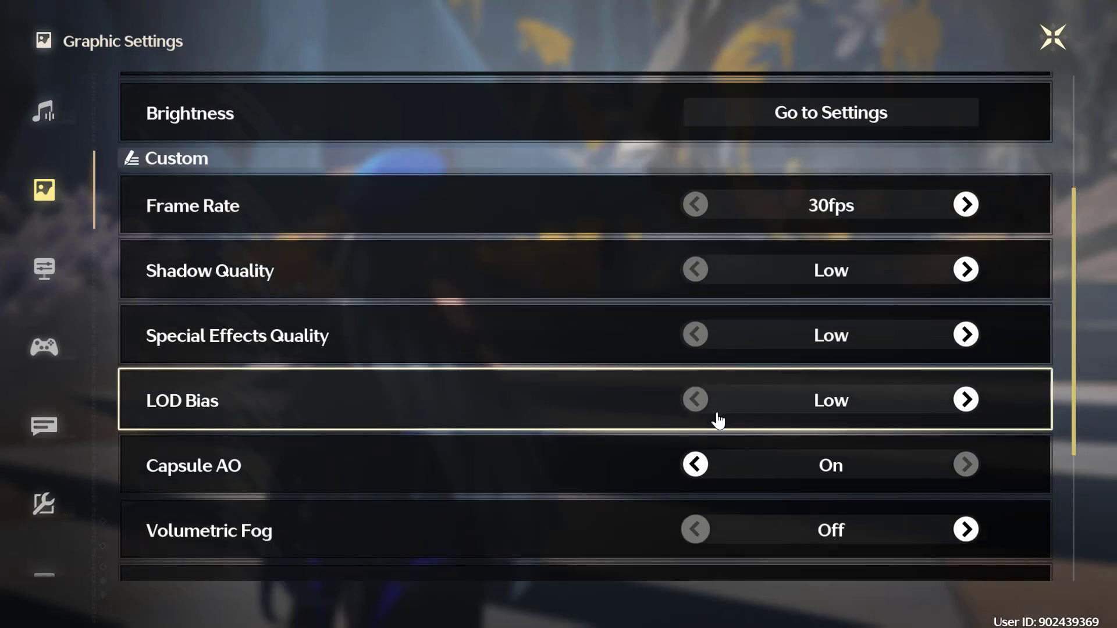
scroll("down", 3)
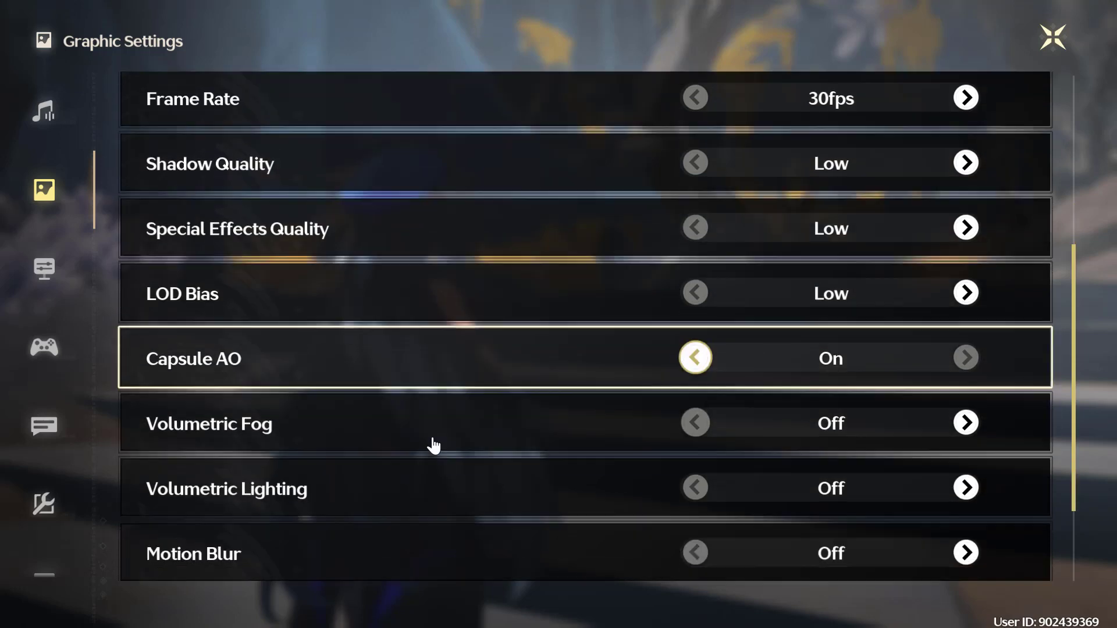
scroll("down", 3)
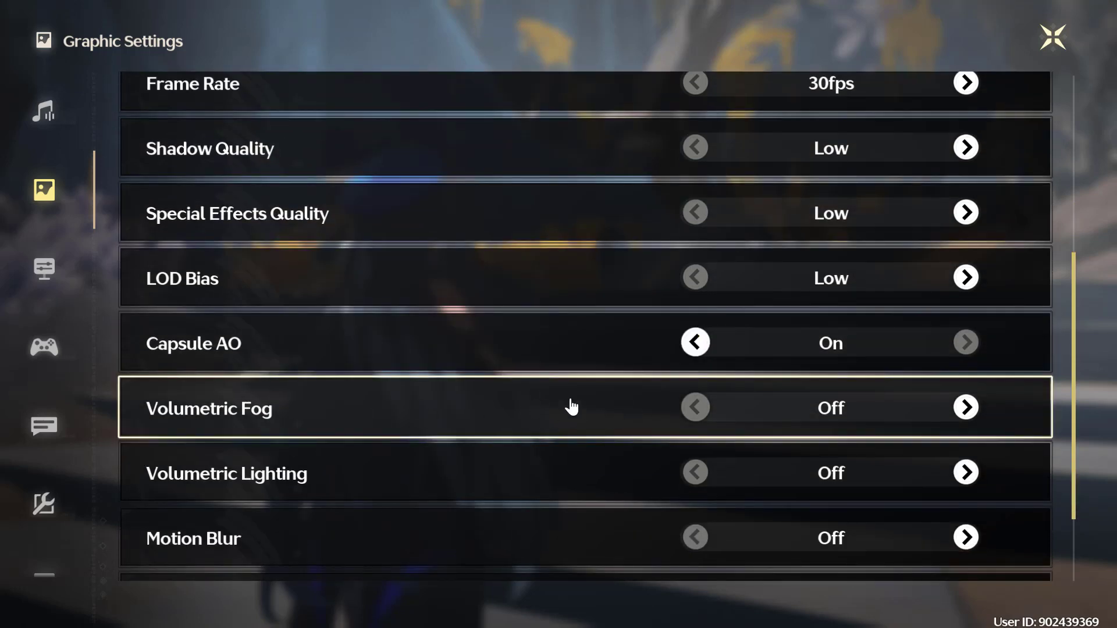
scroll("down", 3)
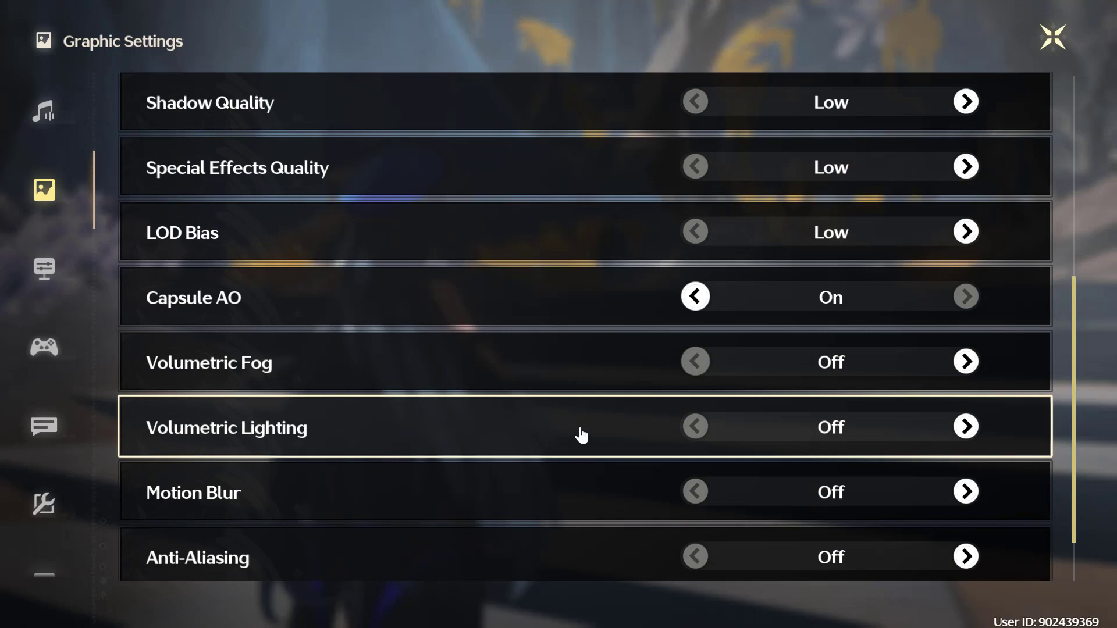
scroll("down", 3)
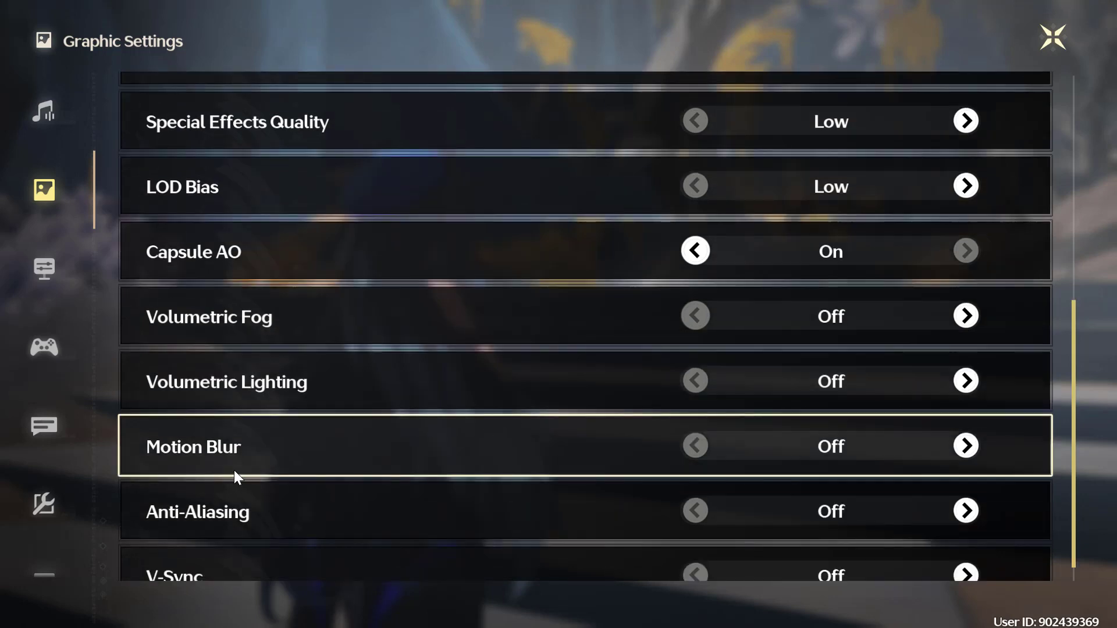
scroll("down", 3)
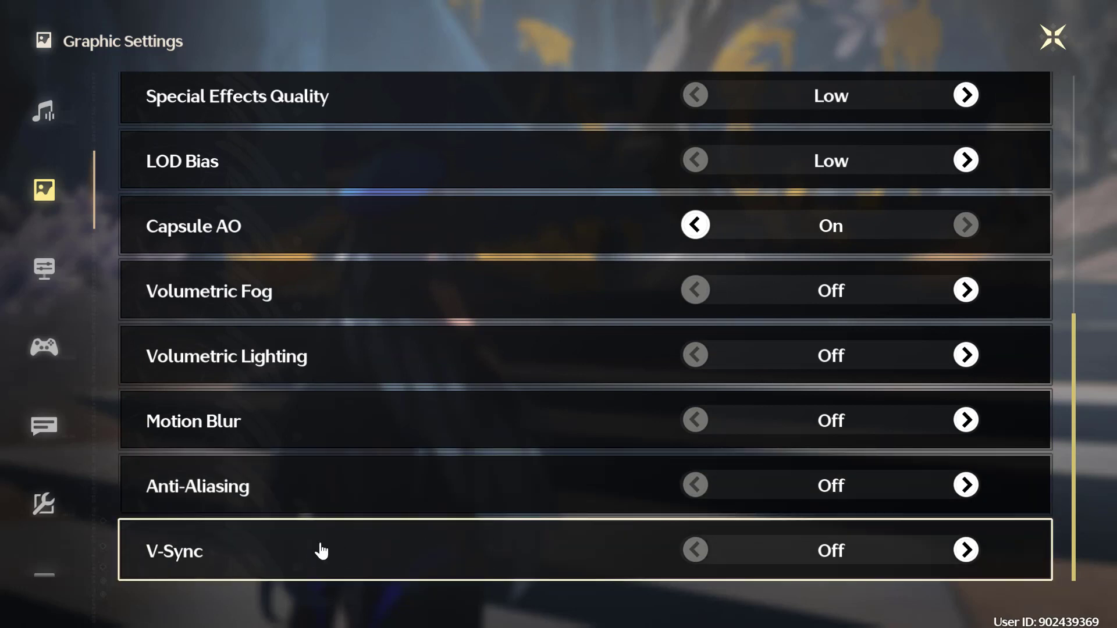
mouse_move(379, 519)
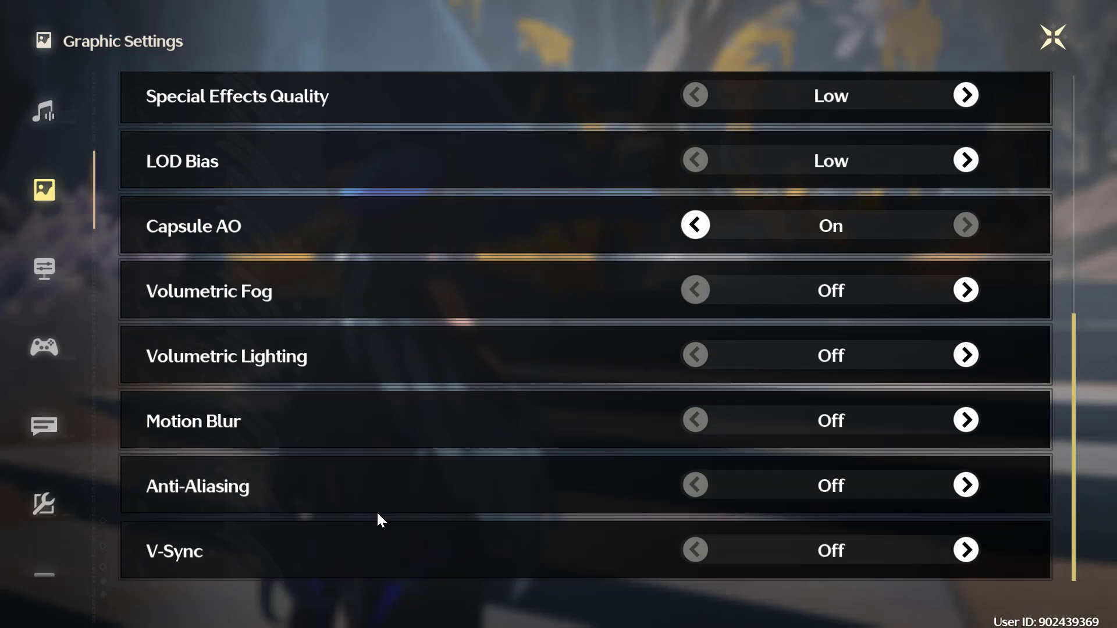
mouse_move(1054, 36)
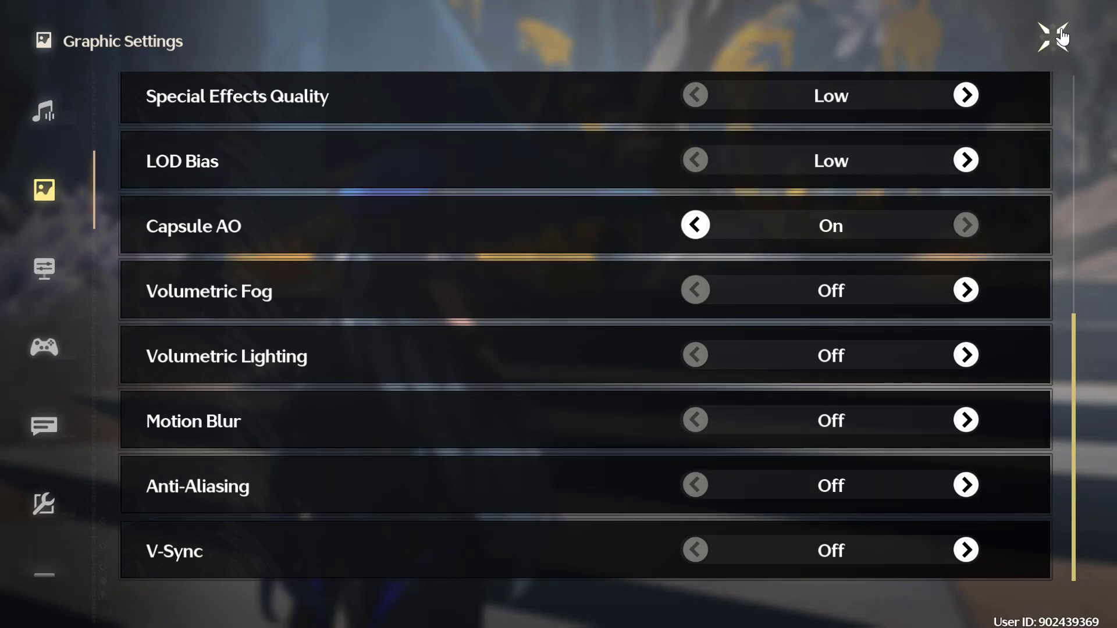
left_click(1056, 36)
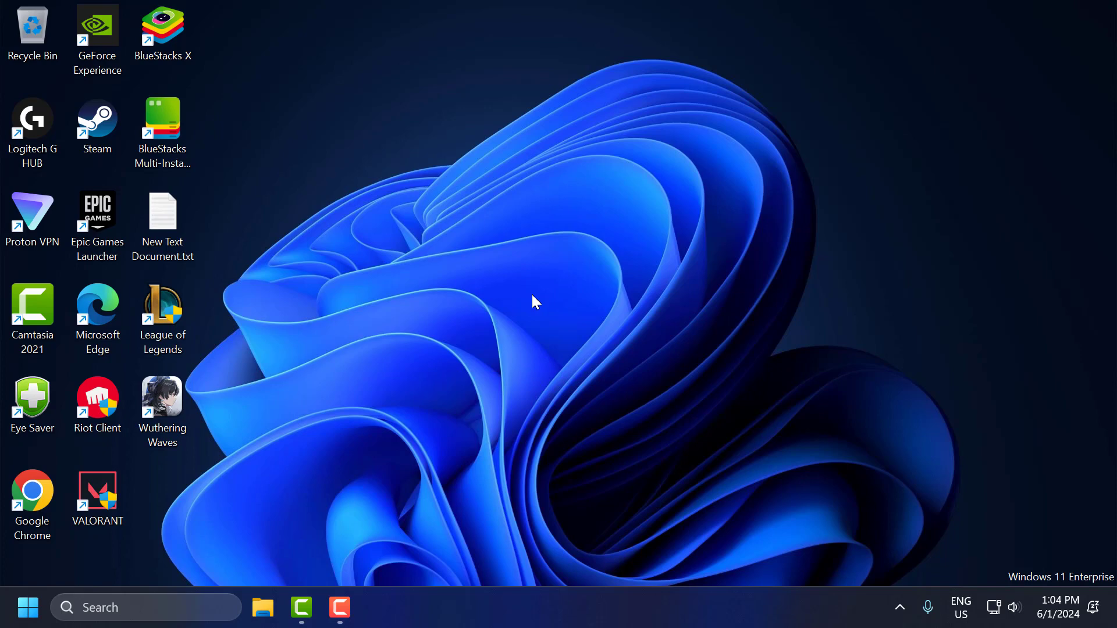
mouse_move(220, 569)
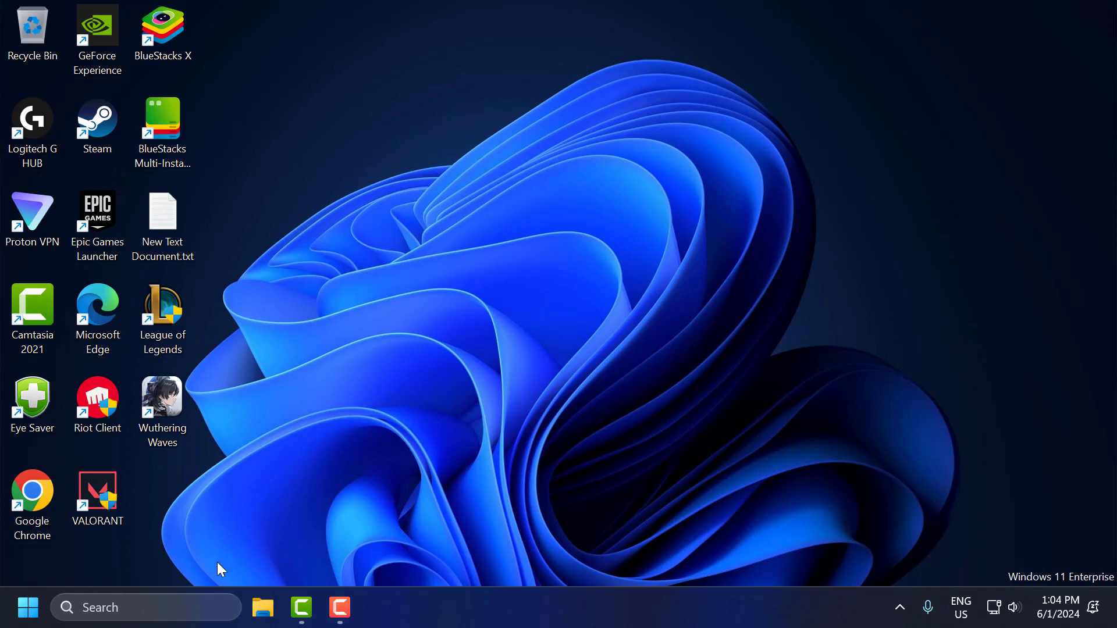
- Search the taskbar for "de" to find Device Manager
left_click(146, 608)
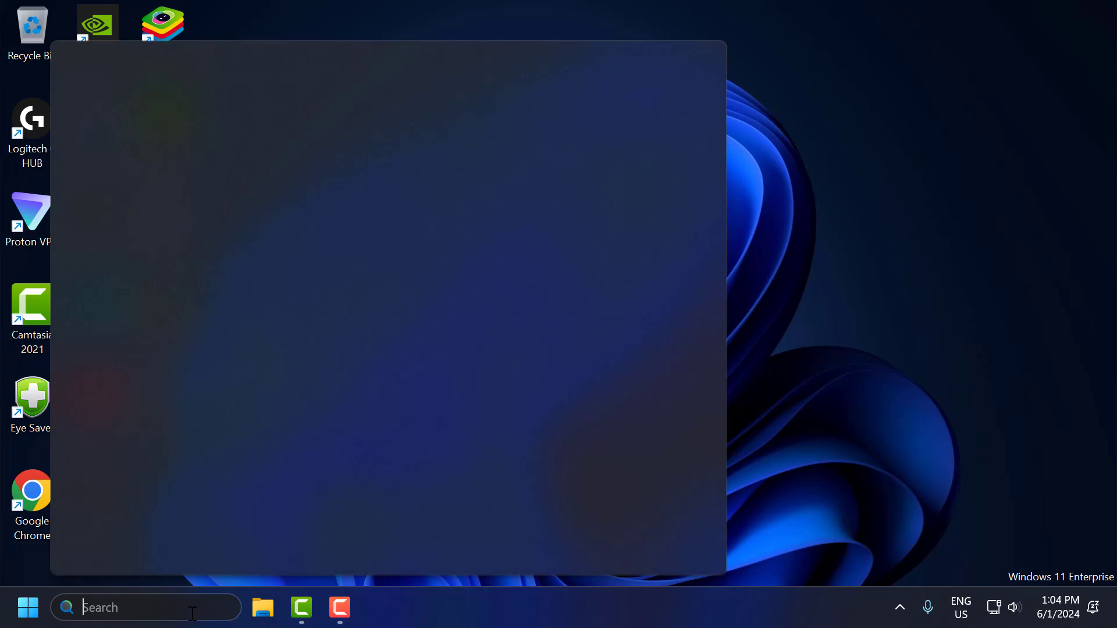
type("de")
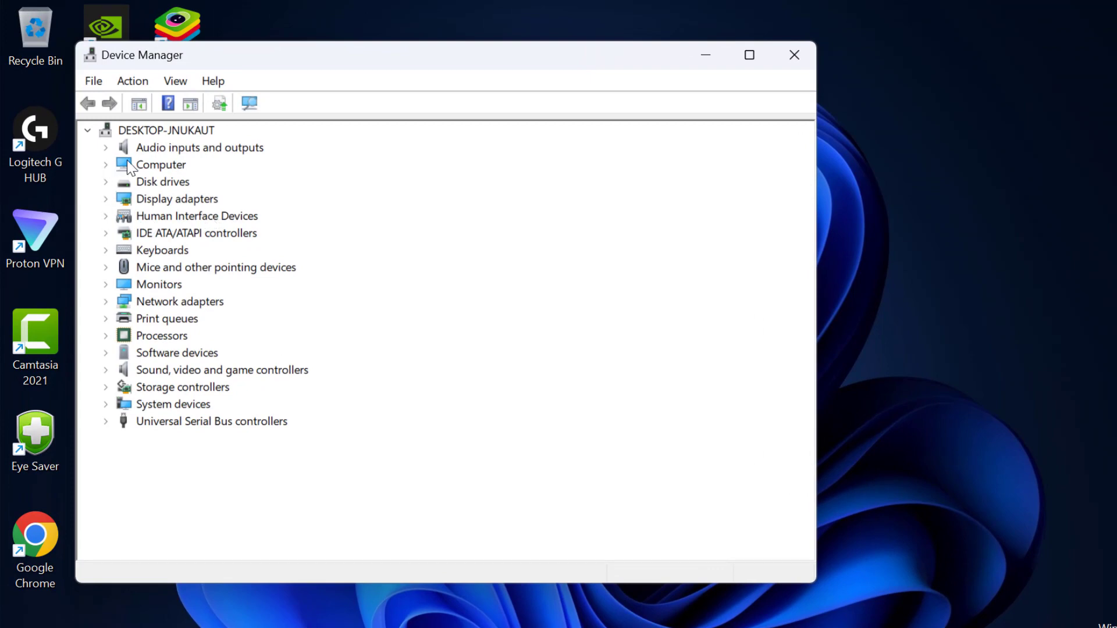
- Start a driver update for the Realtek PCIe GbE Family Controller under Network adapters
left_click(104, 300)
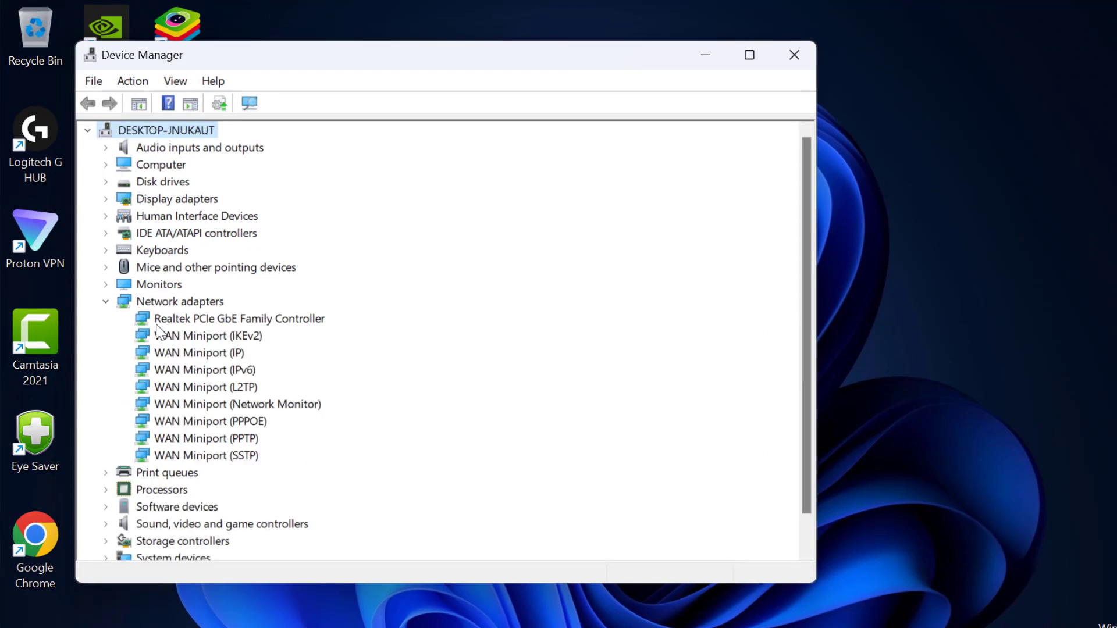
left_click(238, 319)
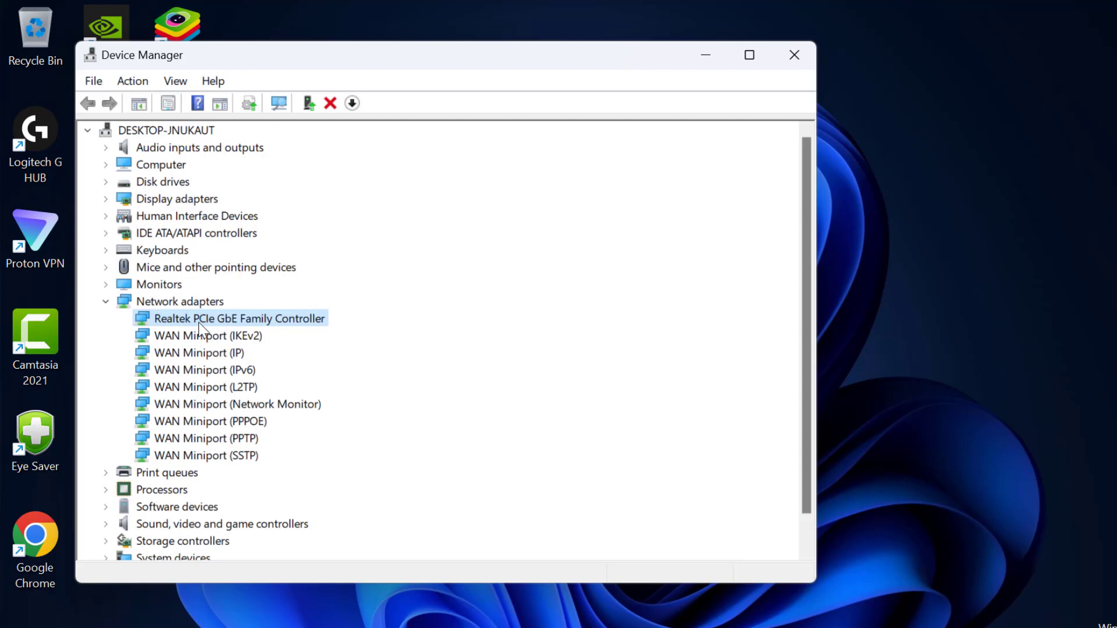
right_click(239, 319)
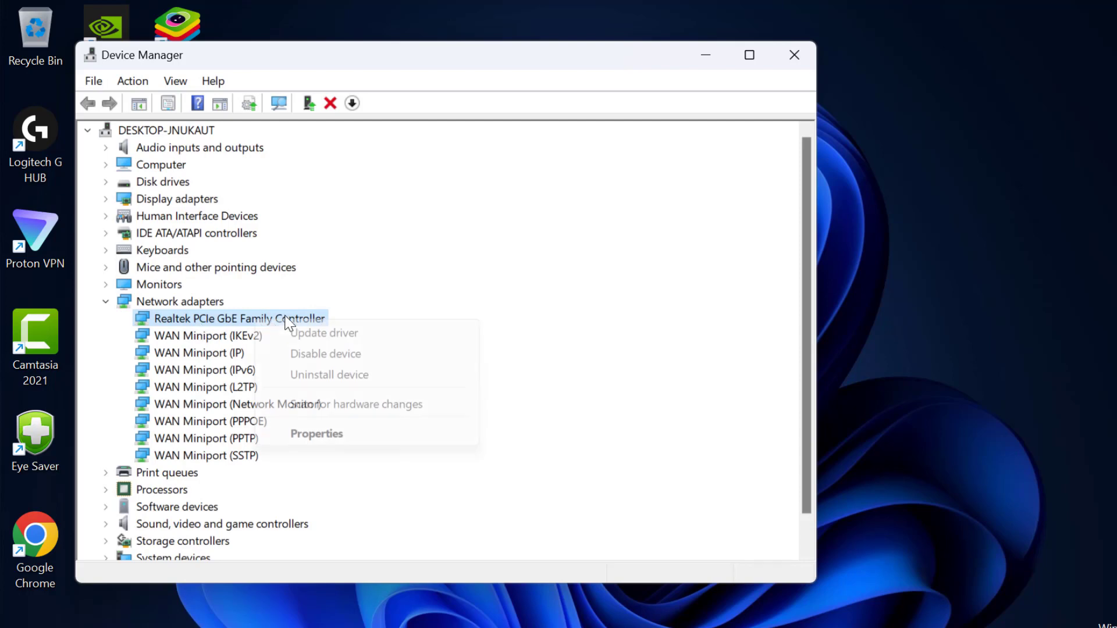
left_click(356, 338)
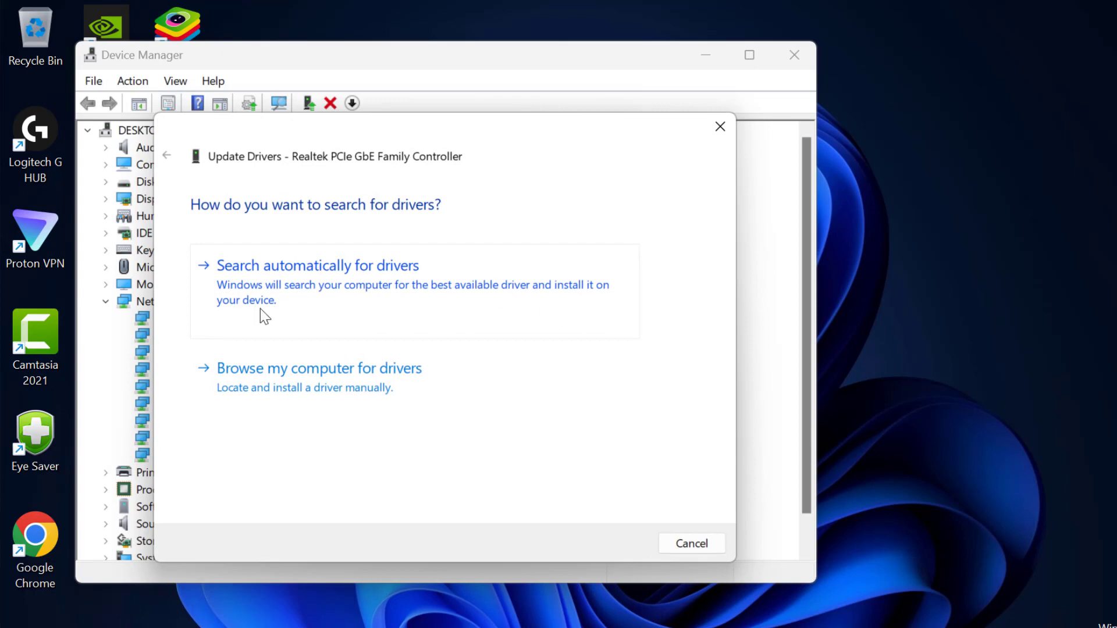
- Search automatically for drivers, then look for updated drivers on Windows Update
left_click(317, 265)
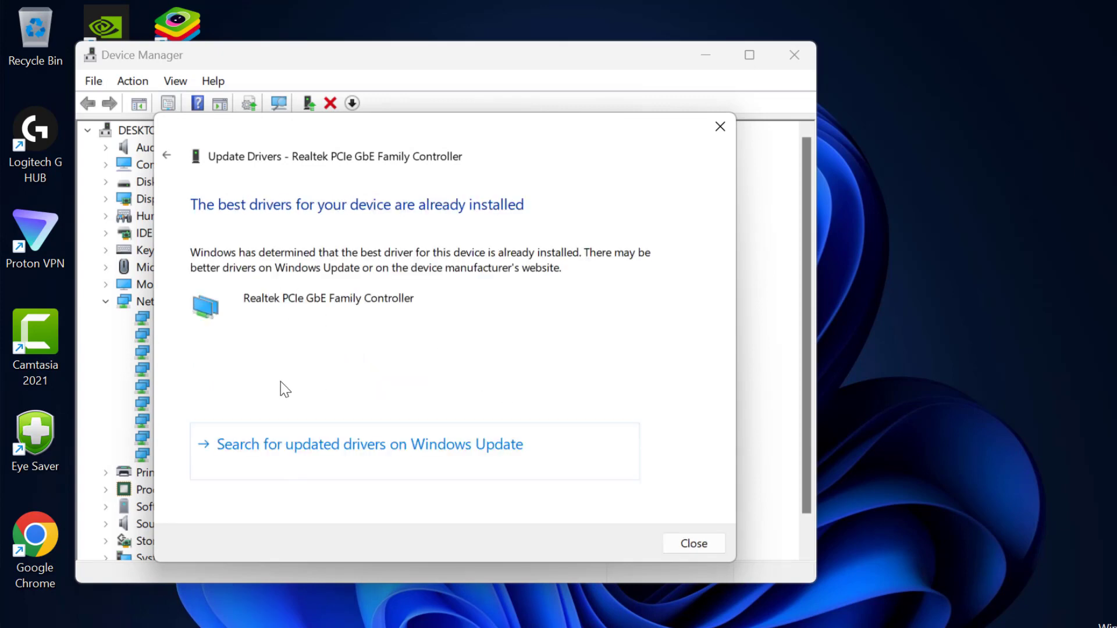
mouse_move(386, 454)
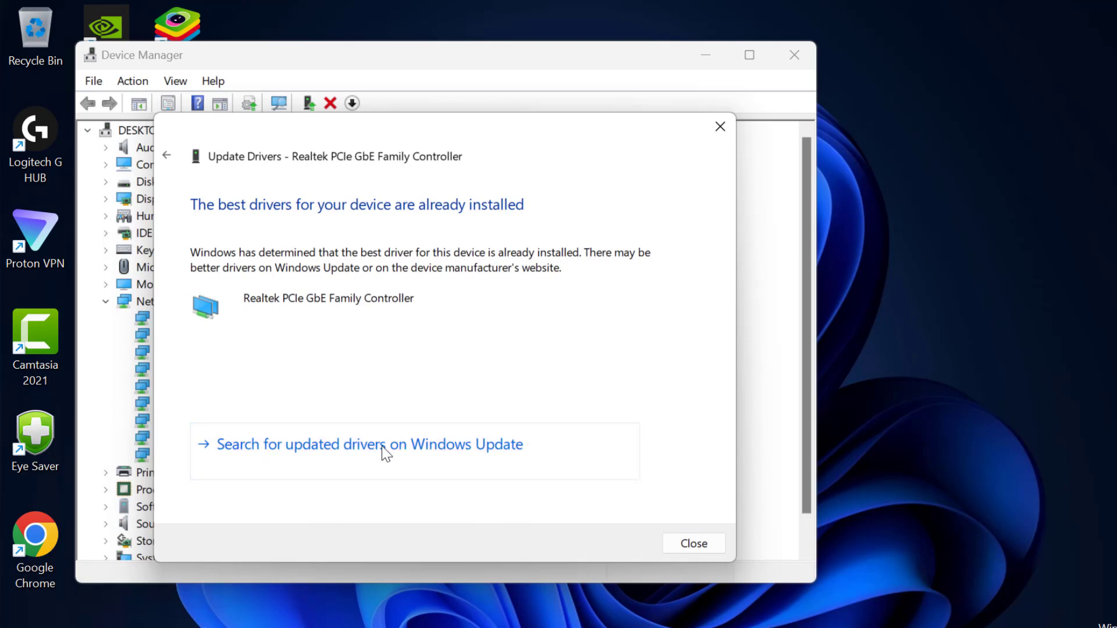
mouse_move(331, 468)
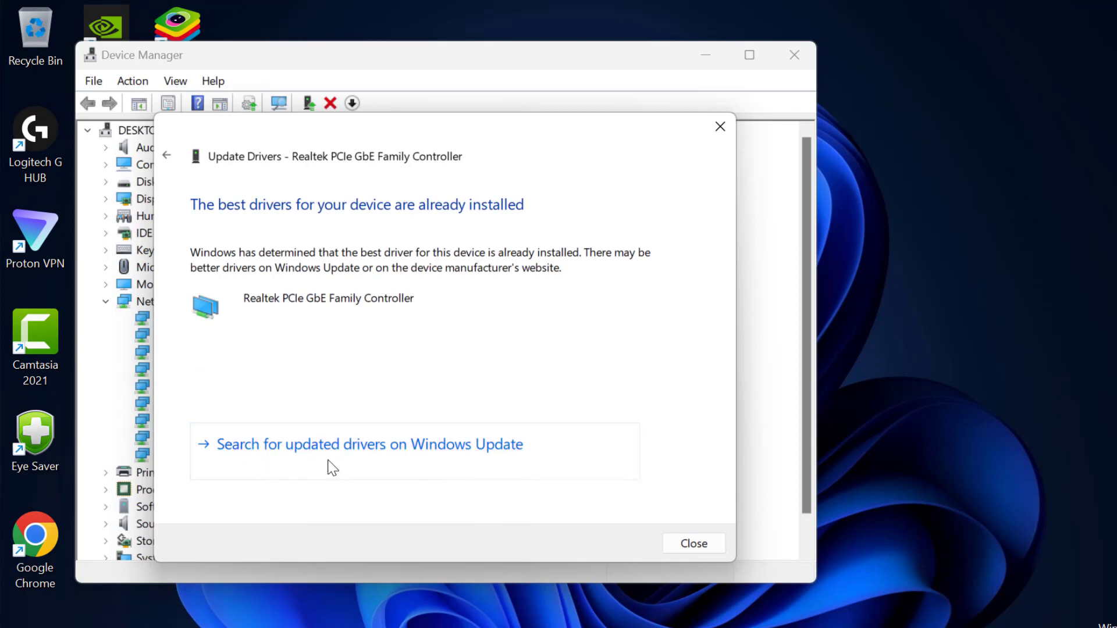
left_click(369, 444)
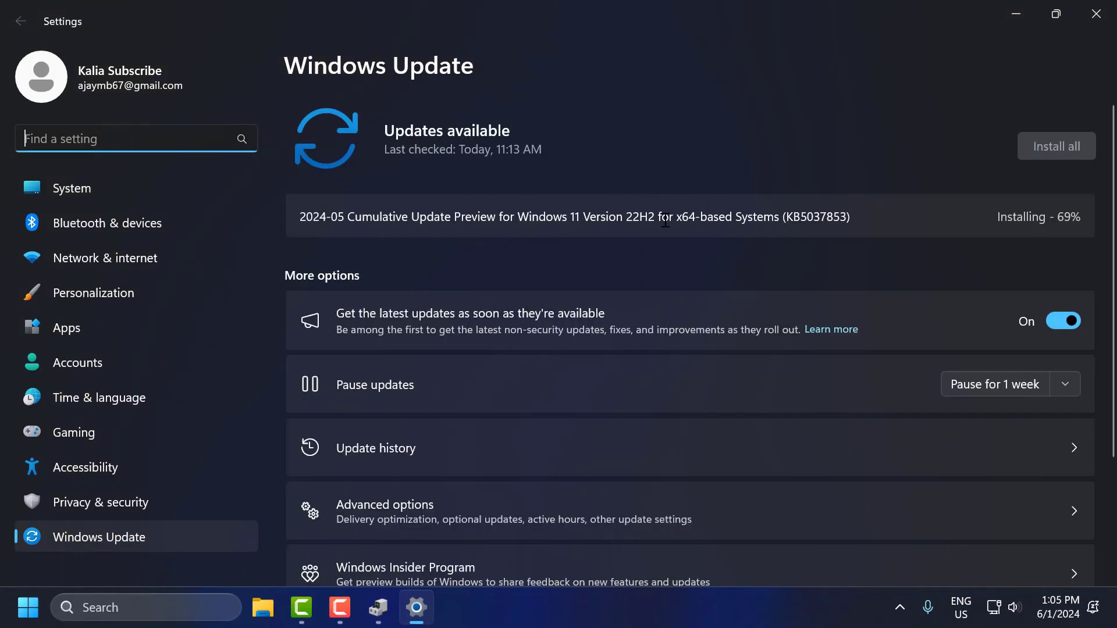
mouse_move(484, 194)
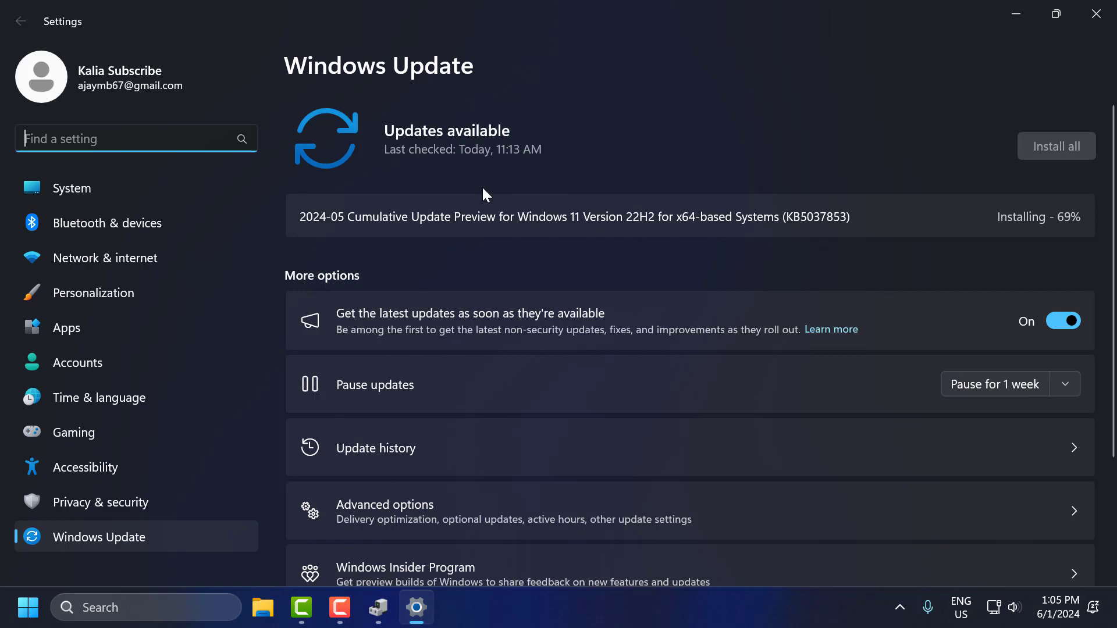
mouse_move(644, 186)
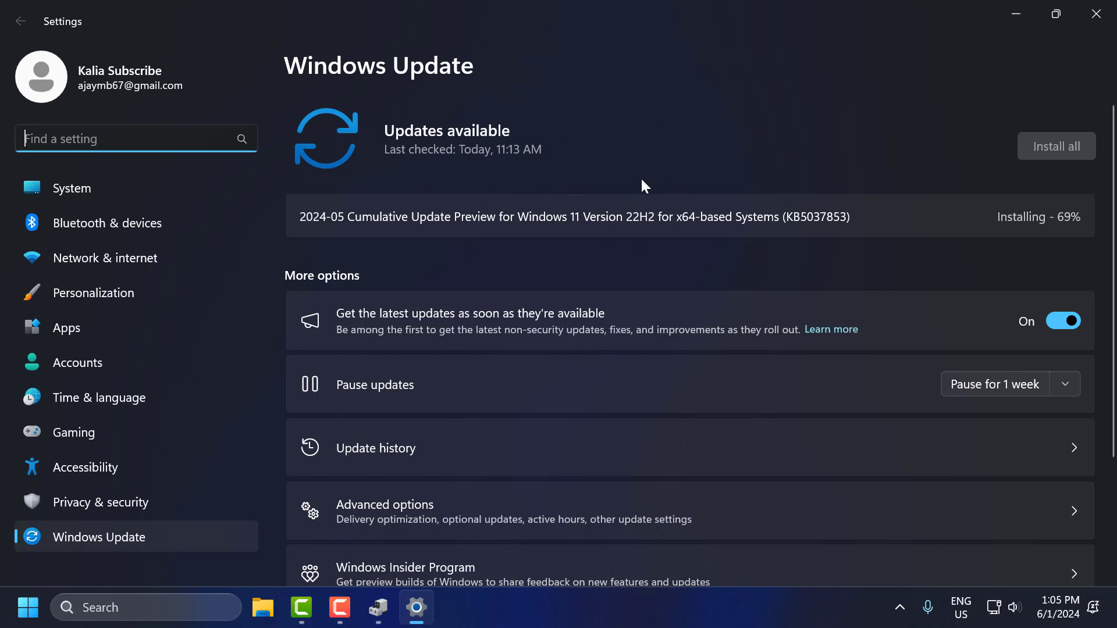
mouse_move(1017, 196)
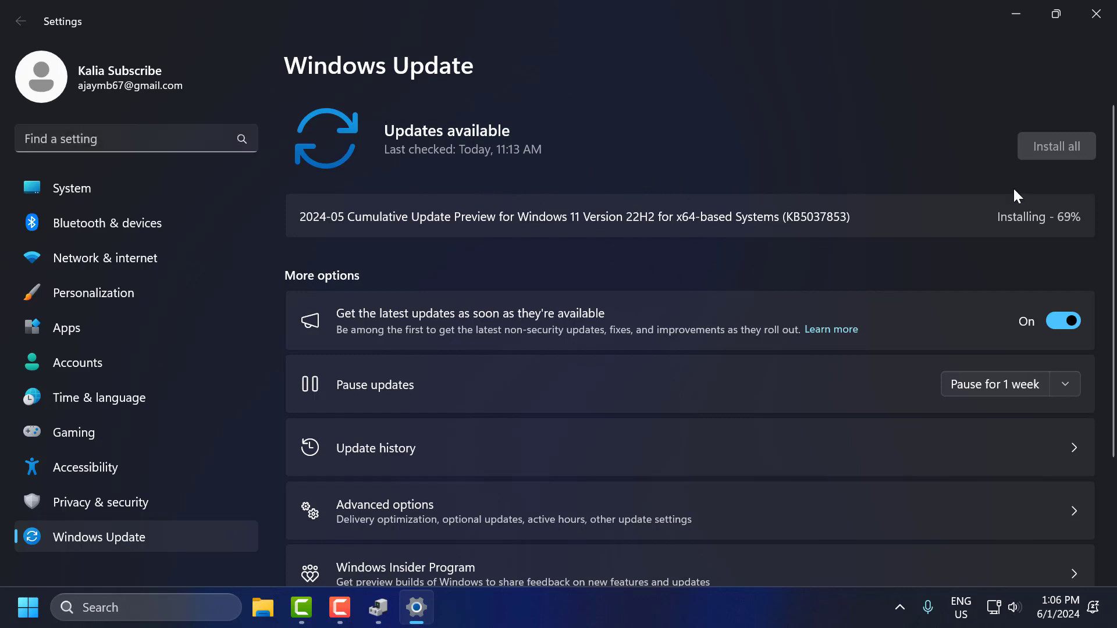
mouse_move(1097, 13)
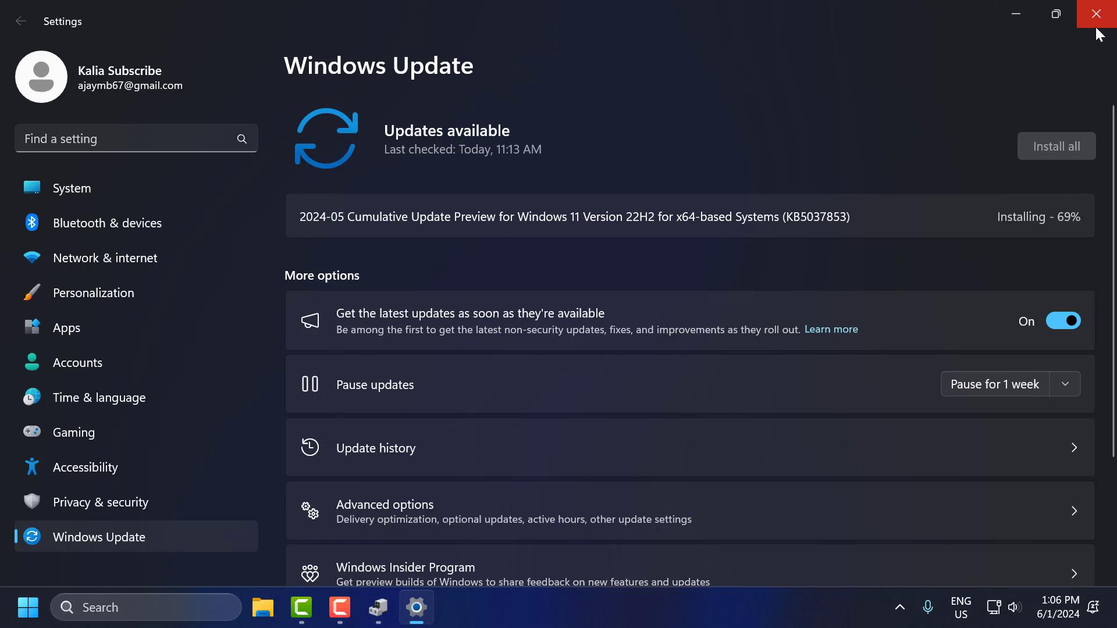
- Close the Windows Update settings window after reviewing the installing update
left_click(1097, 14)
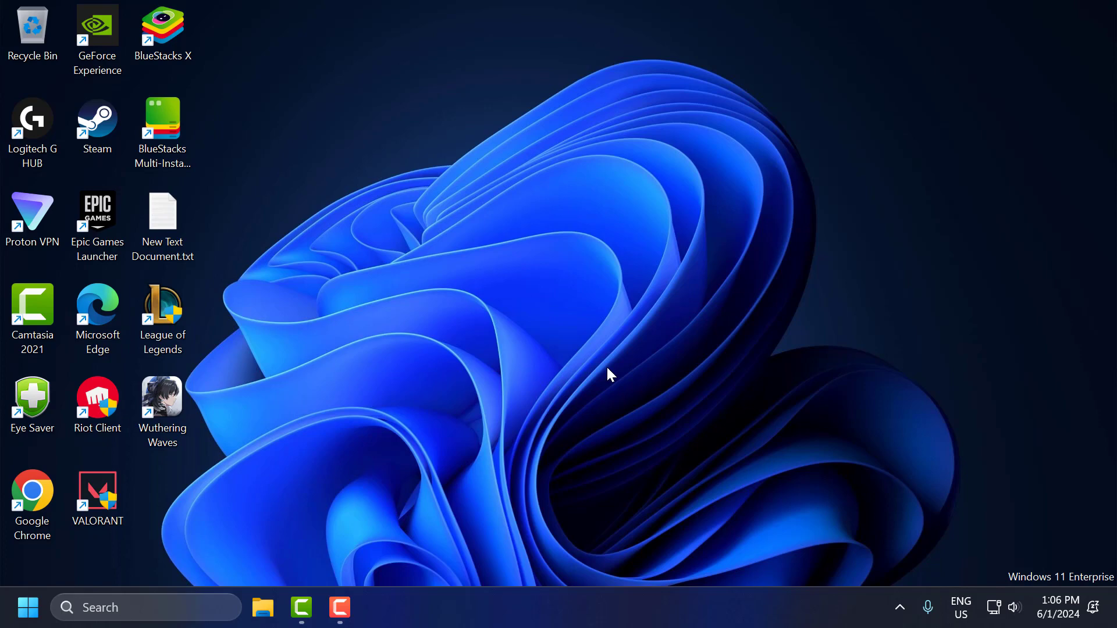
- Search the taskbar for "view network connections" to open Network Connections
left_click(142, 607)
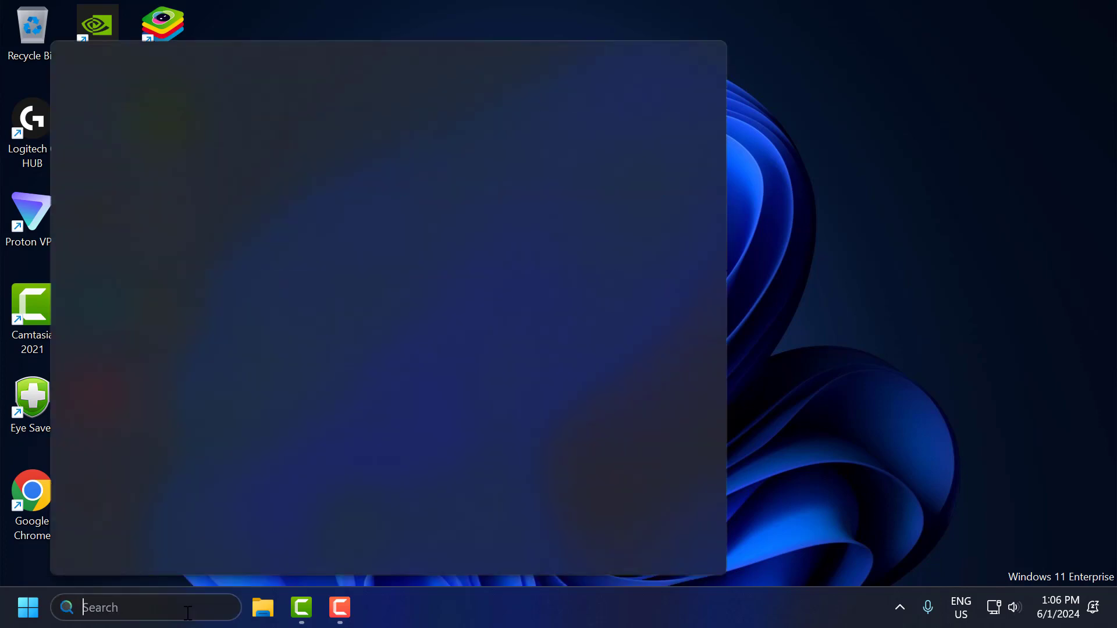
type("view network connections")
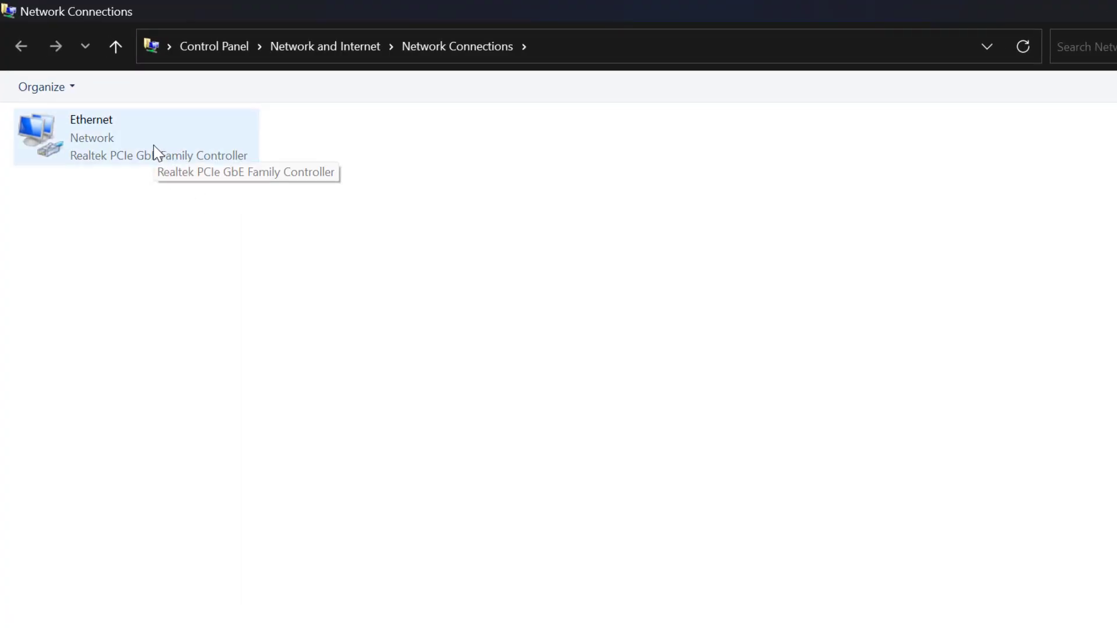
- Open the Ethernet connection's Internet Protocol Version 4 (TCP/IPv4) properties
left_click(135, 138)
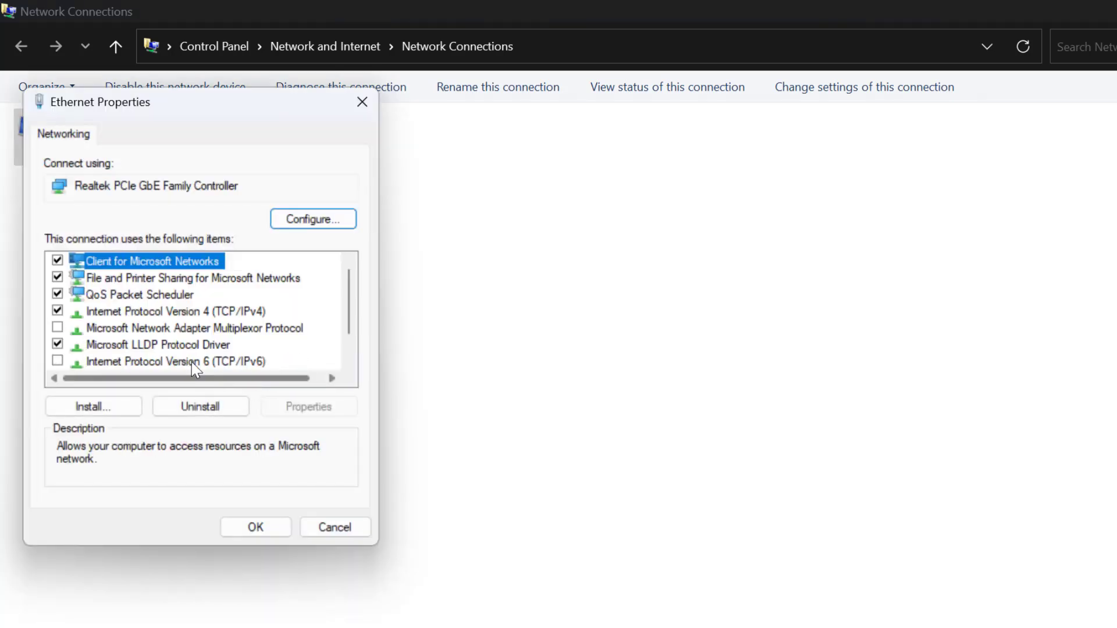
left_click(167, 311)
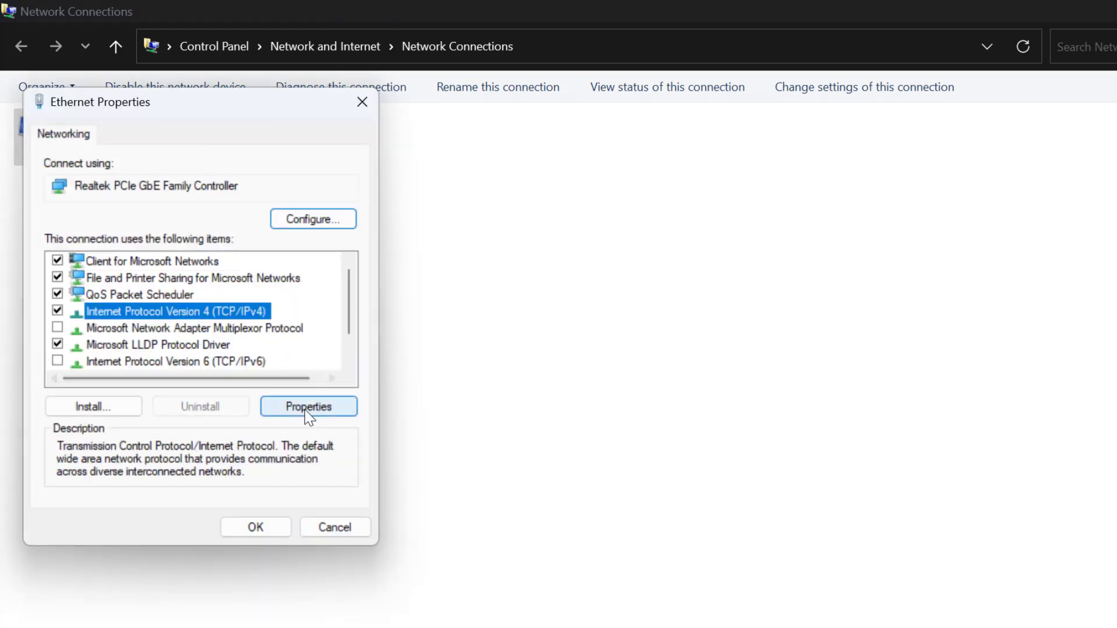
left_click(307, 406)
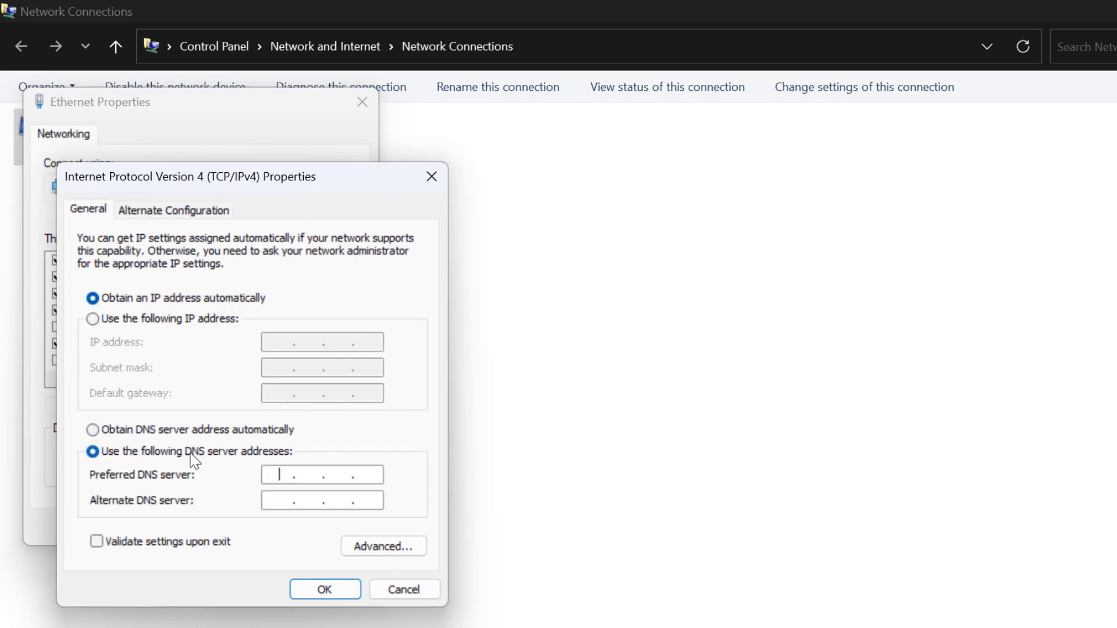
mouse_move(257, 478)
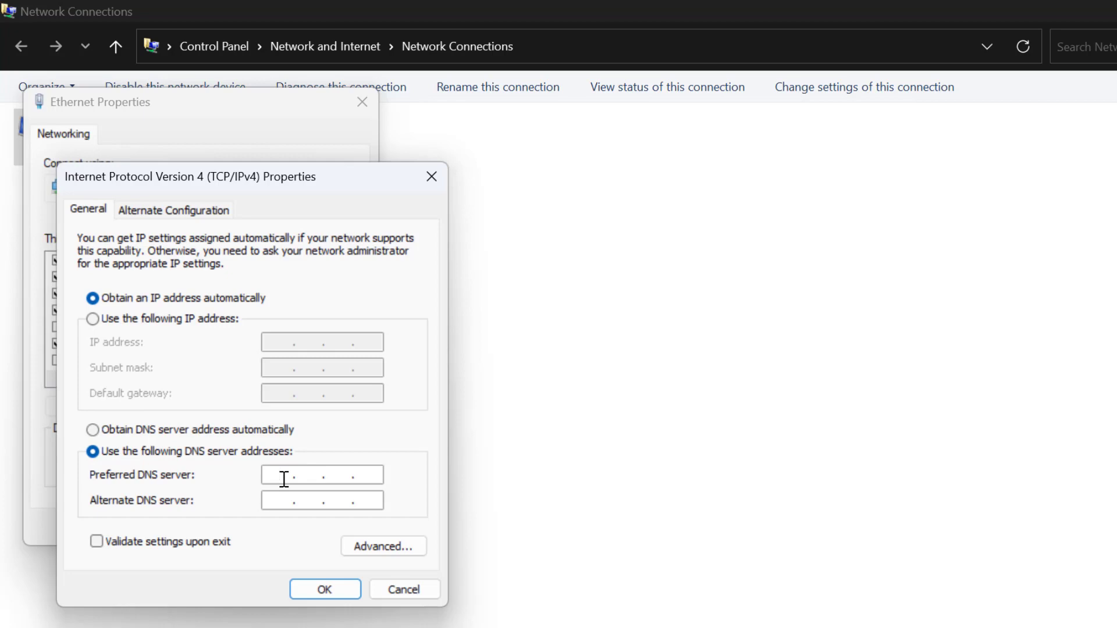
- Set the Ethernet DNS servers to 8.8.8.8 and 8.8.4.4, apply, and close Network Connections
type("8.8.")
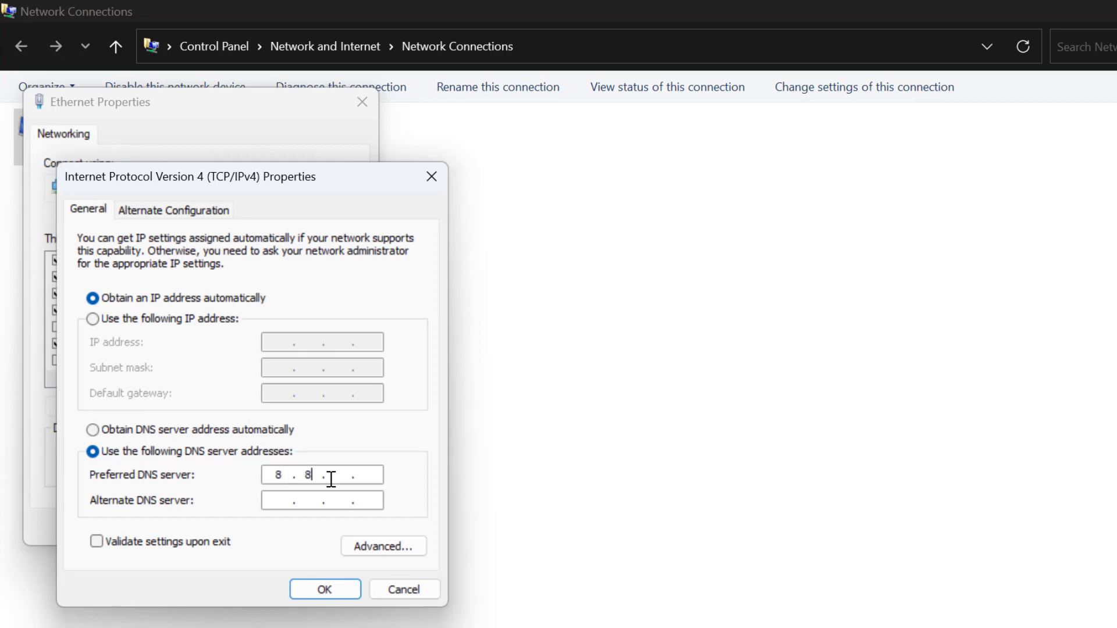
type(".8.8")
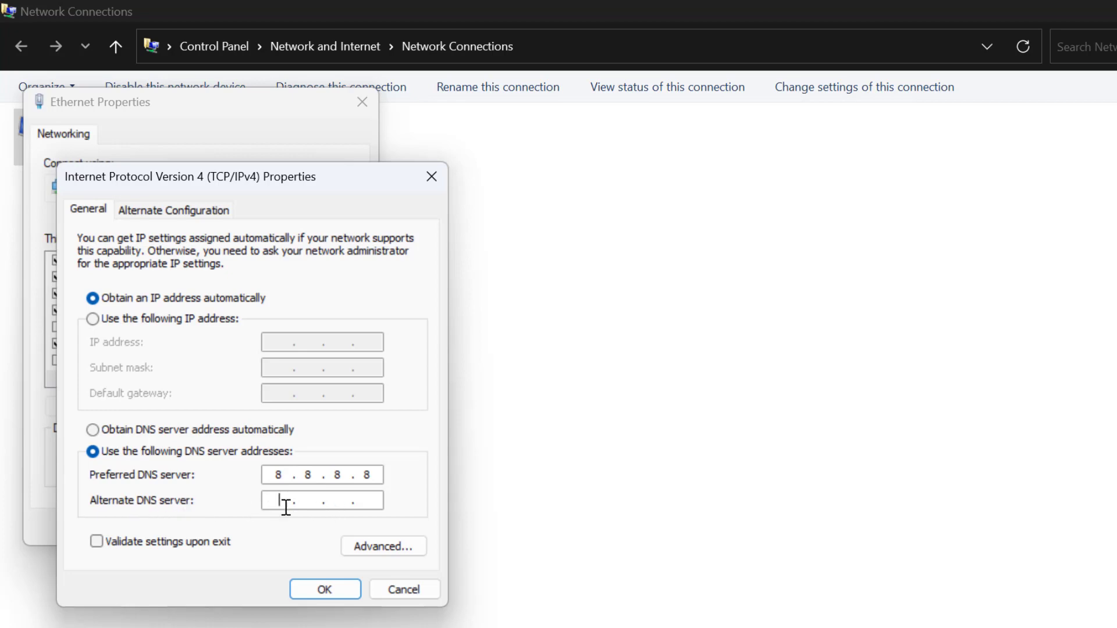
type("8.8.4")
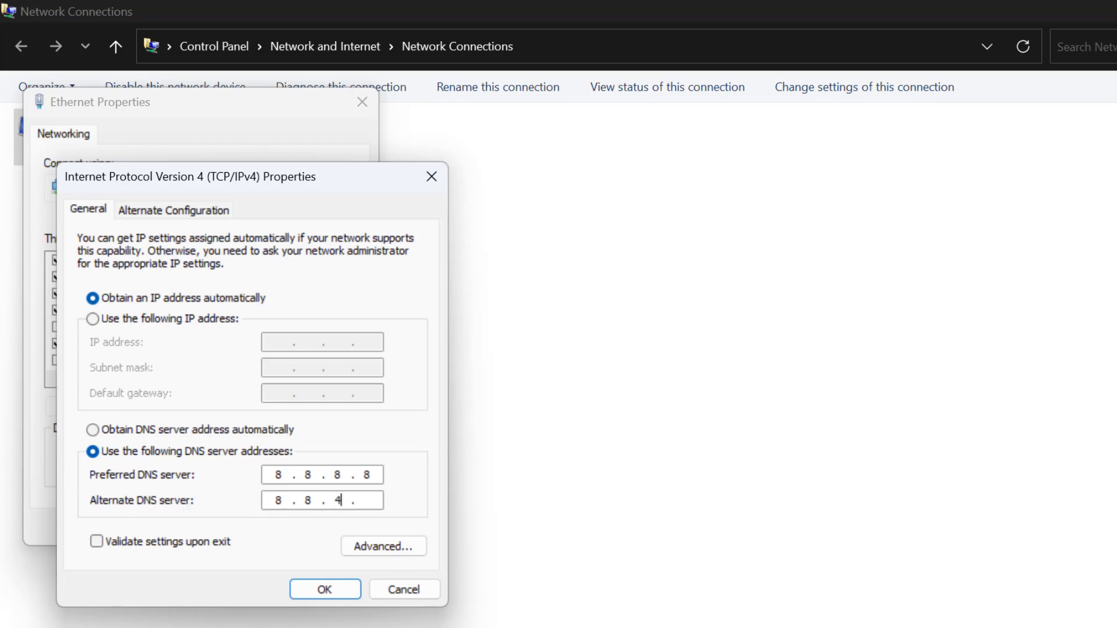
type(".4")
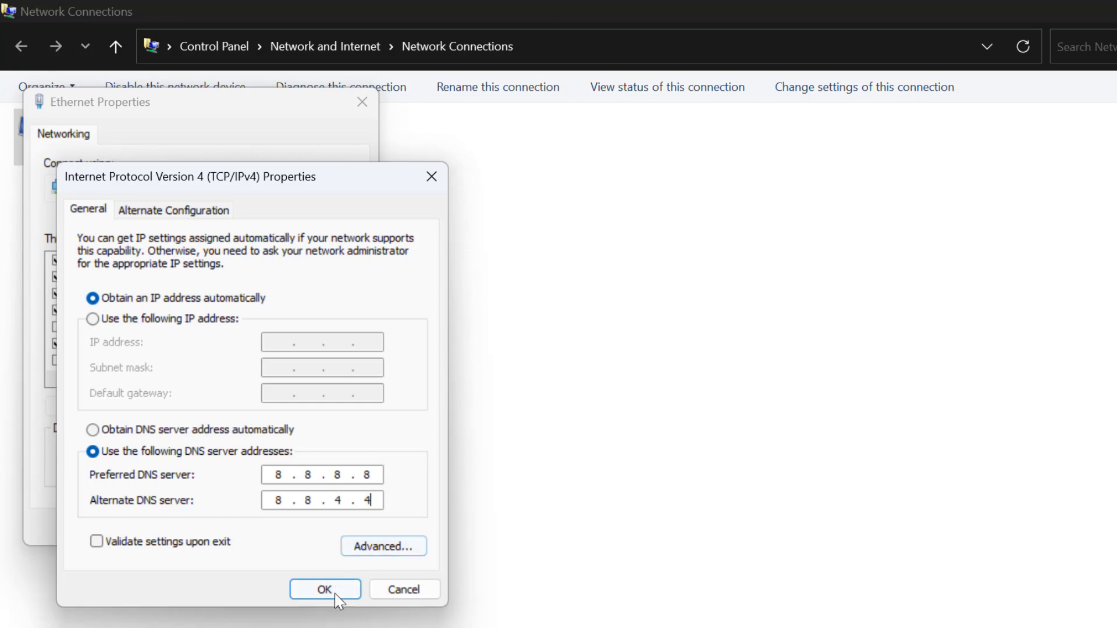
left_click(324, 589)
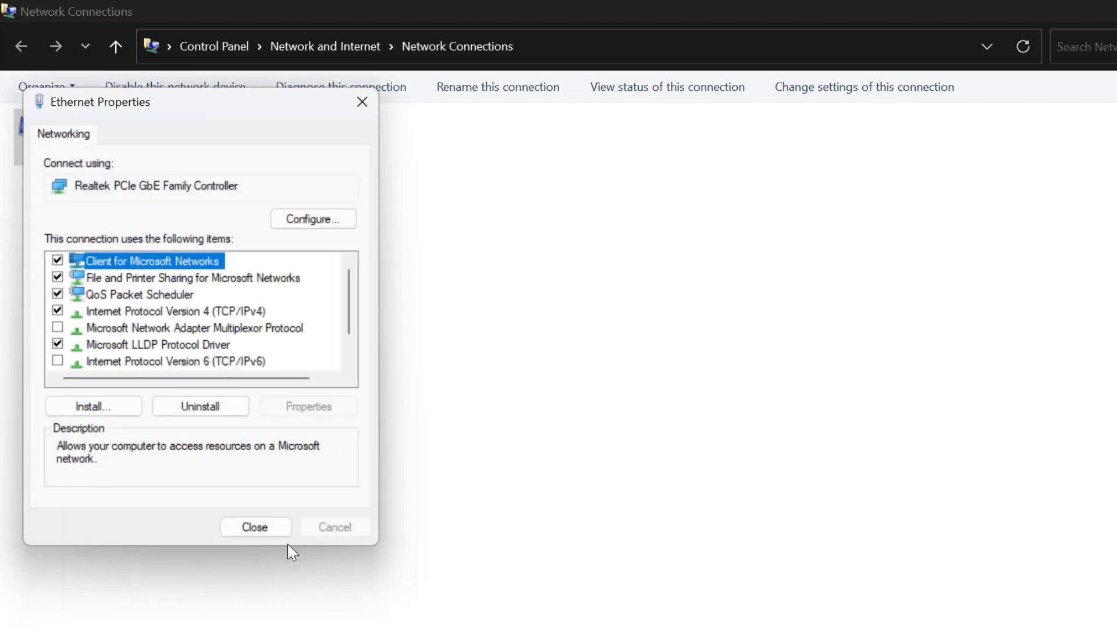
left_click(255, 527)
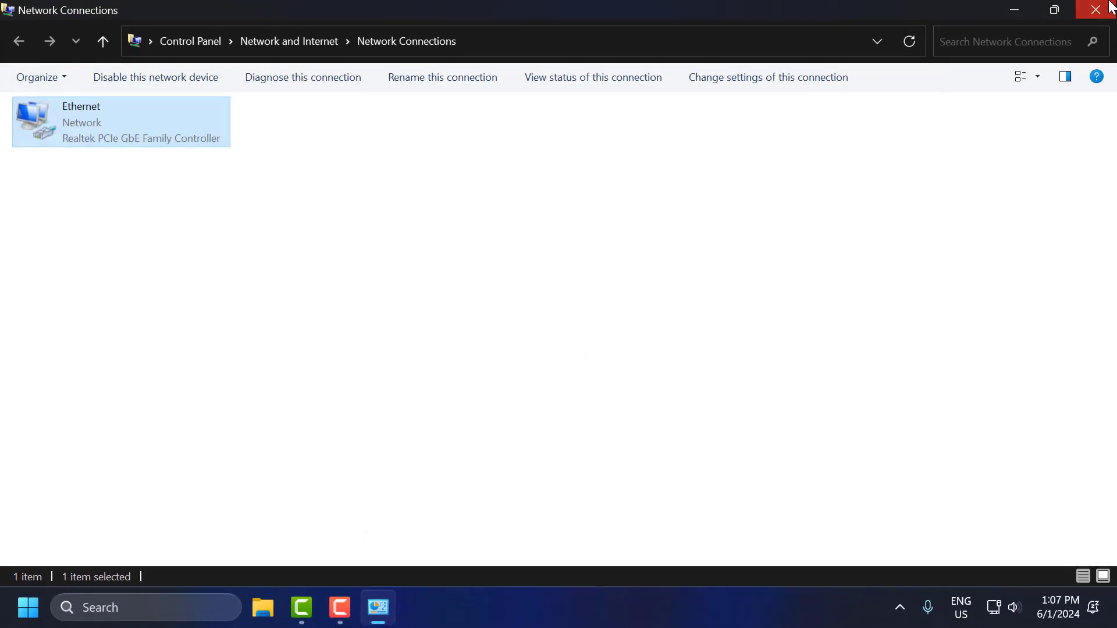
left_click(1103, 10)
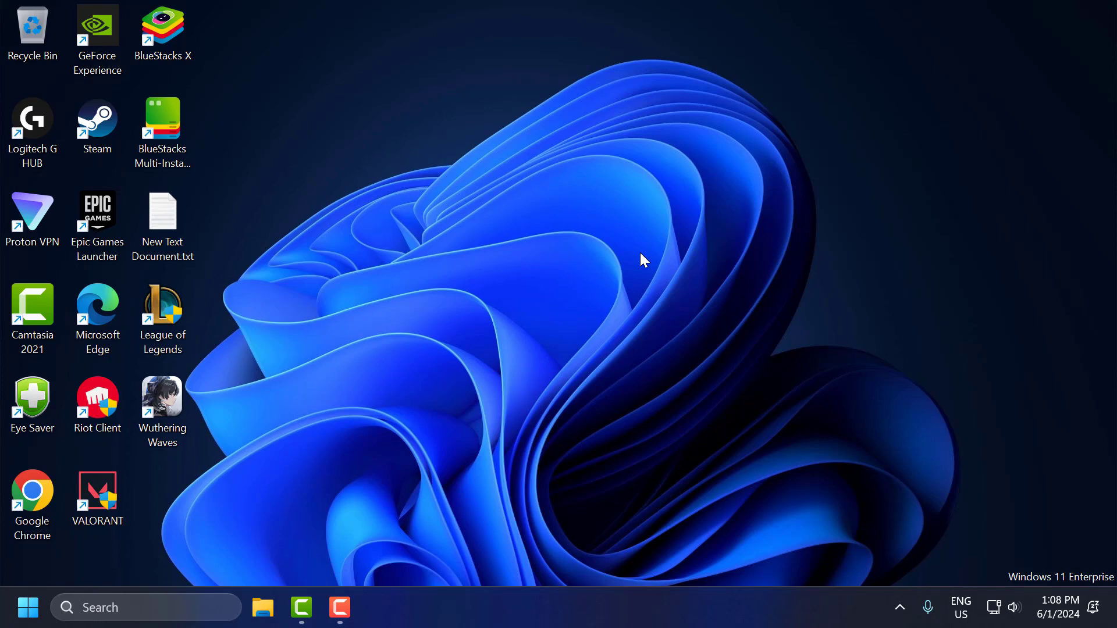
- Search the taskbar for "settings" to find the Settings app
left_click(146, 607)
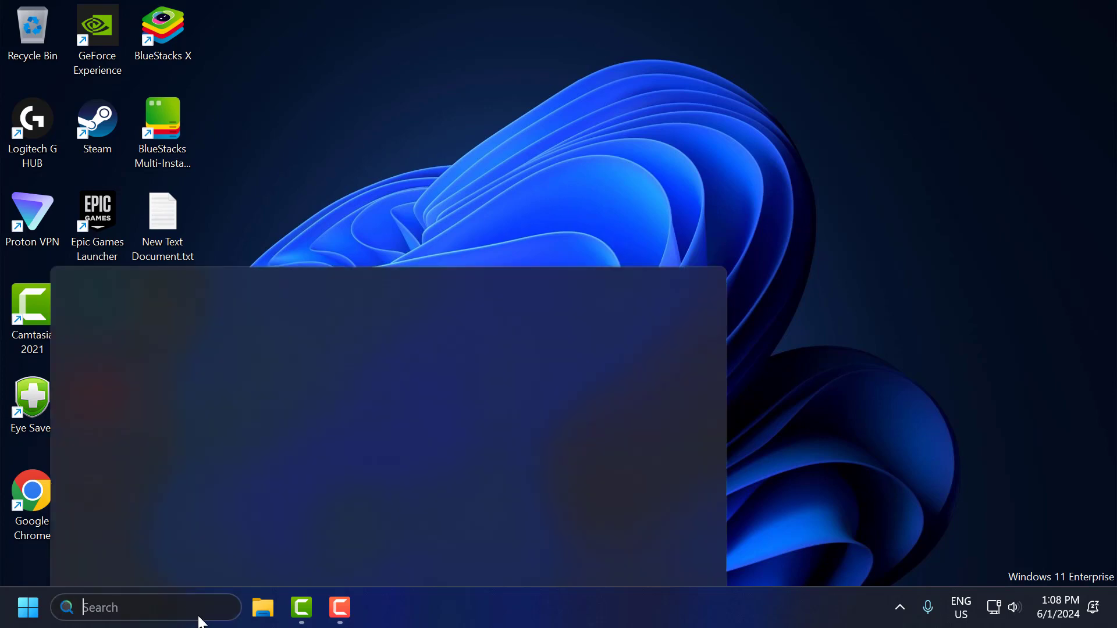
type("settings")
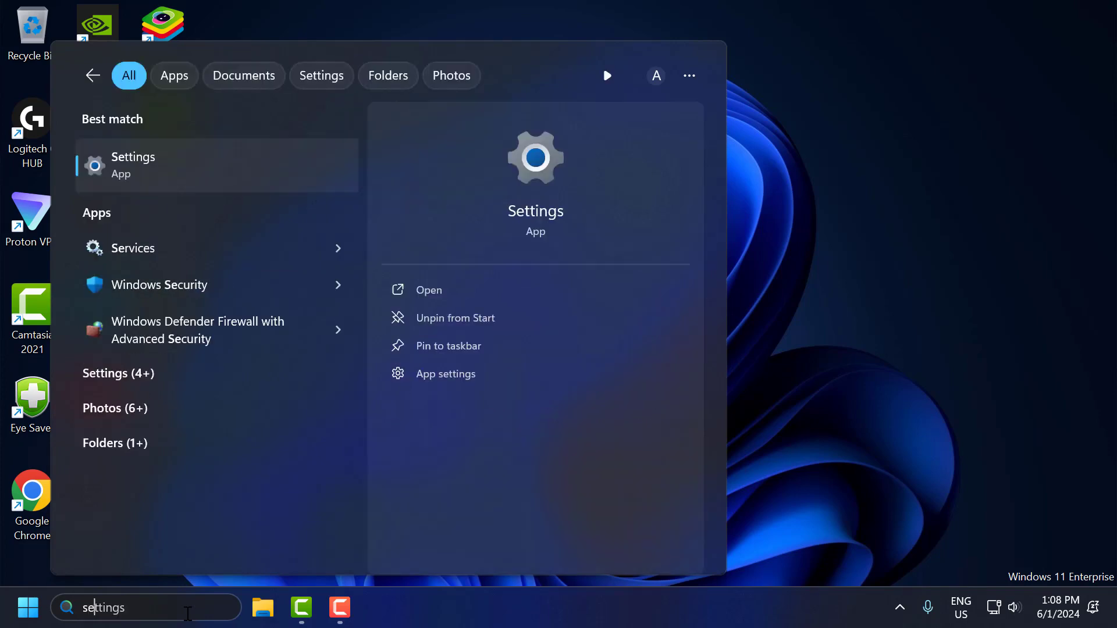
- Navigate Settings to Windows Update's Delivery Optimization page
left_click(430, 290)
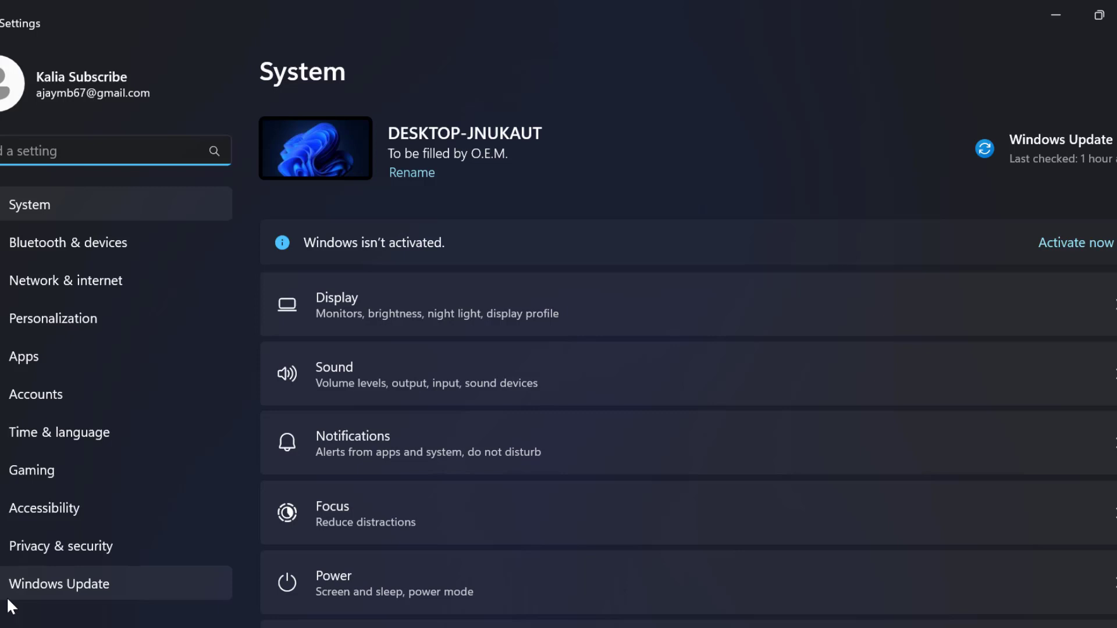
left_click(60, 583)
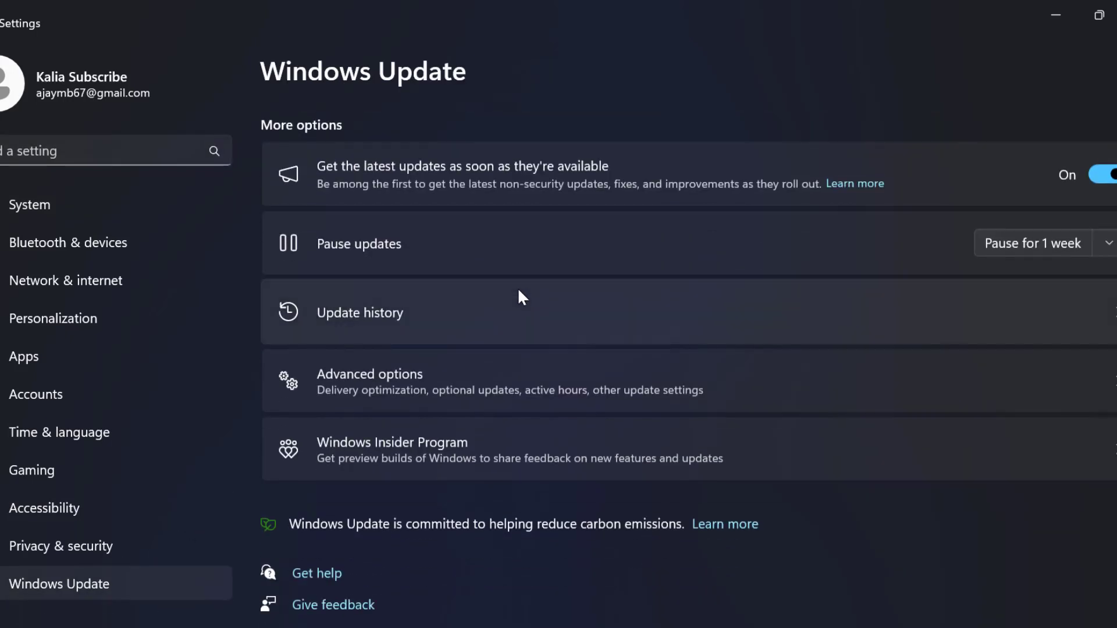
mouse_move(497, 390)
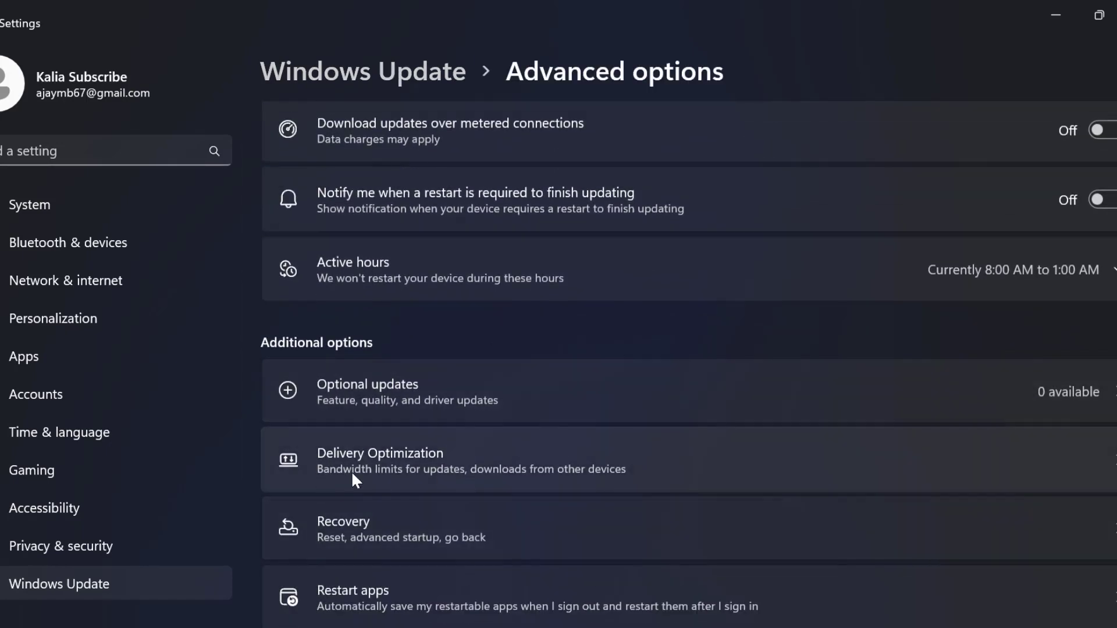
left_click(379, 460)
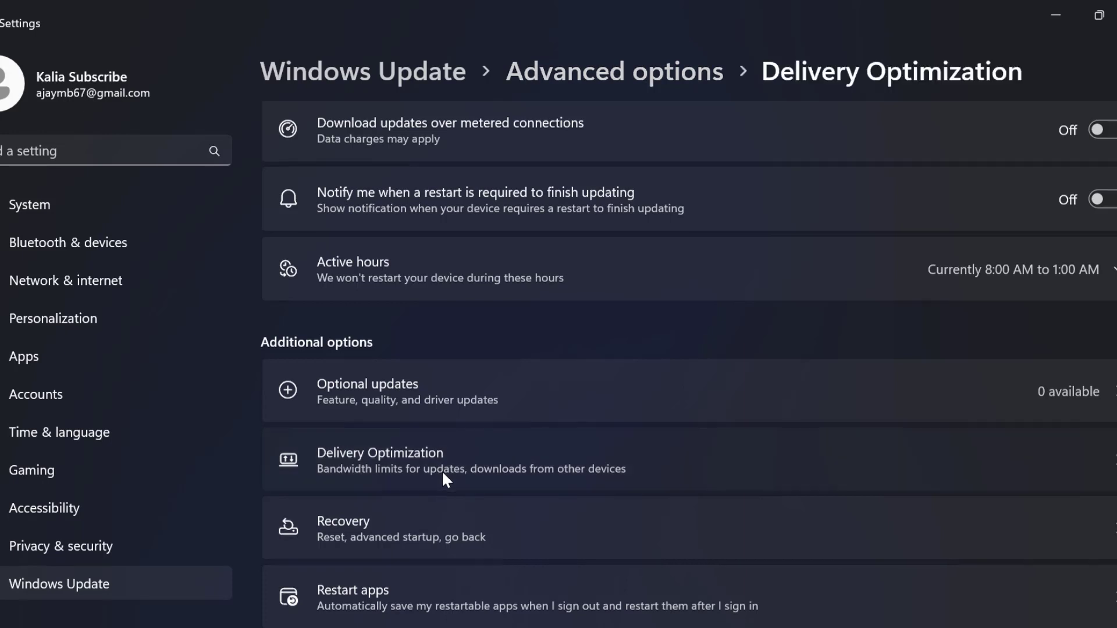
- Switch the Allow downloads from other PCs toggle in Delivery Optimization, close Settings, and start Windows search
left_click(379, 460)
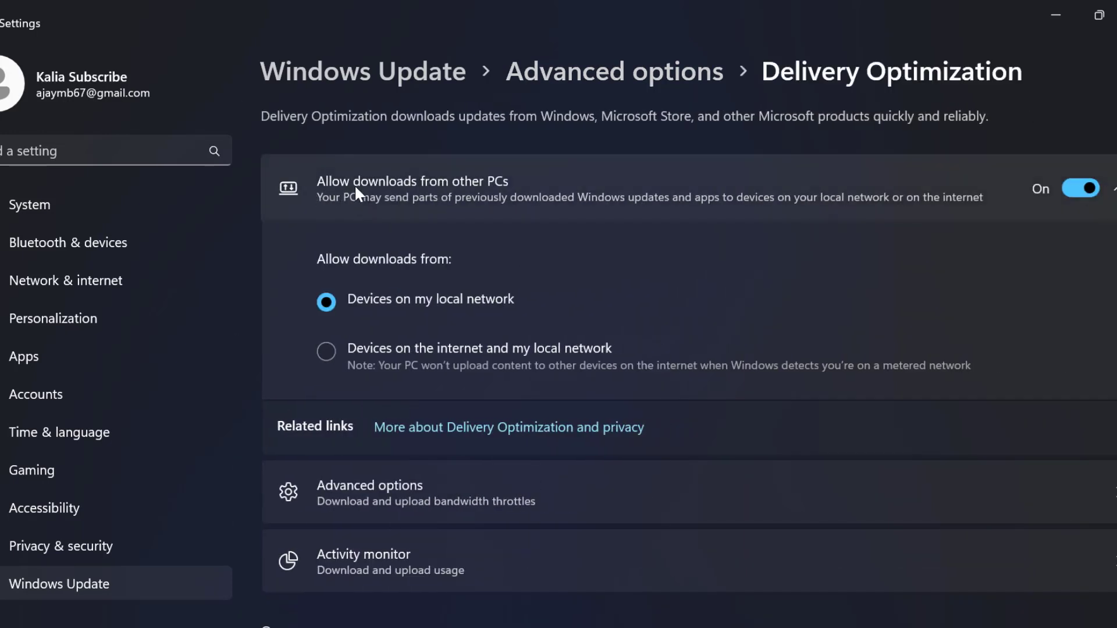
mouse_move(500, 195)
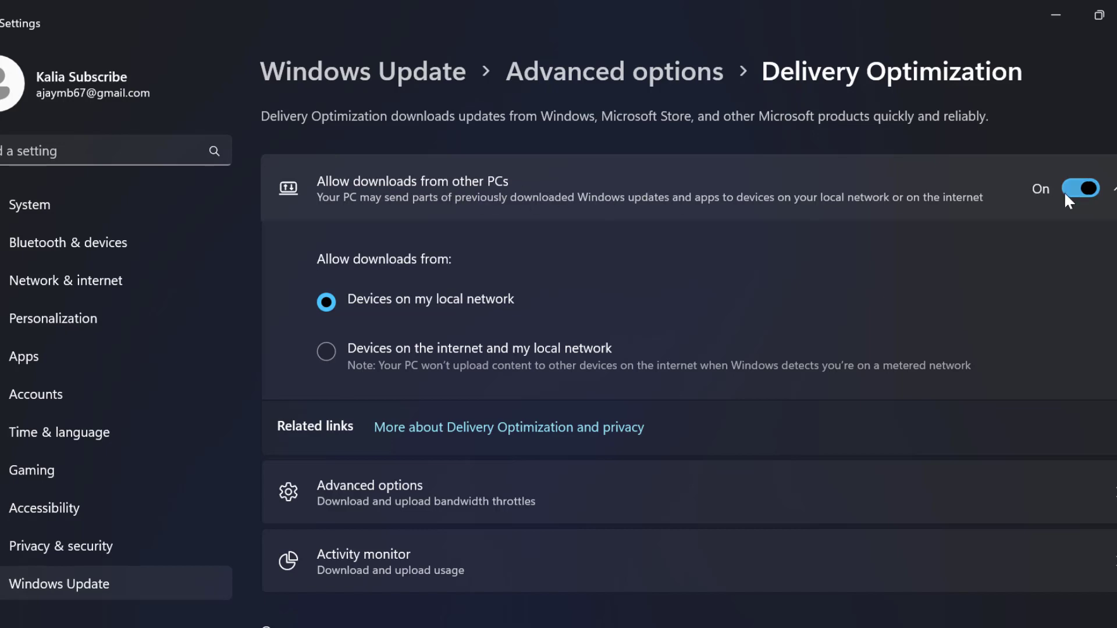
left_click(1077, 188)
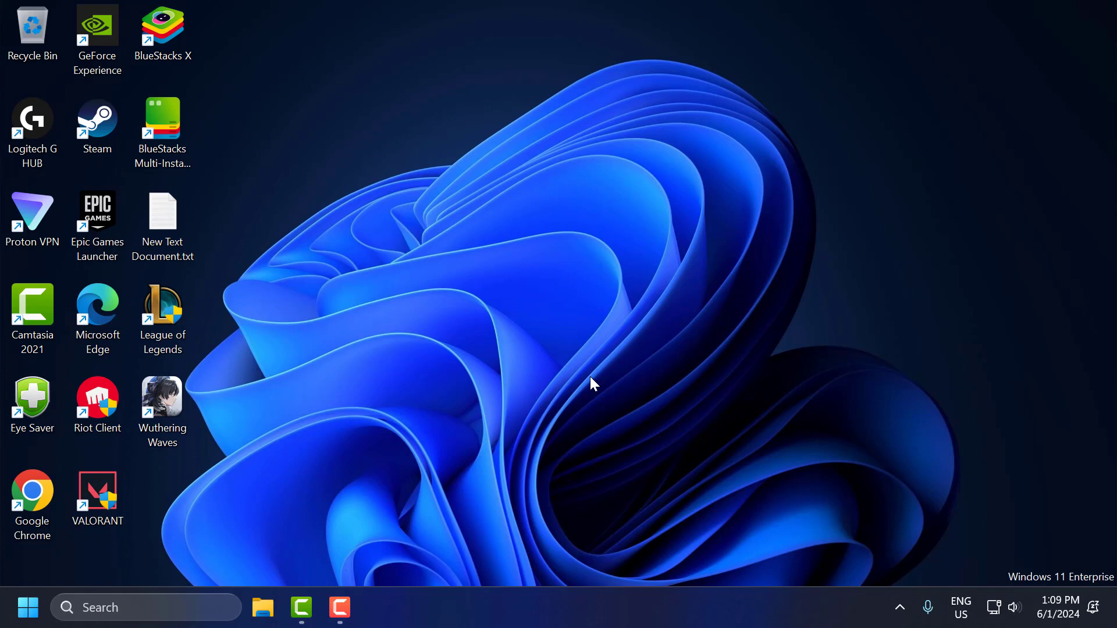
mouse_move(525, 413)
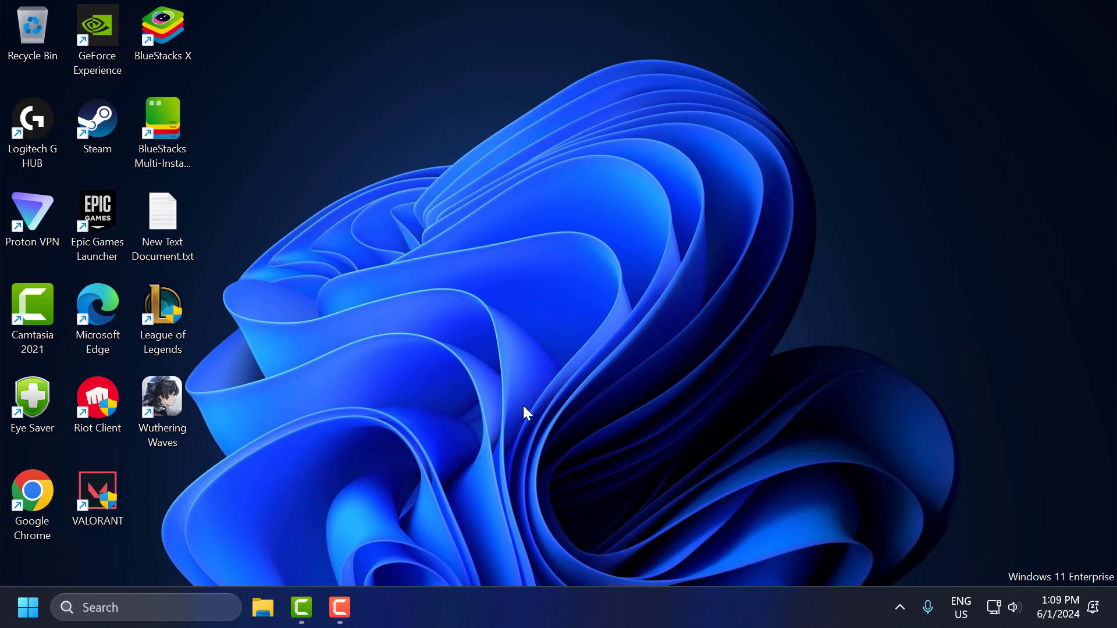
left_click(142, 608)
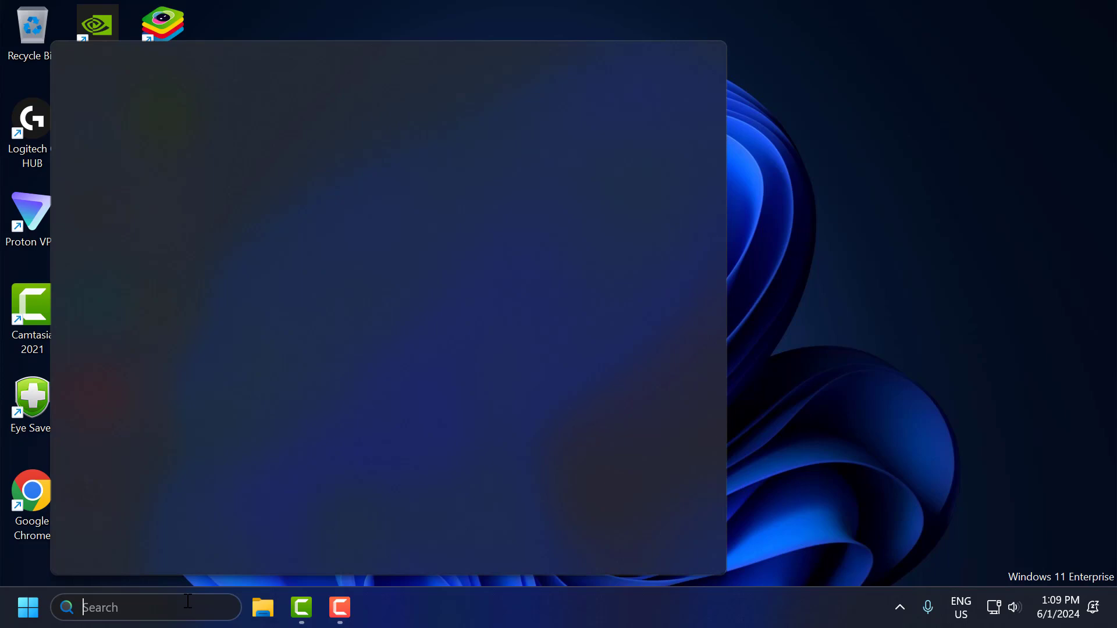
- Search 'msc' and show System Configuration's Services list with all Microsoft services hidden
type("msc")
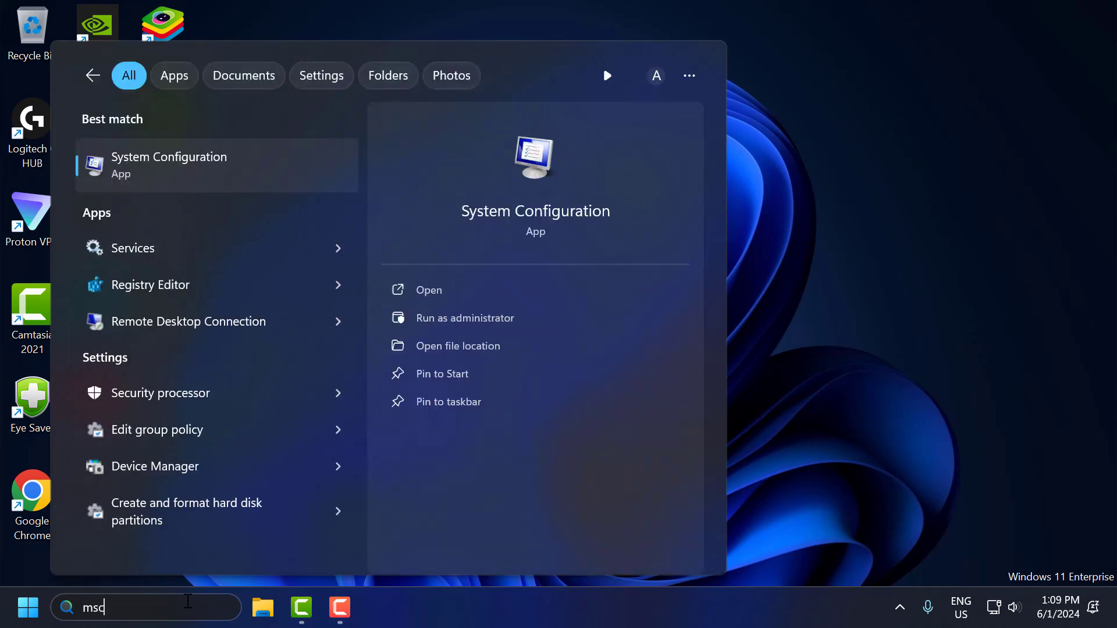
mouse_move(241, 175)
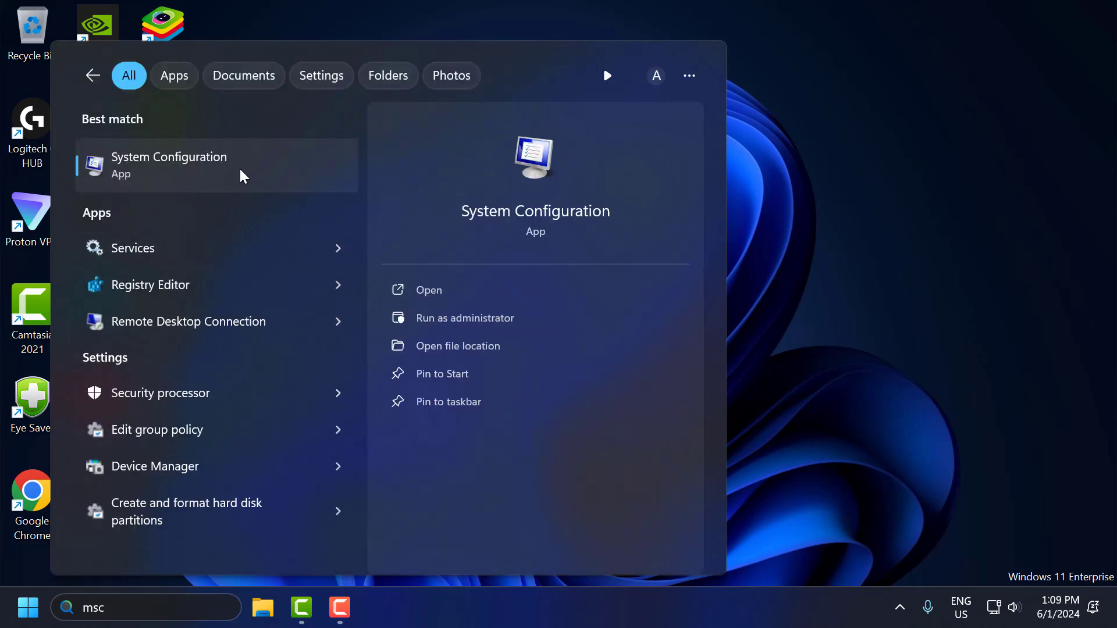
left_click(428, 290)
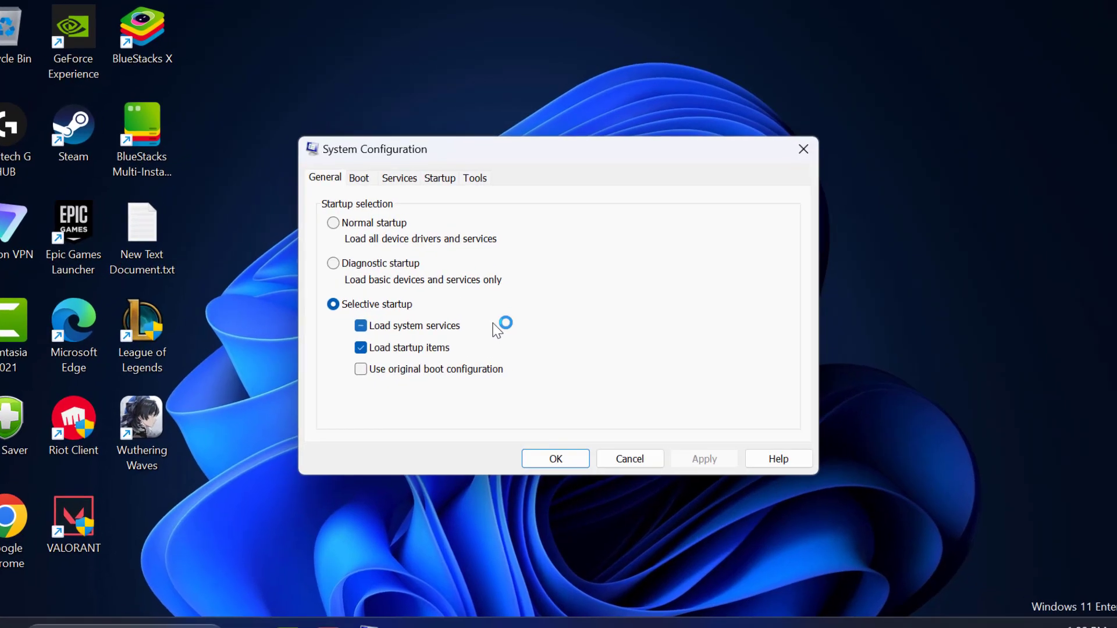
left_click(399, 178)
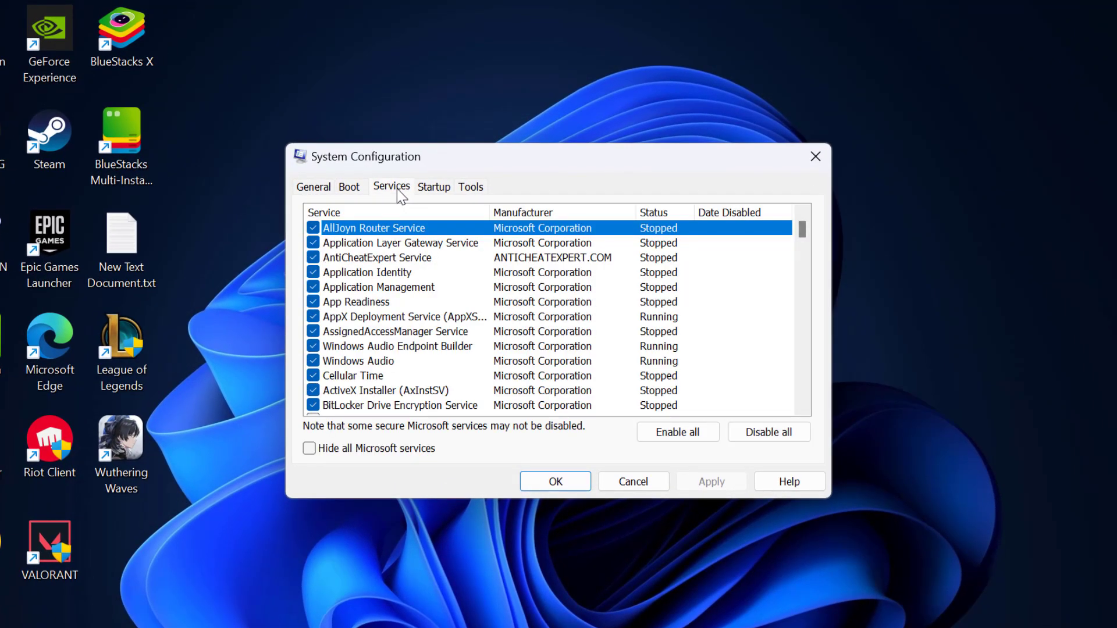
left_click(310, 448)
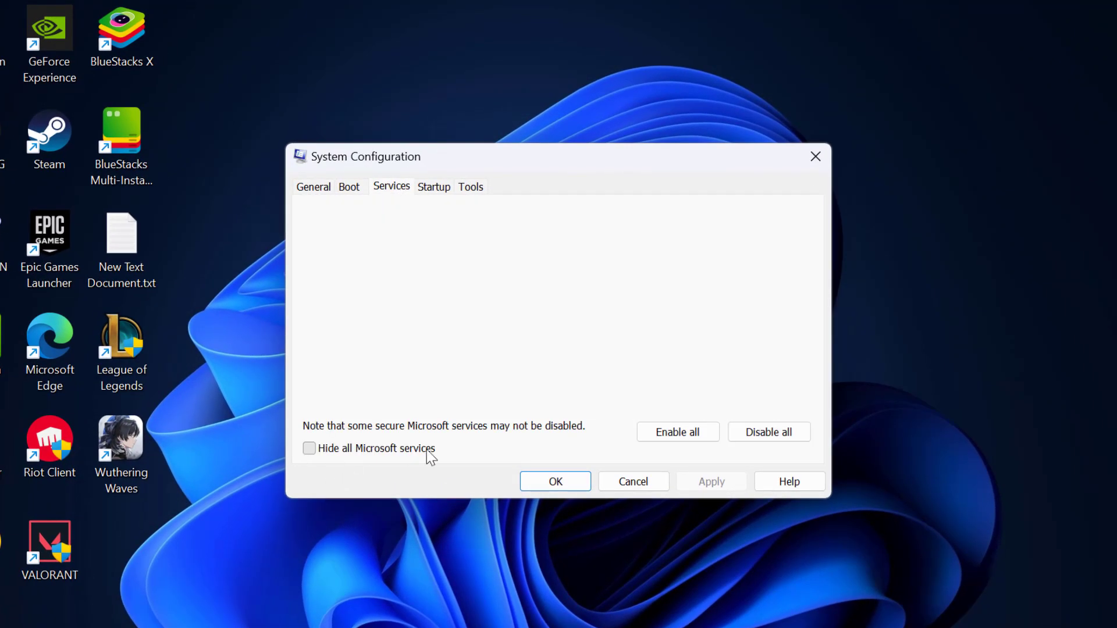
left_click(310, 448)
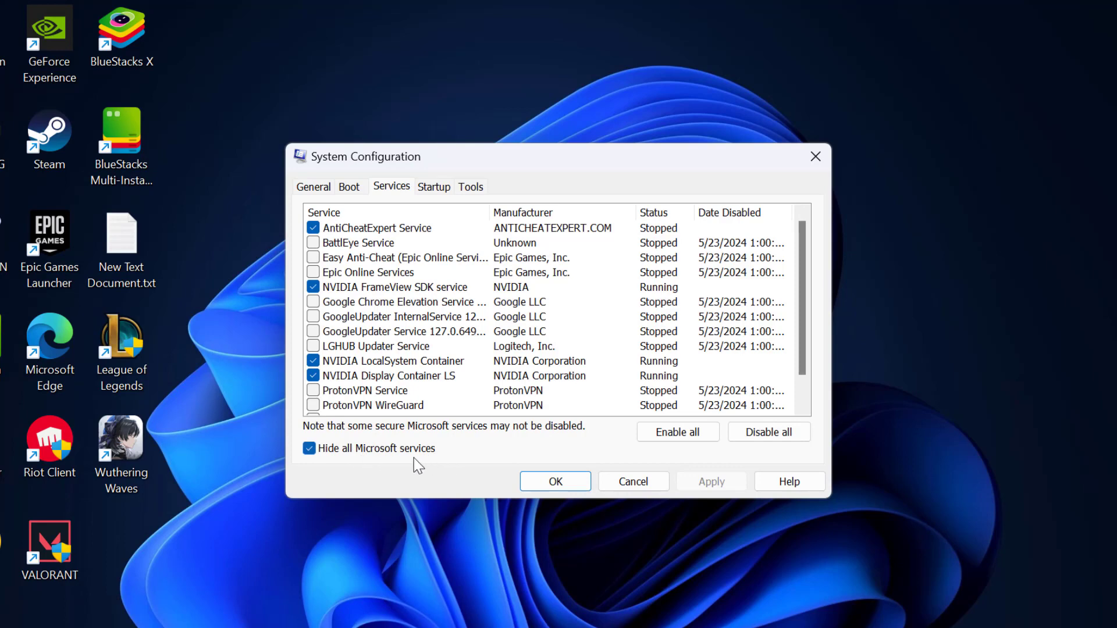
mouse_move(391, 407)
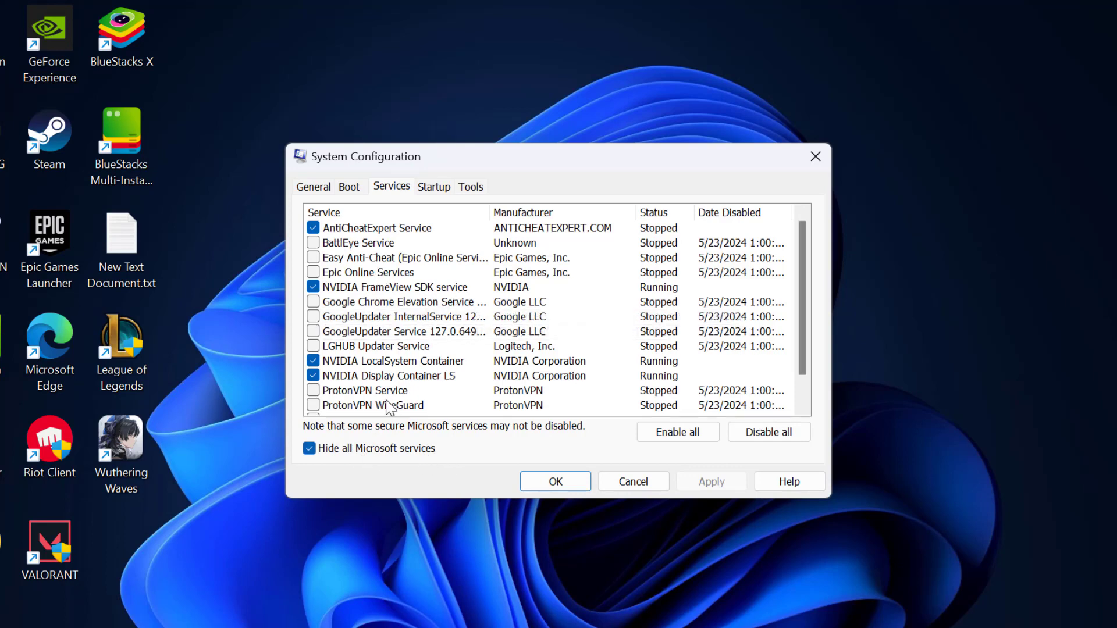
mouse_move(391, 335)
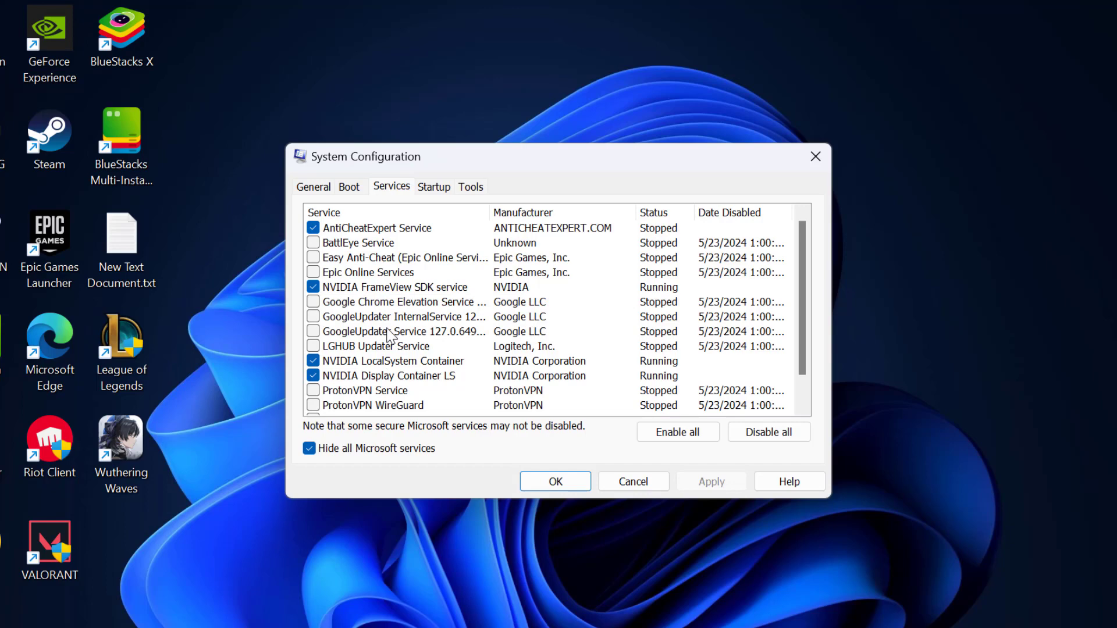
- Review the third-party services (BattlEye, Epic, Google Updater, ProtonVPN) and confirm with OK
scroll("down", 3)
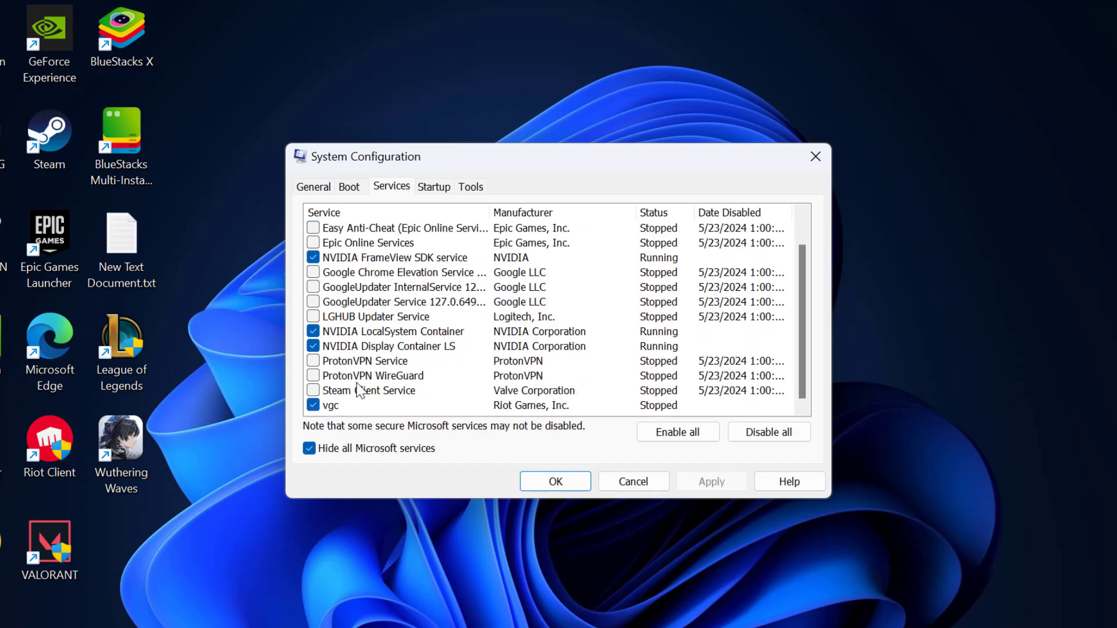
scroll("up", 3)
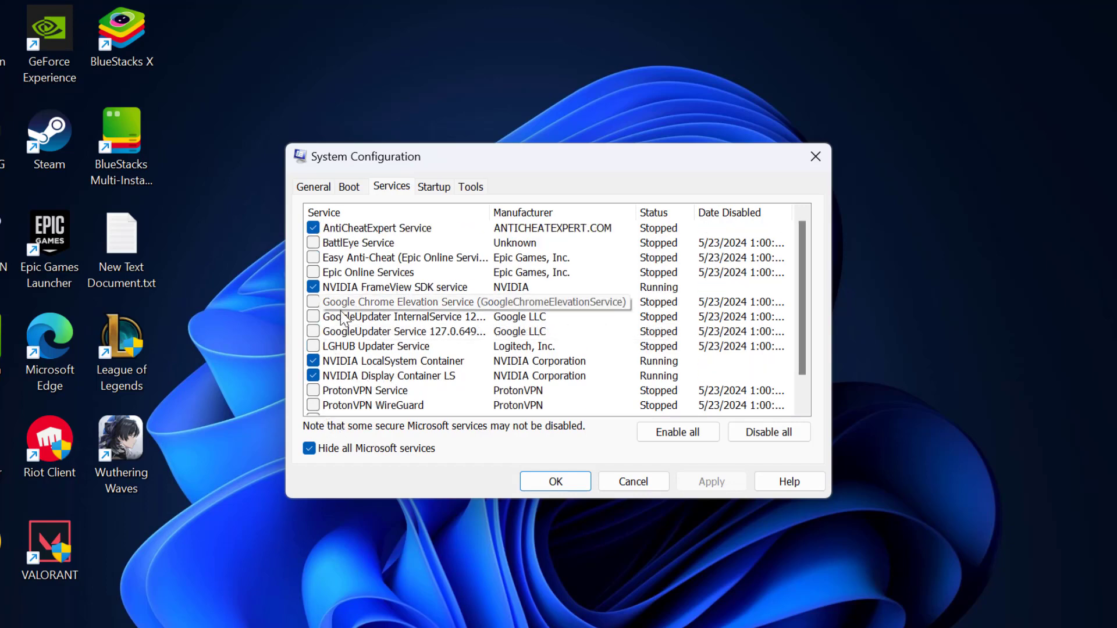
scroll("down", 3)
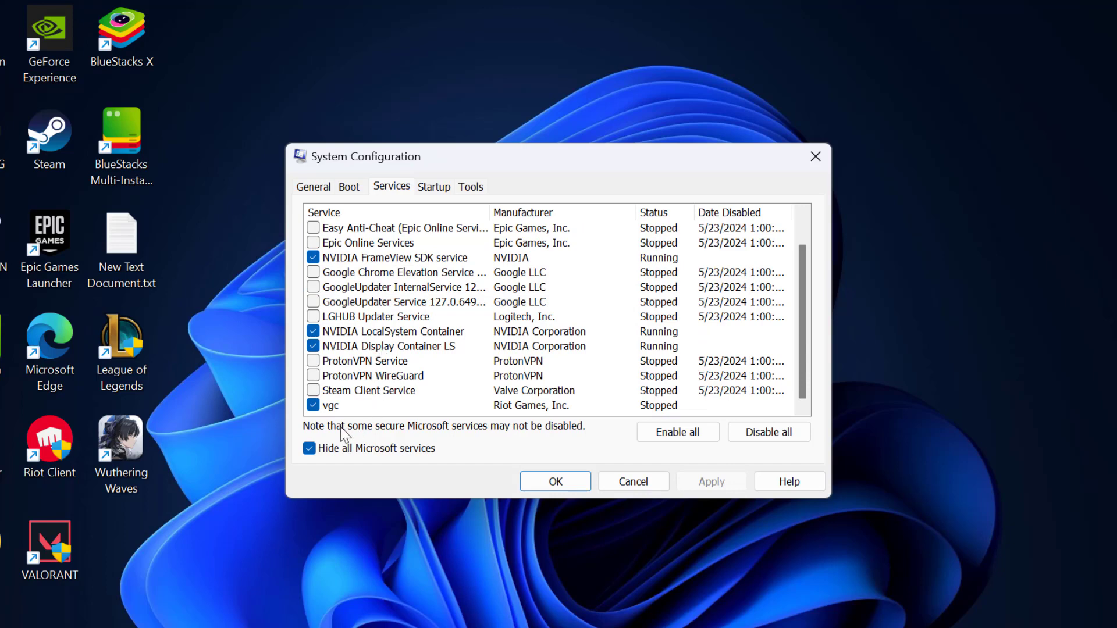
scroll("up", 3)
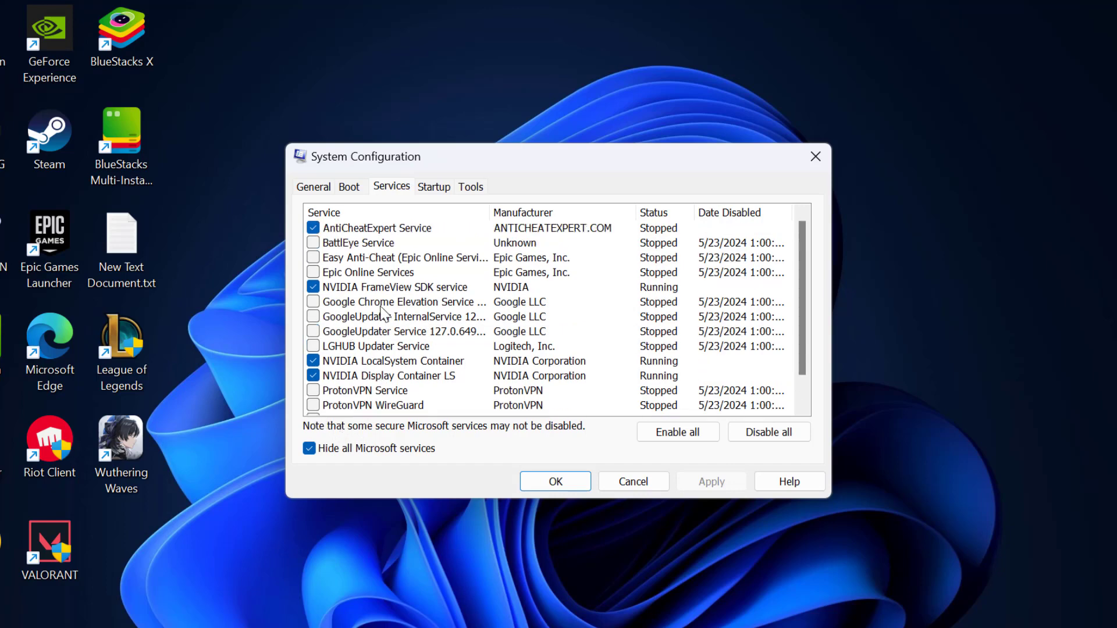
mouse_move(477, 248)
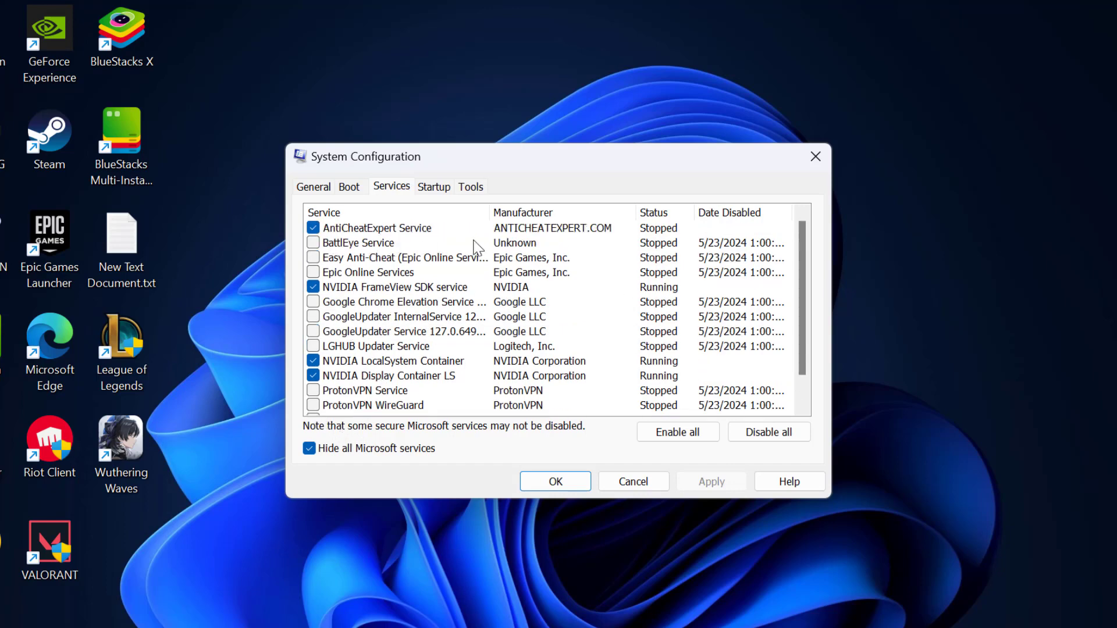
mouse_move(439, 348)
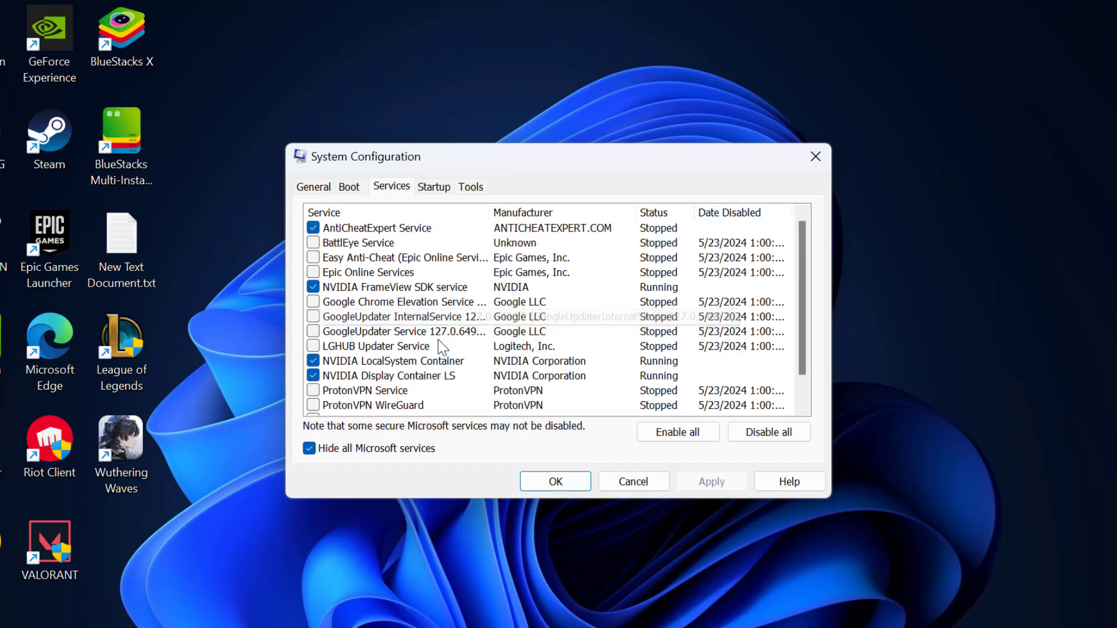
left_click(553, 482)
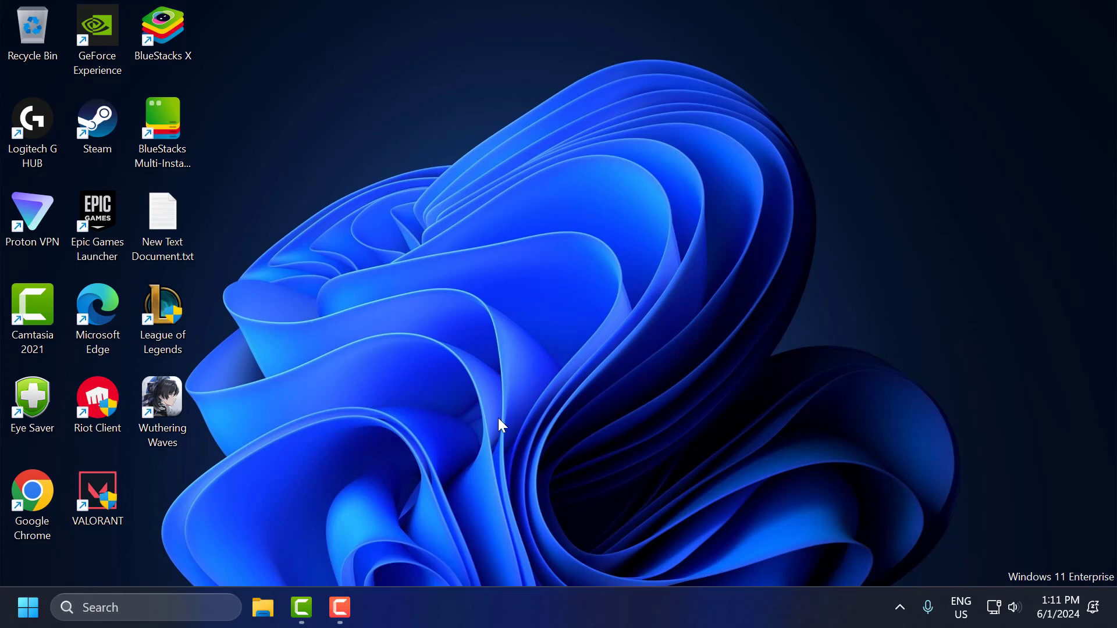
- Search 'allow an app through Windows Firewall' and reach the firewall's allowed apps page
type("a")
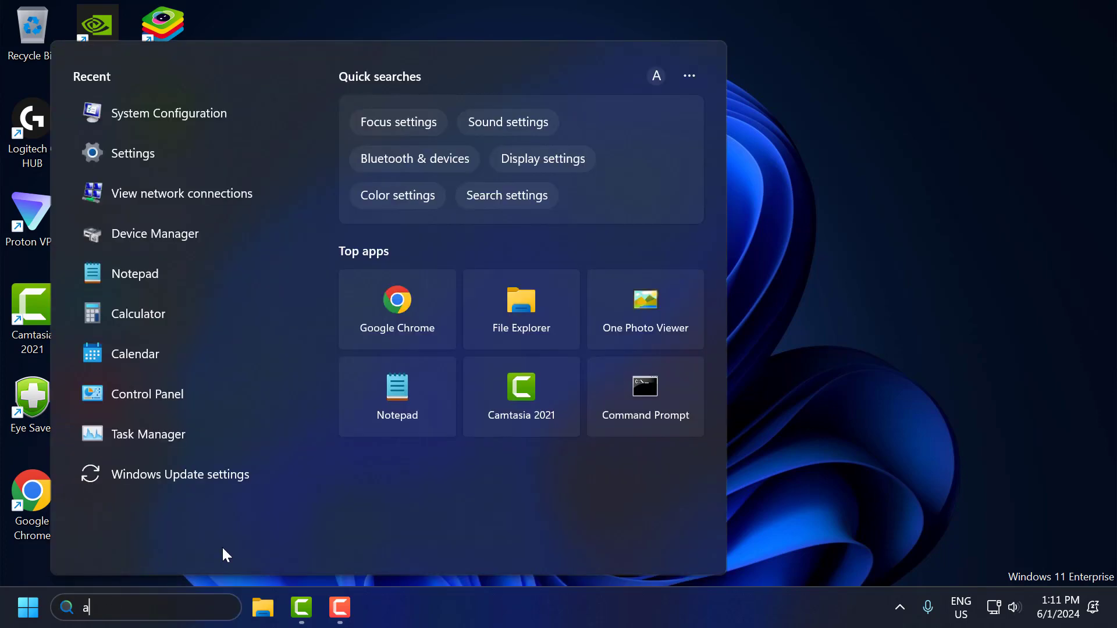
type("loo")
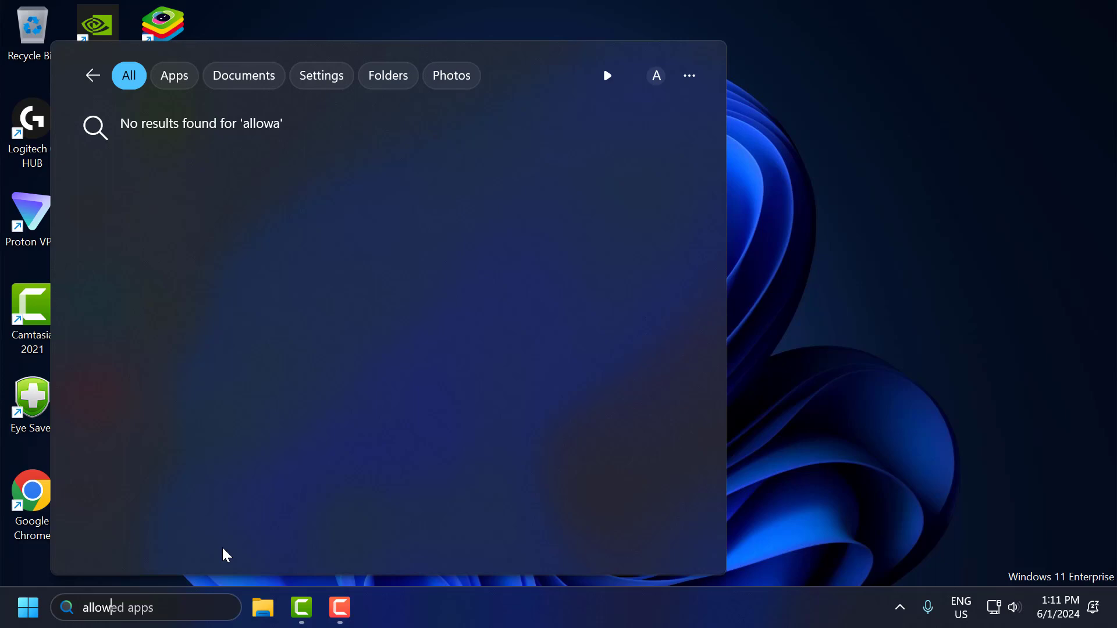
type("allow an app through Win")
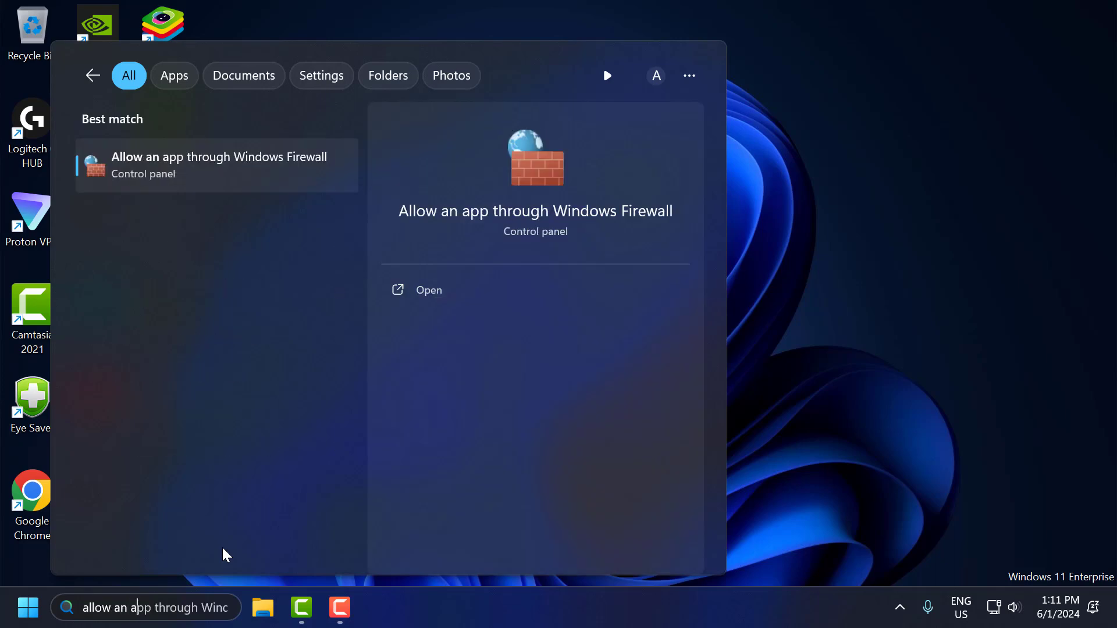
key("Escape")
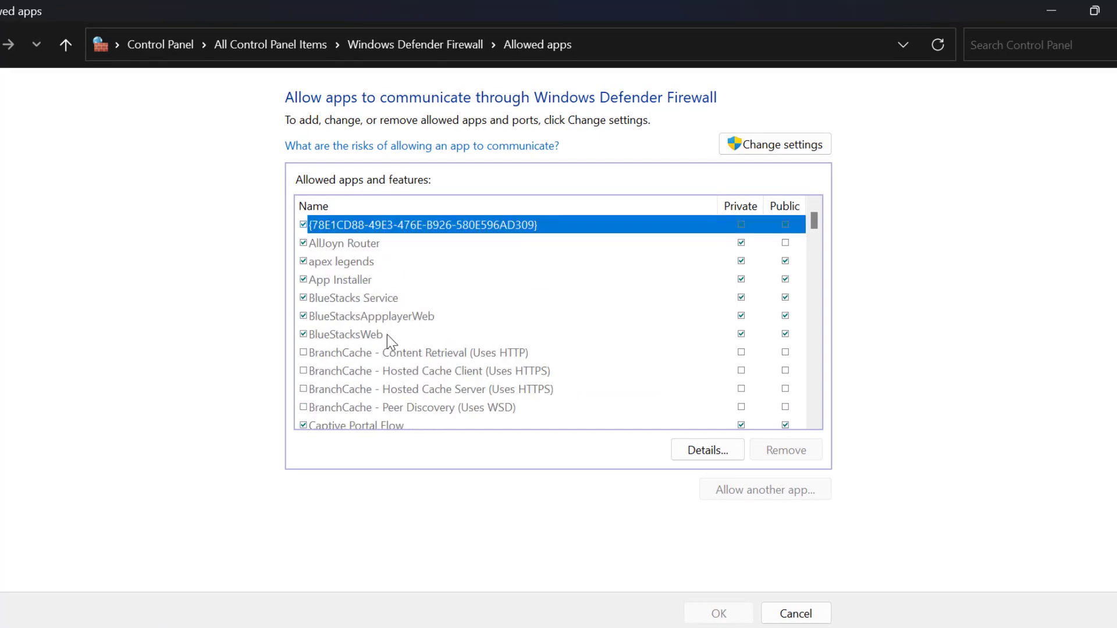
- Unlock the allowed apps list via Change settings and begin adding another app
scroll("down", 3)
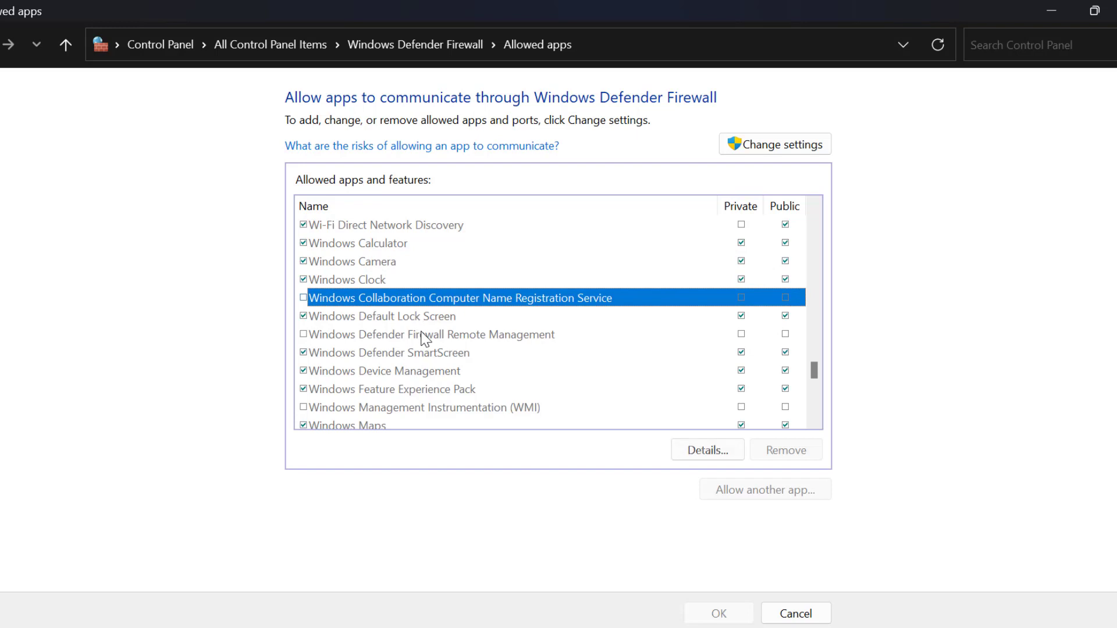
scroll("down", 3)
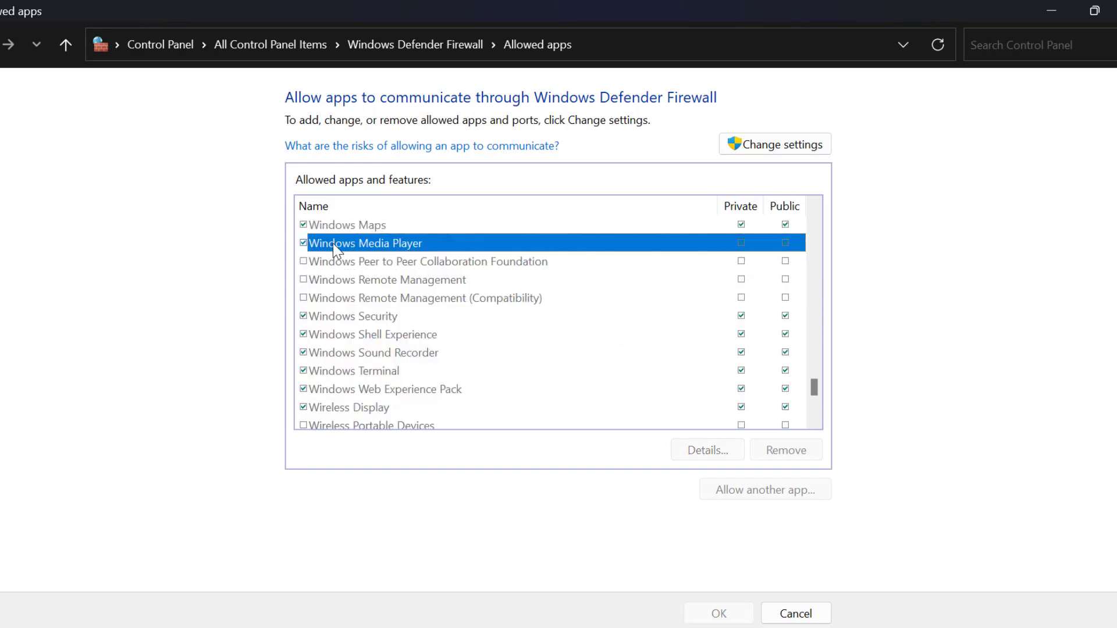
mouse_move(702, 154)
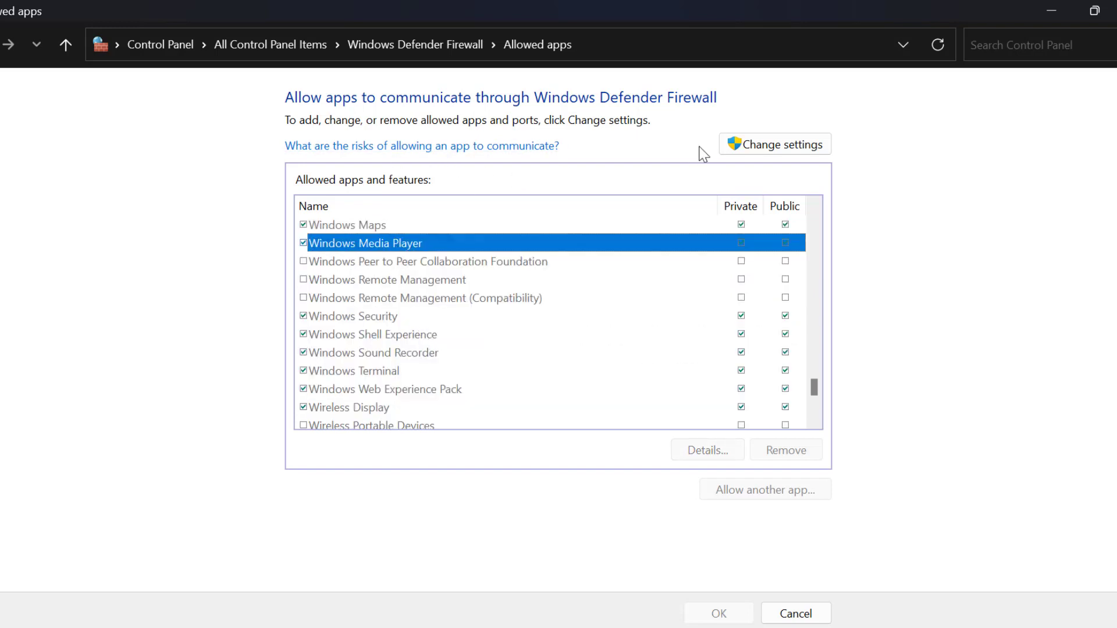
left_click(775, 144)
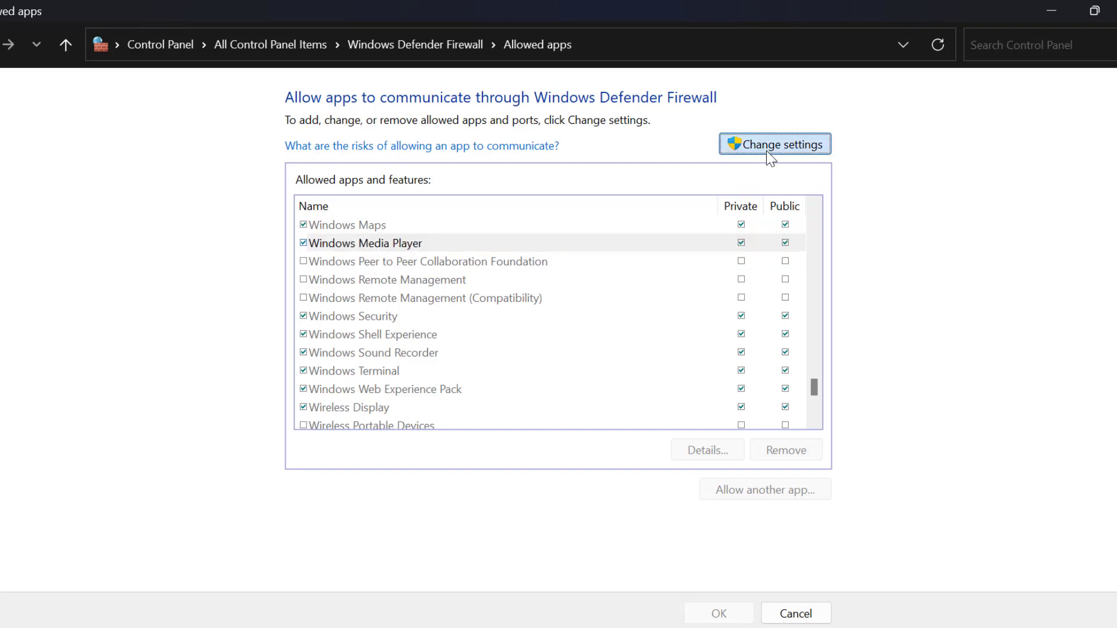
left_click(775, 143)
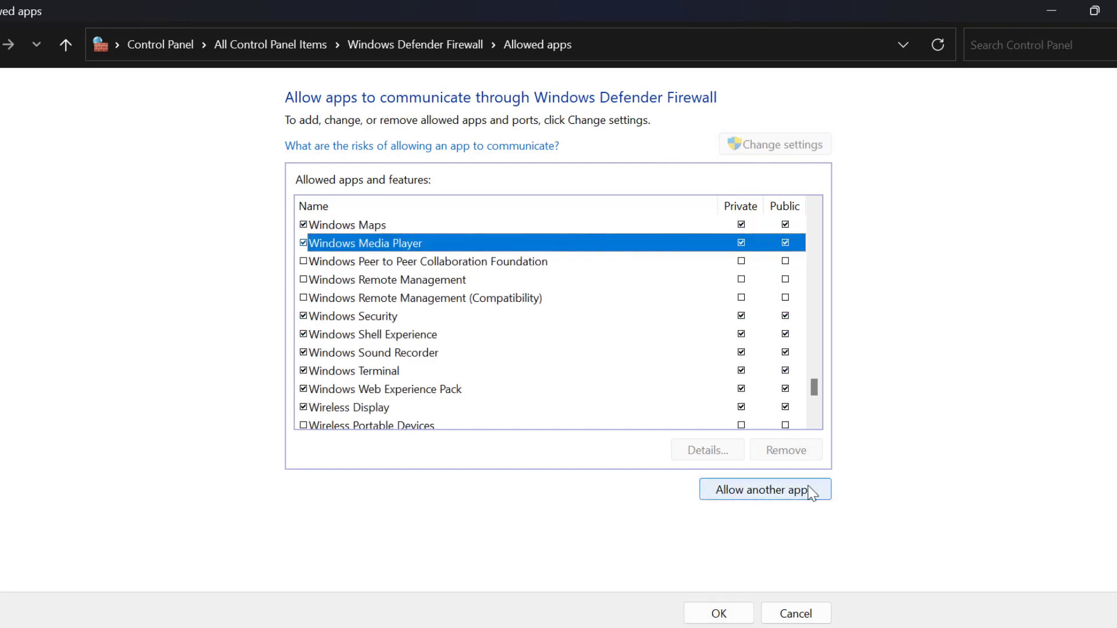
left_click(764, 490)
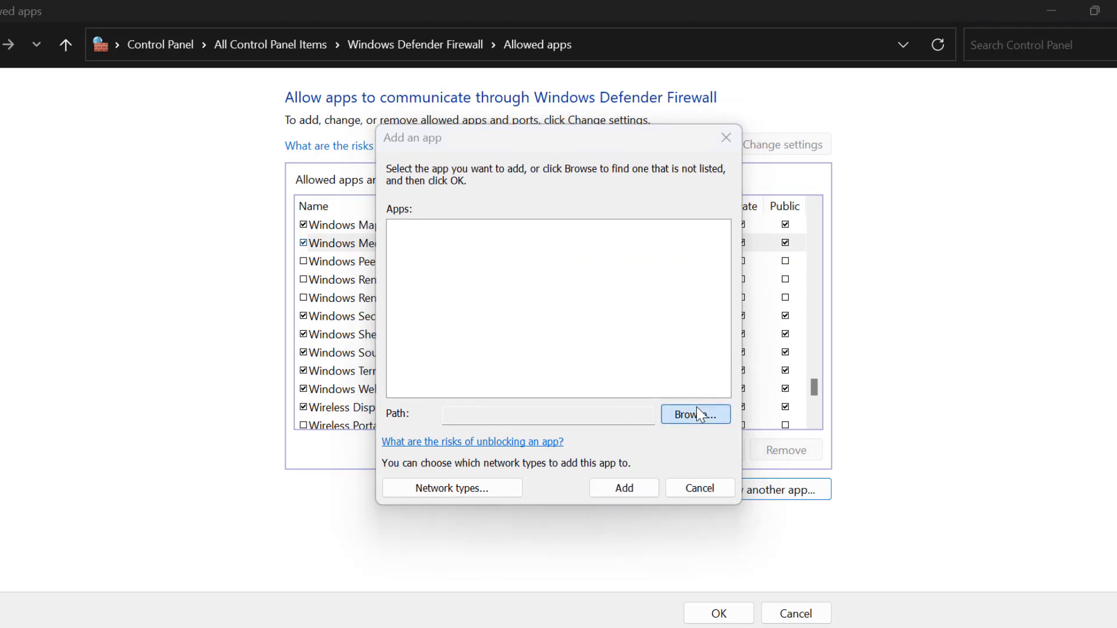
- Browse to C:\Program Files\Epic Games\WutheringWaves and choose launcher.exe as the app to add
left_click(695, 414)
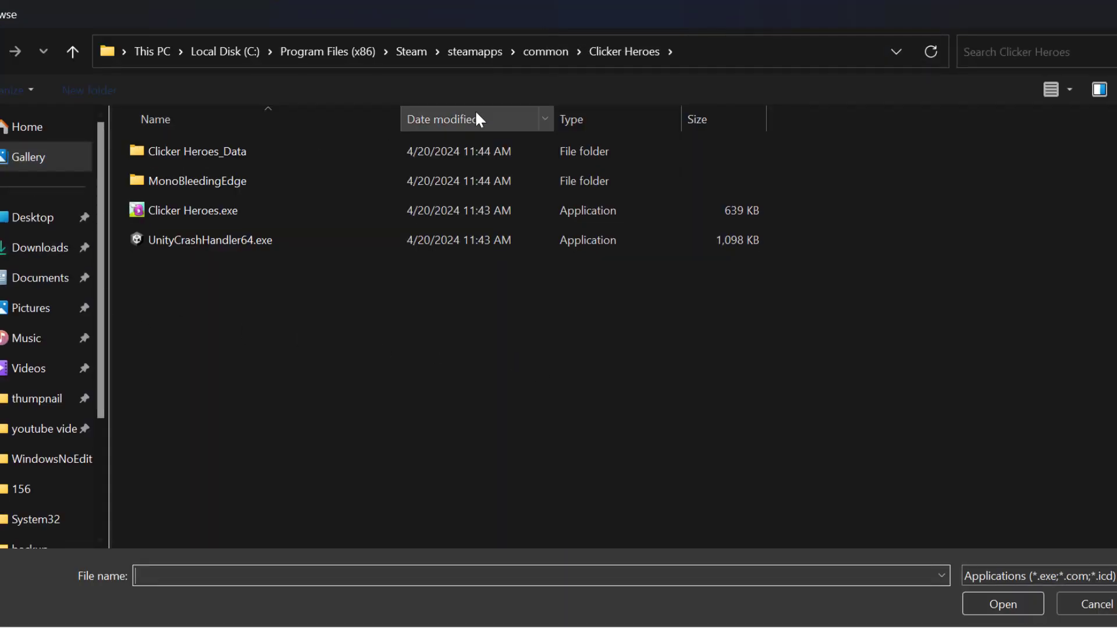
left_click(225, 51)
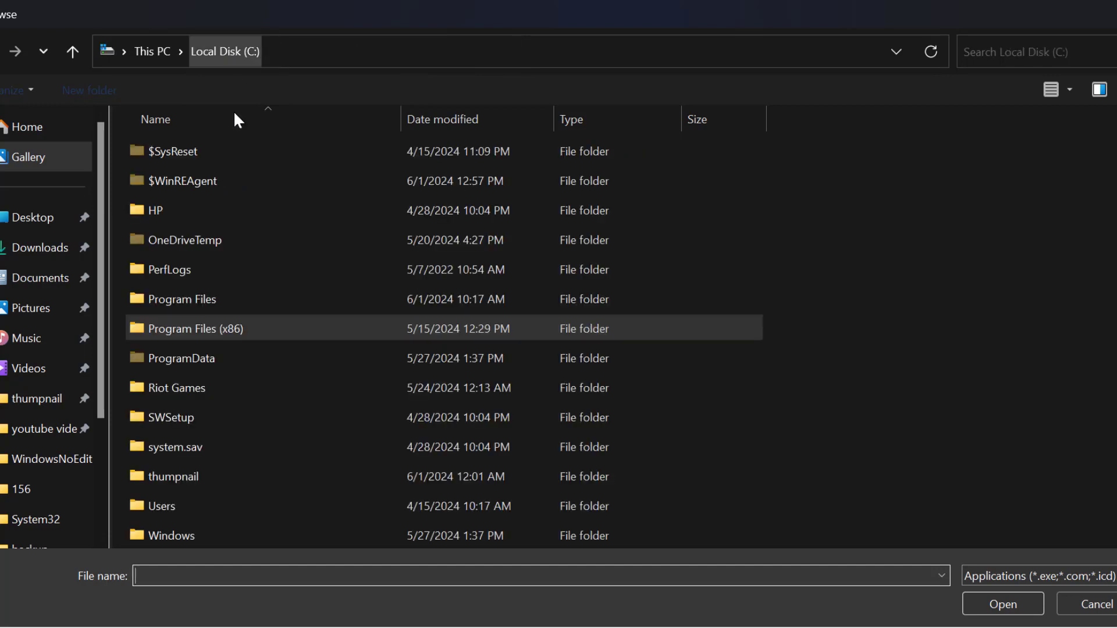
mouse_move(216, 349)
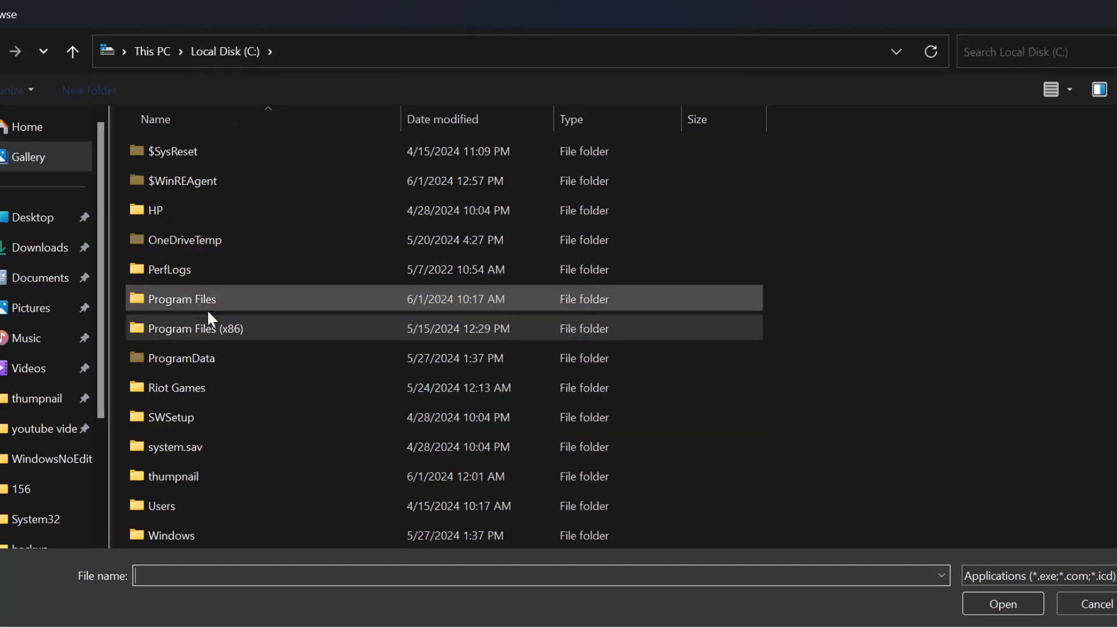
double_click(181, 299)
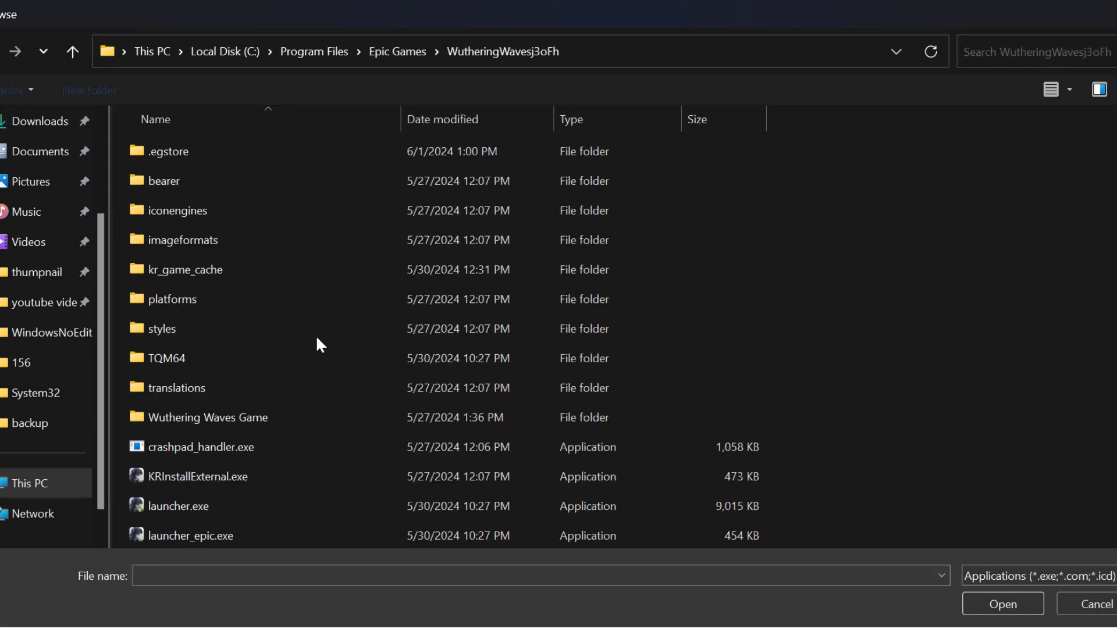
left_click(178, 477)
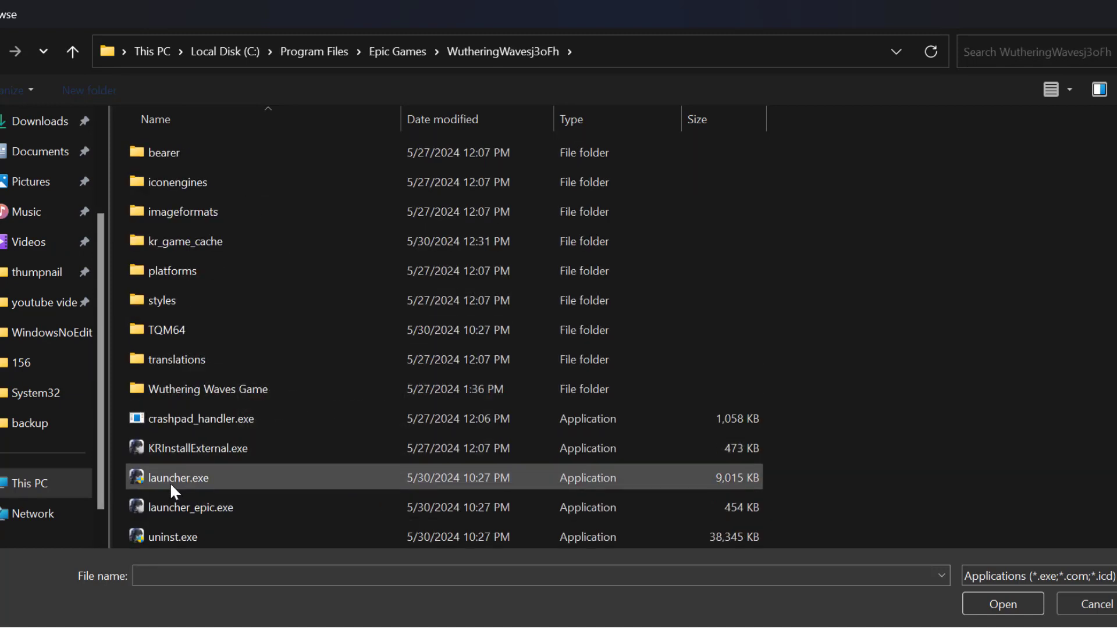
left_click(179, 477)
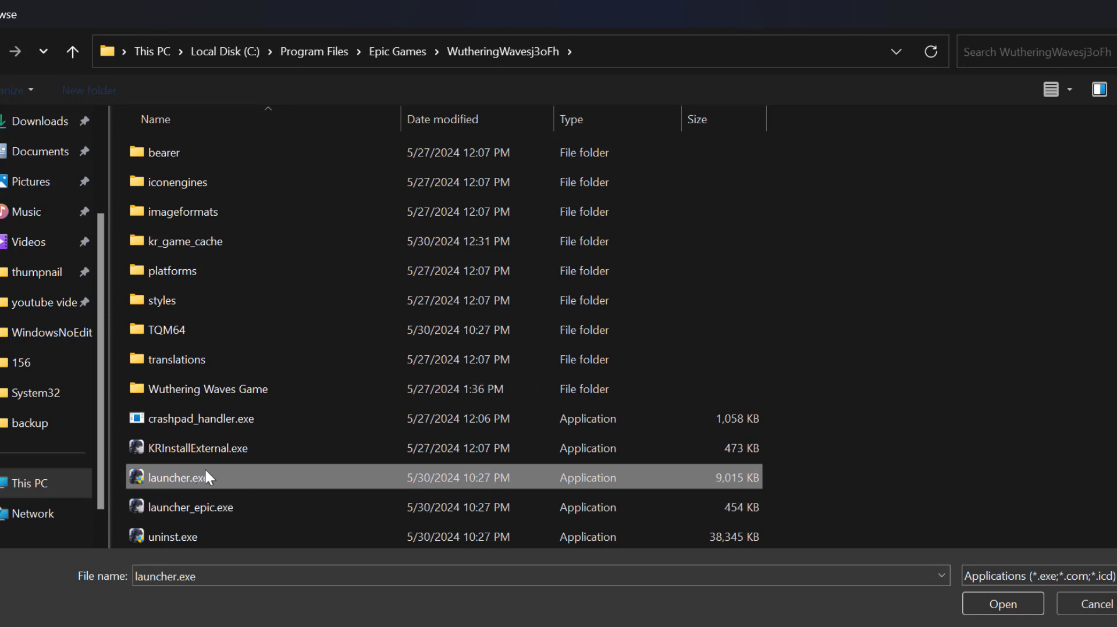
mouse_move(207, 477)
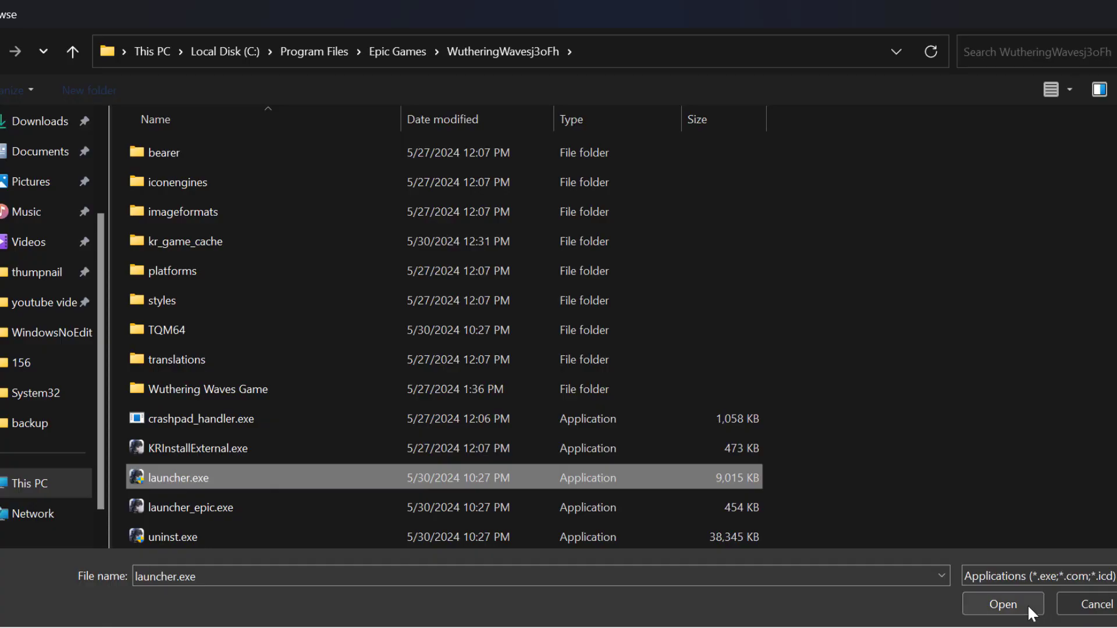
left_click(1002, 604)
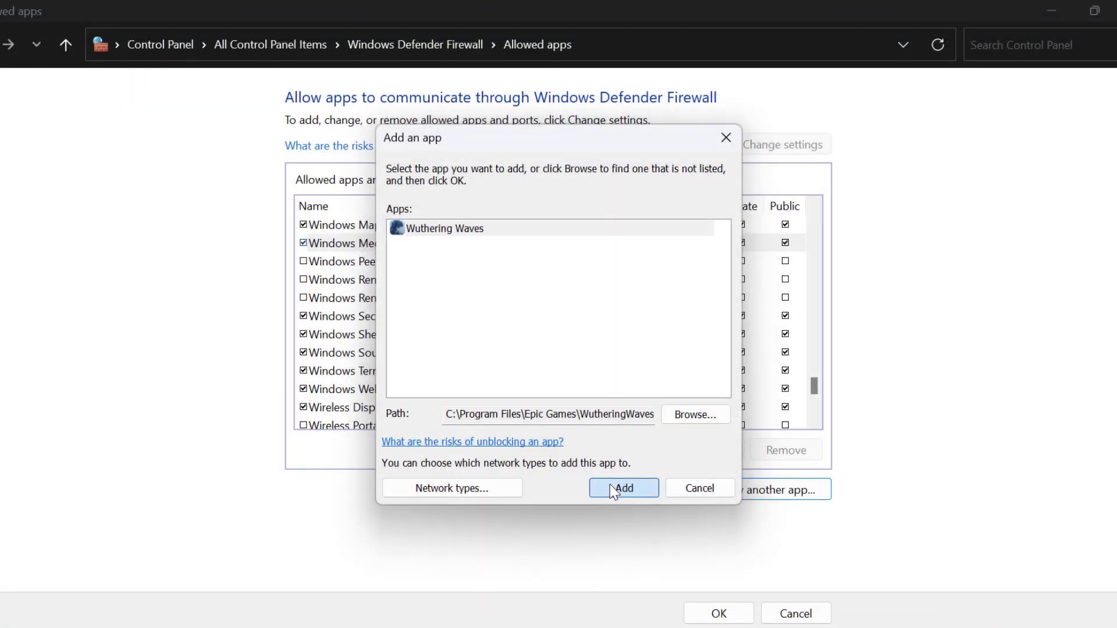
- Add Wuthering Waves to the firewall's allowed apps and save the changes with OK
left_click(621, 488)
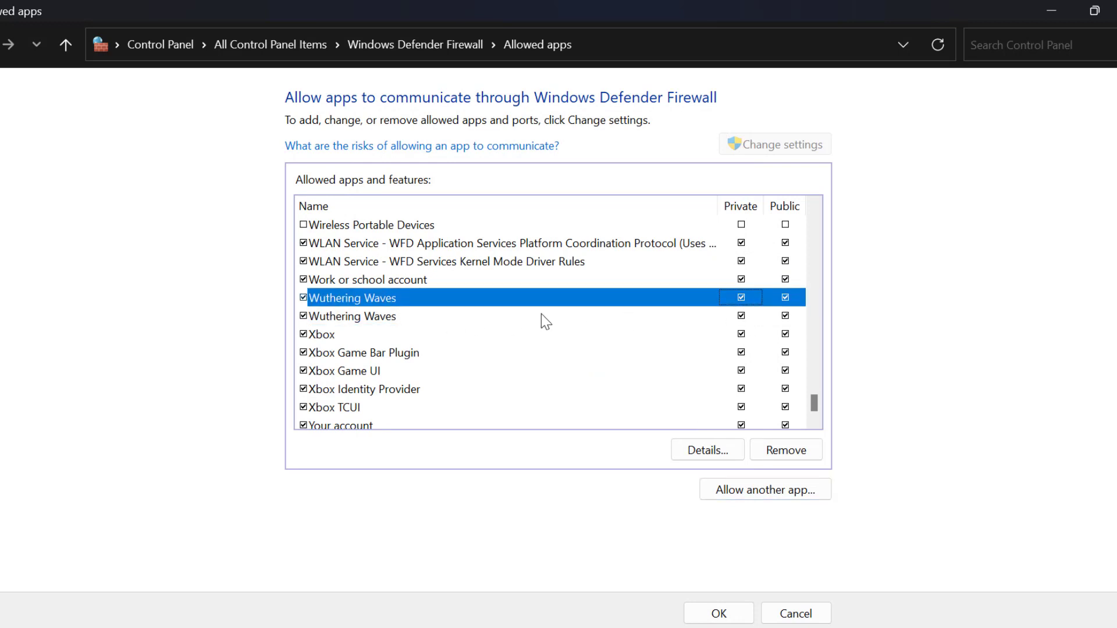
mouse_move(760, 223)
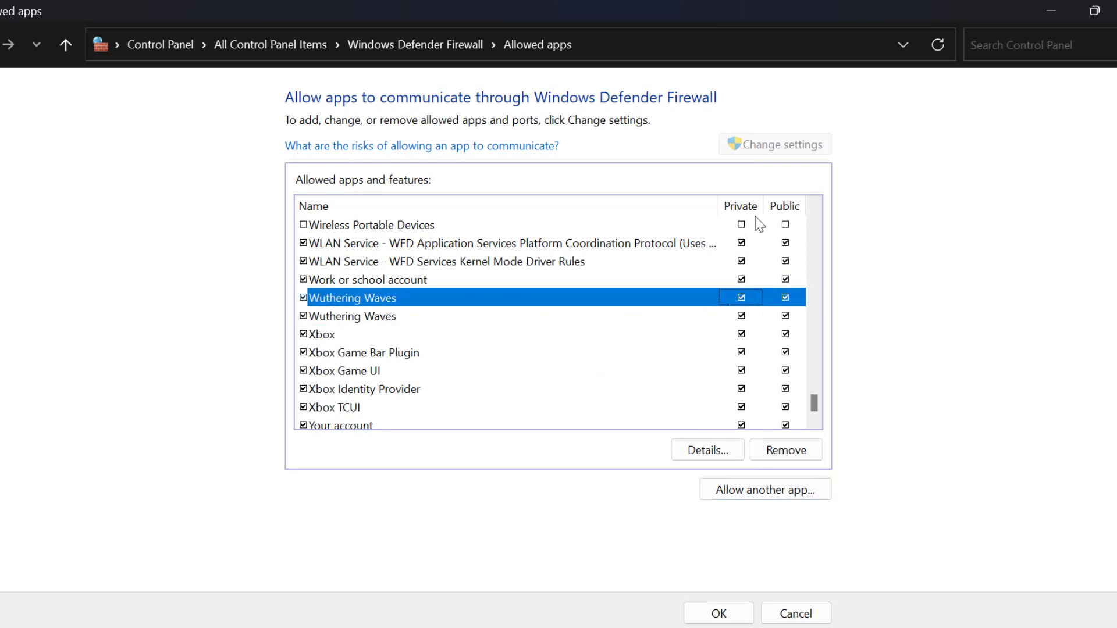
mouse_move(792, 331)
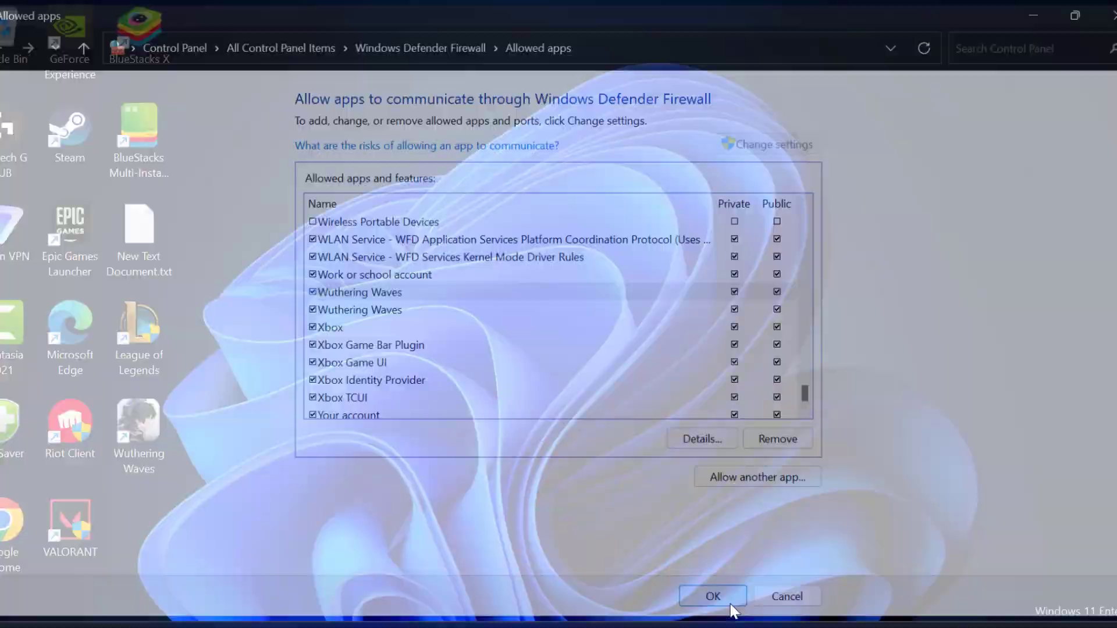
left_click(712, 596)
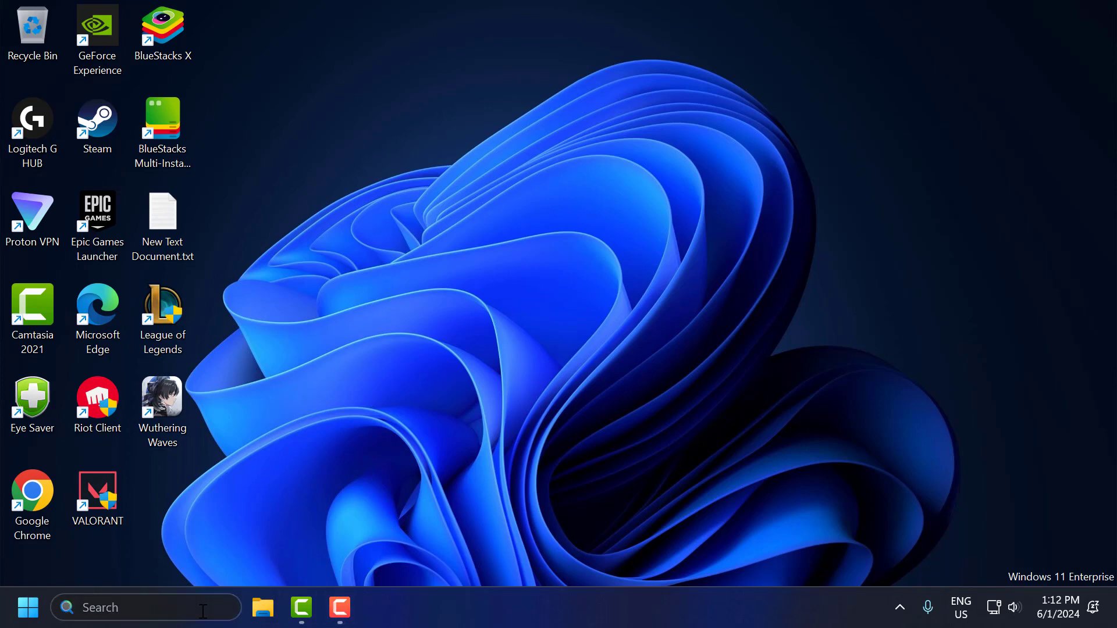
- Search 'network reset' and go to the Network reset settings page
type("net")
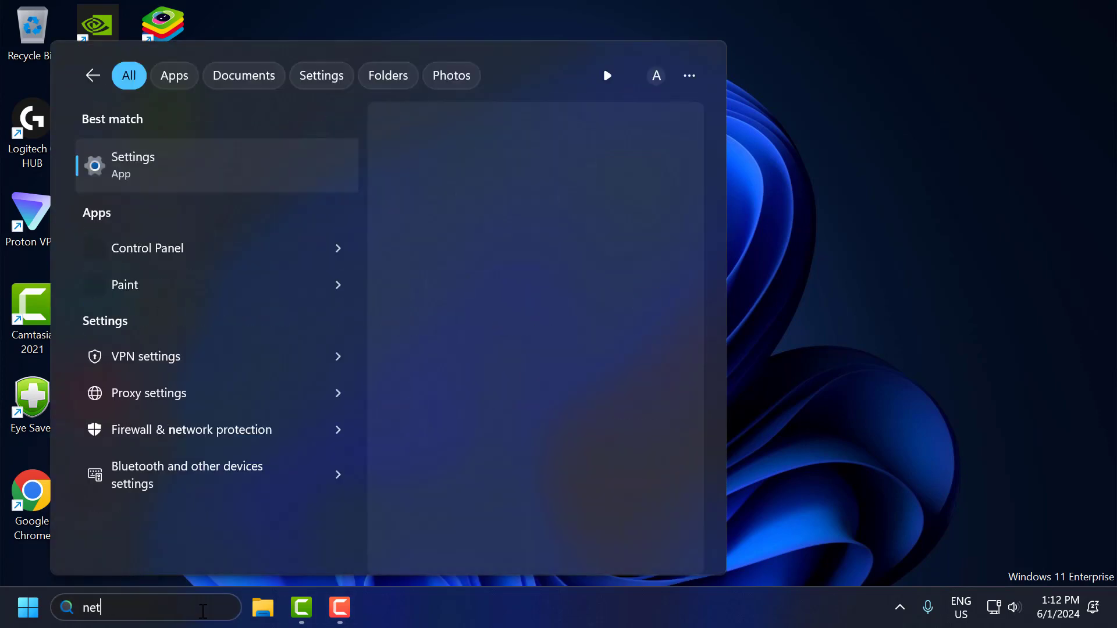
type("work reset")
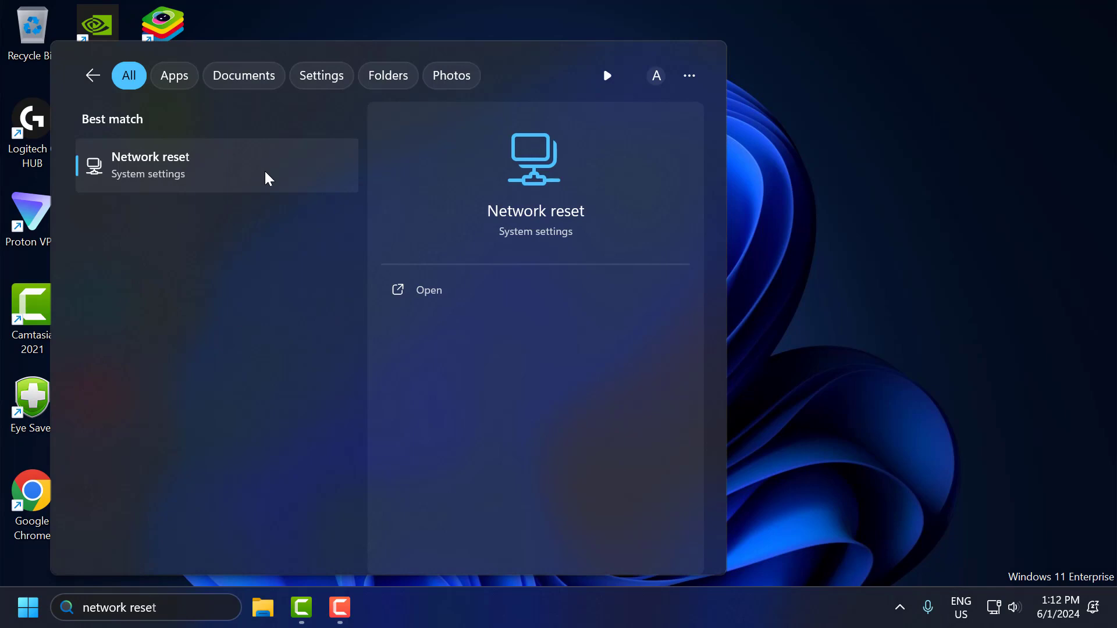
left_click(428, 290)
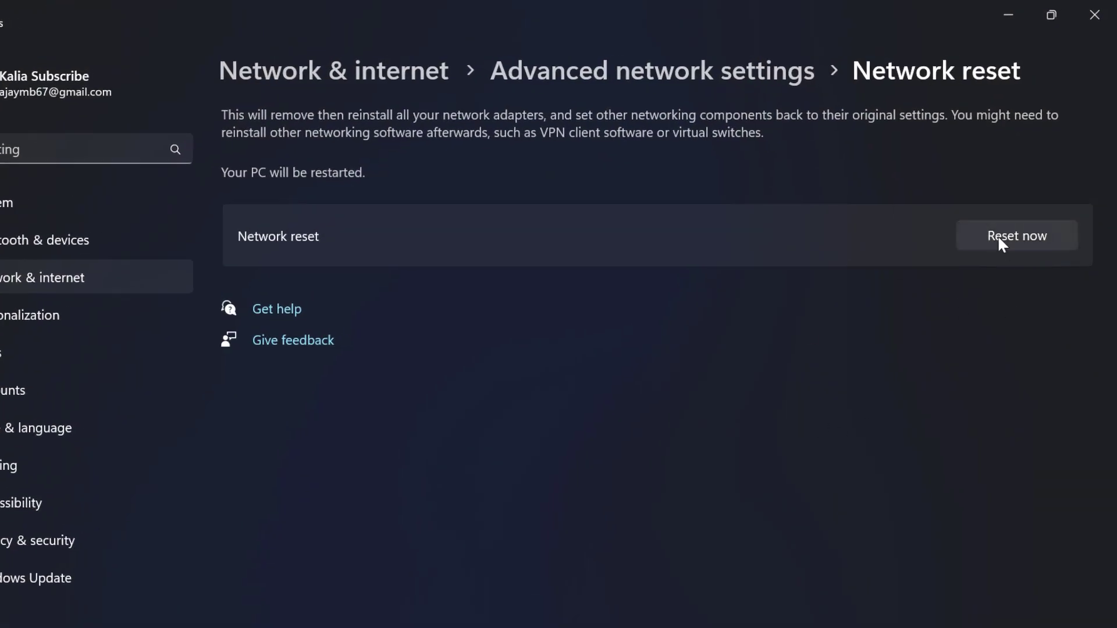
- Choose Reset now, decline the network reset confirmation, and close Settings
left_click(1017, 235)
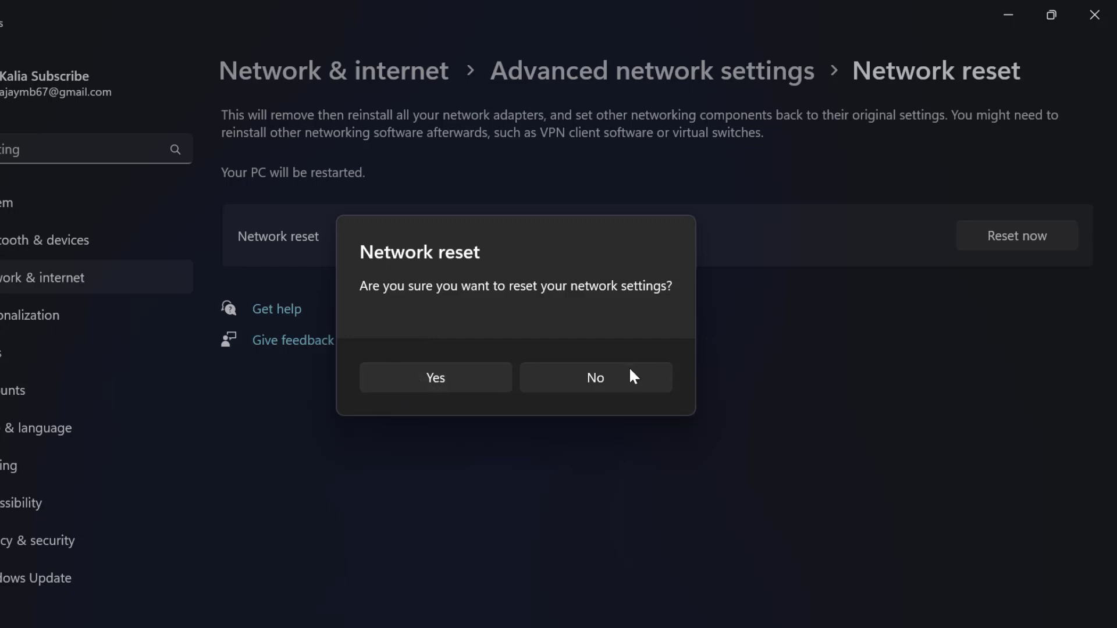
left_click(596, 377)
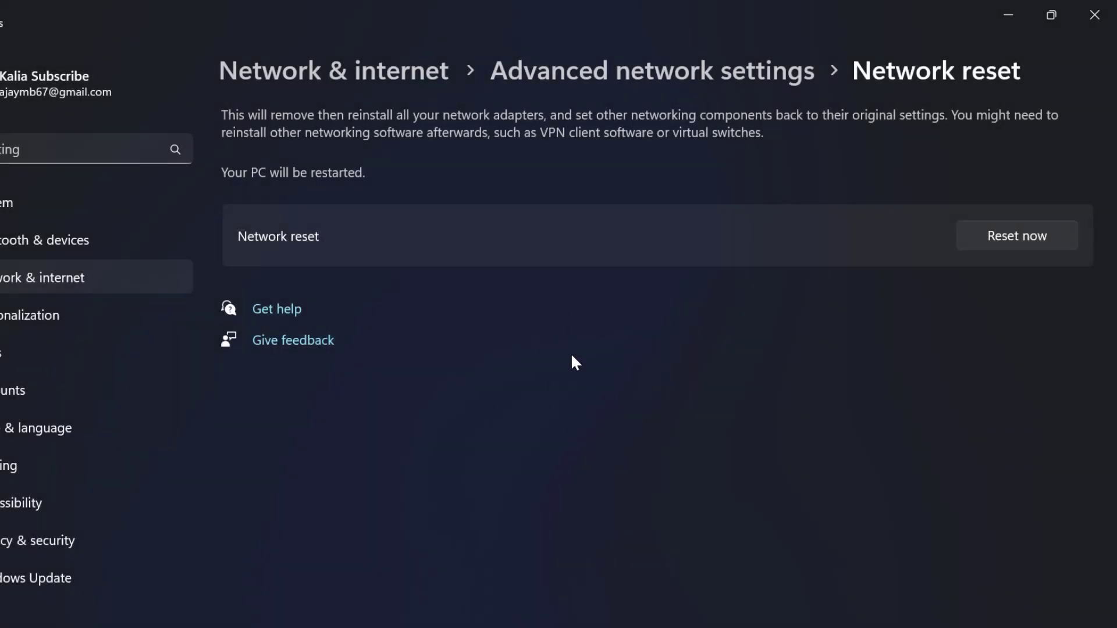
mouse_move(1095, 14)
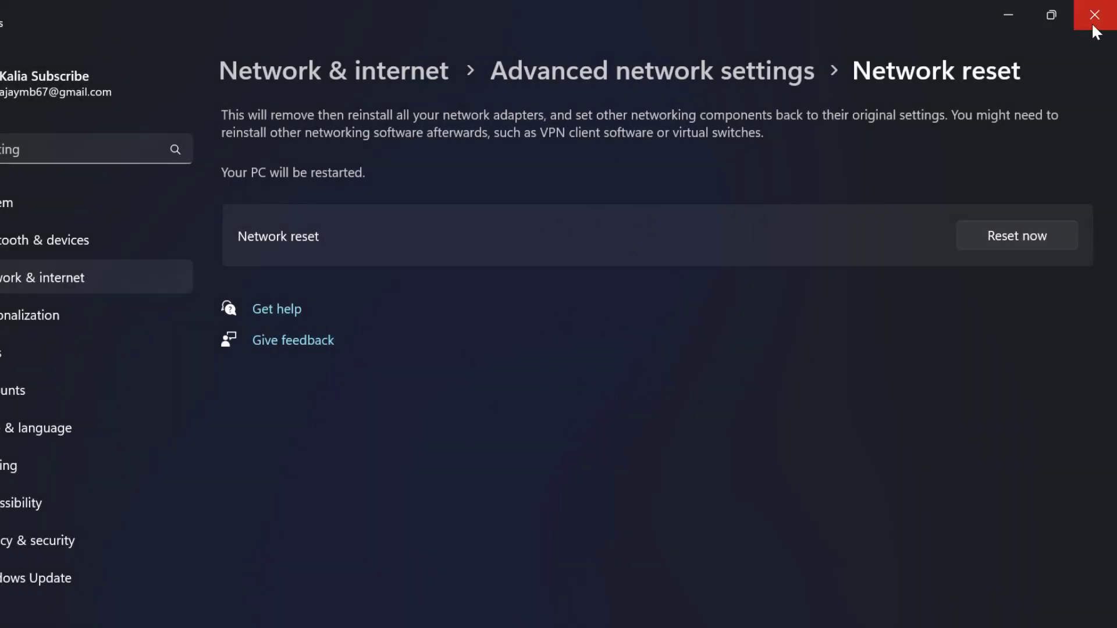
left_click(1095, 14)
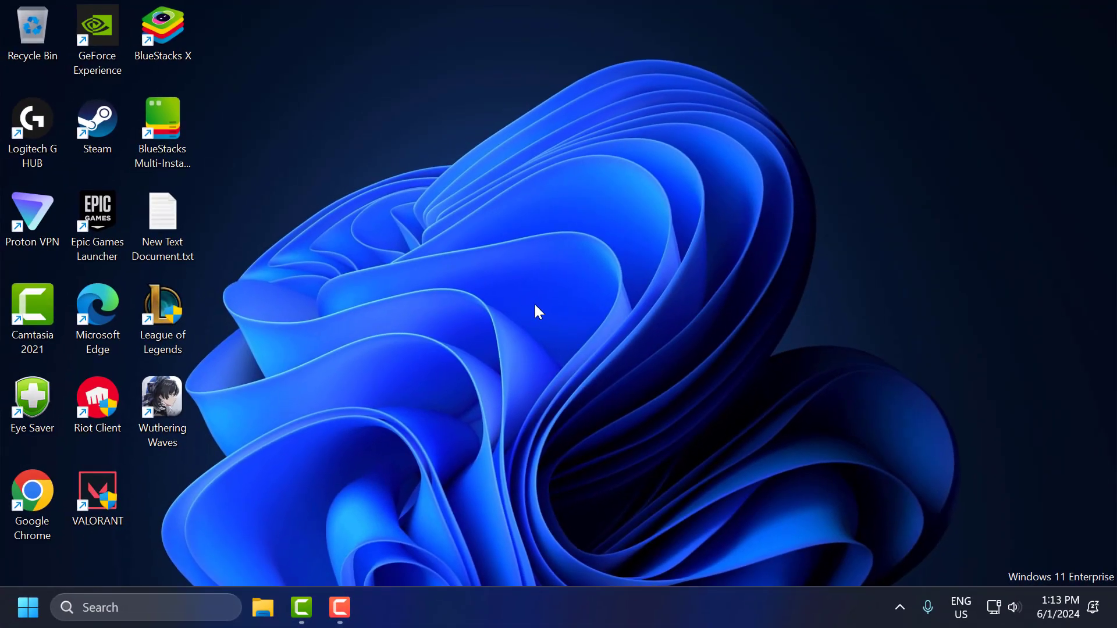